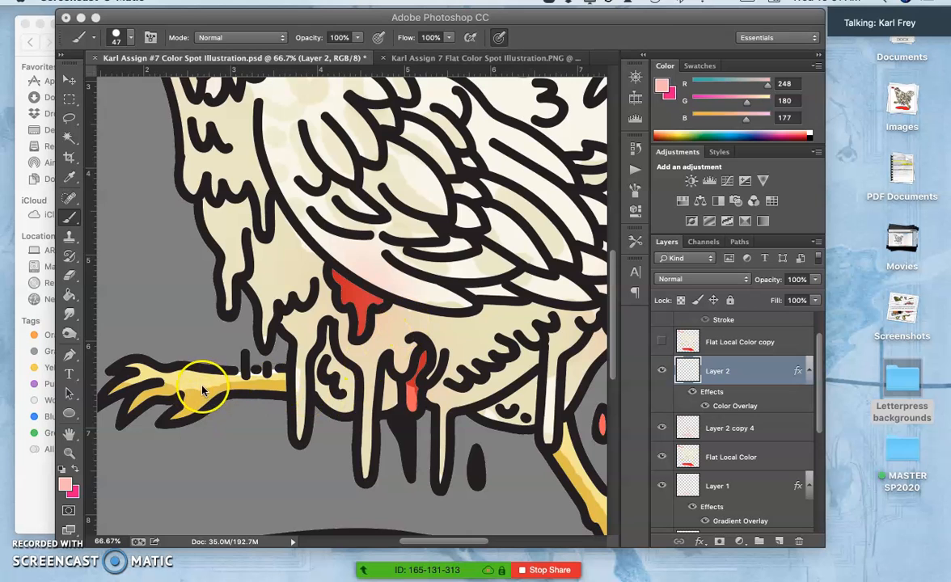
Zoom out so the whole headless chicken canvas is visible
scroll(down, 3)
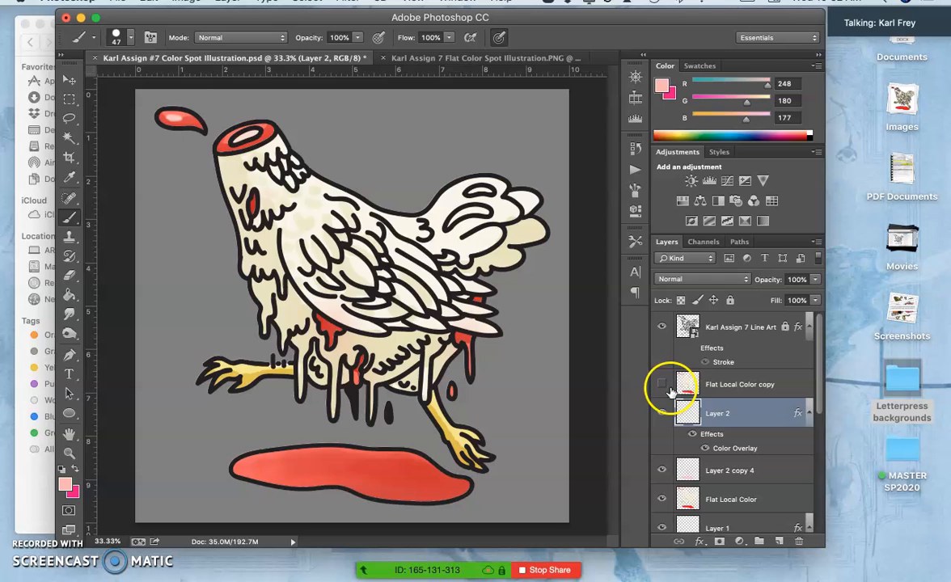
Make Flat Local Color copy the active layer and review the layer stack
click(663, 385)
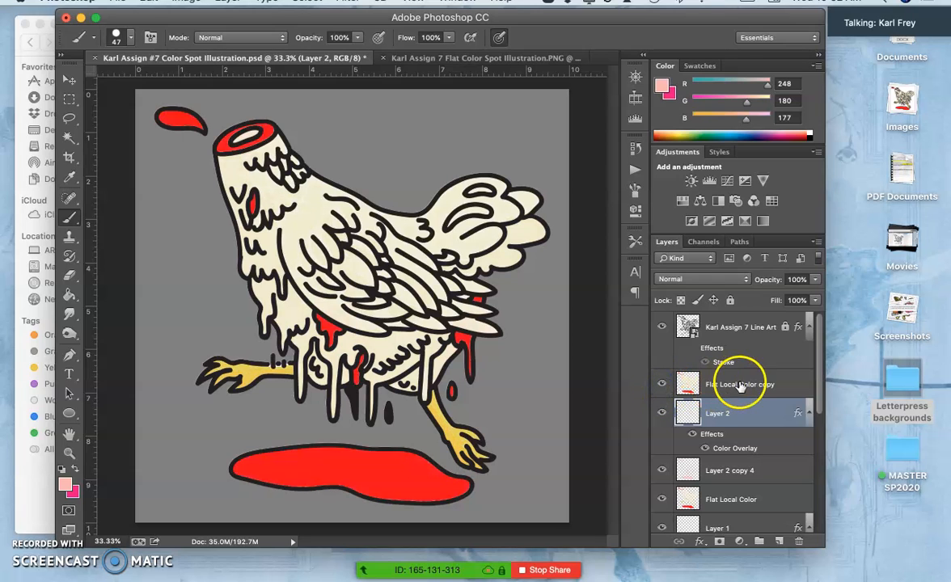
click(735, 383)
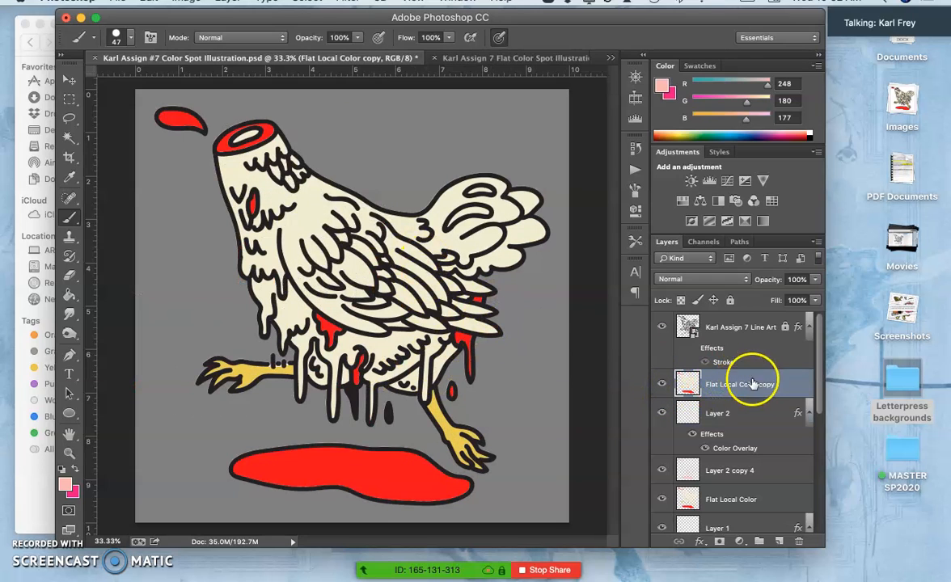
scroll(down, 3)
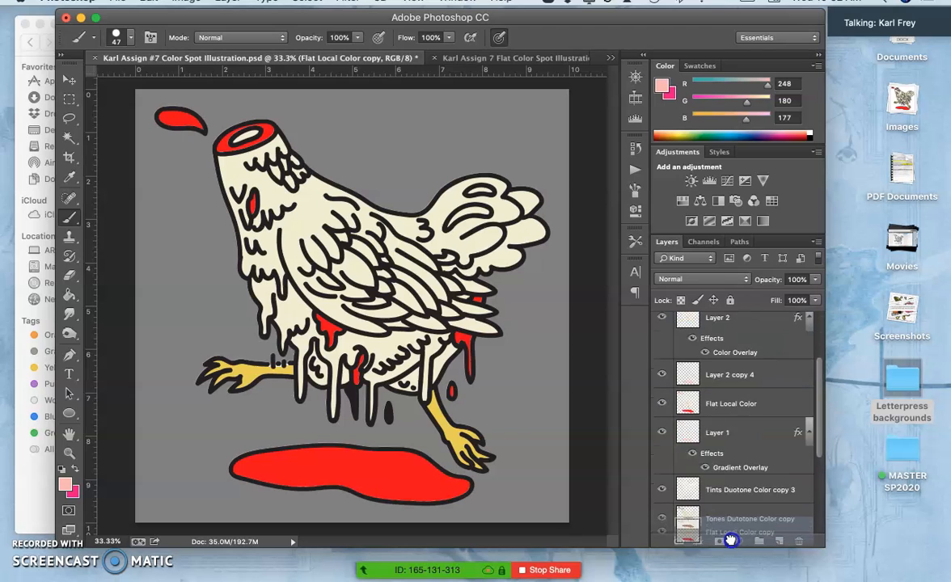
scroll(down, 3)
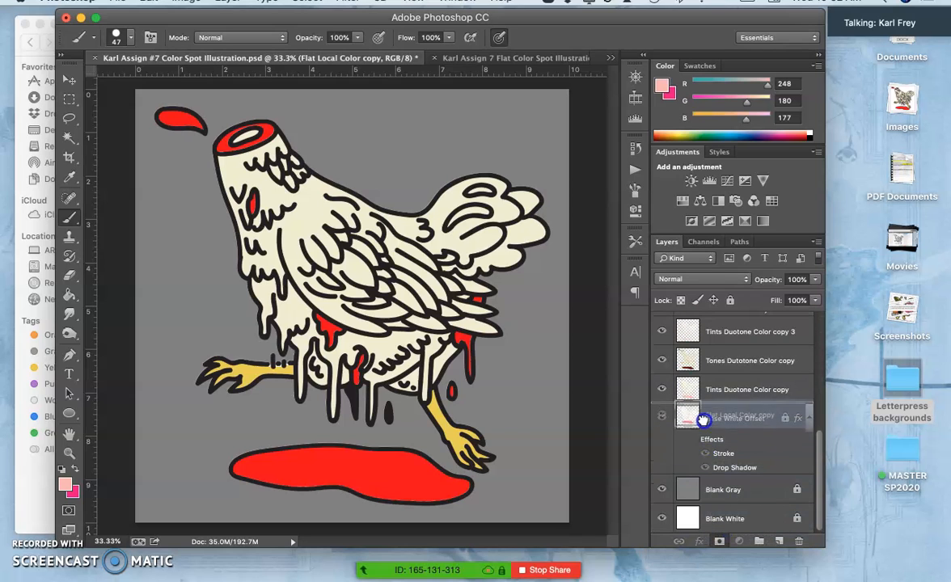
click(663, 361)
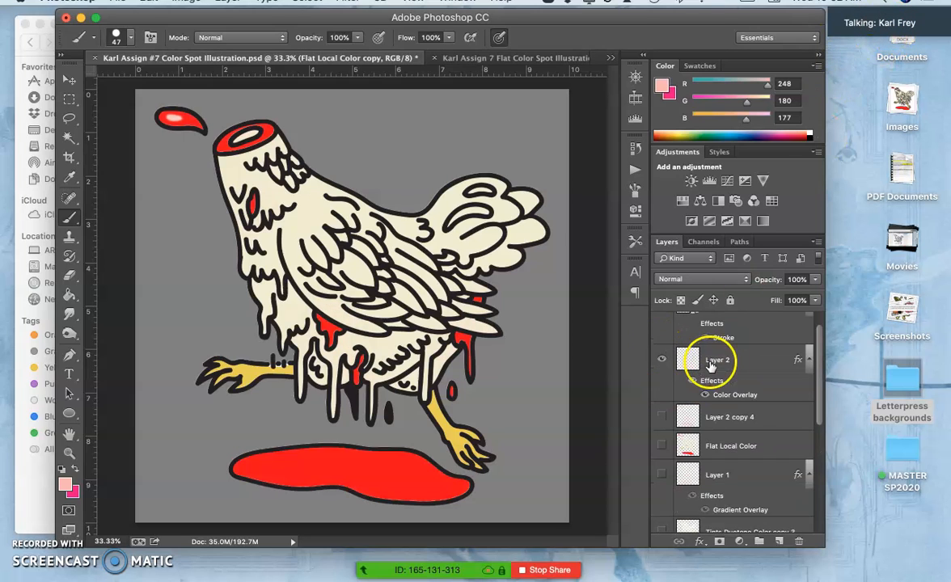
scroll(up, 3)
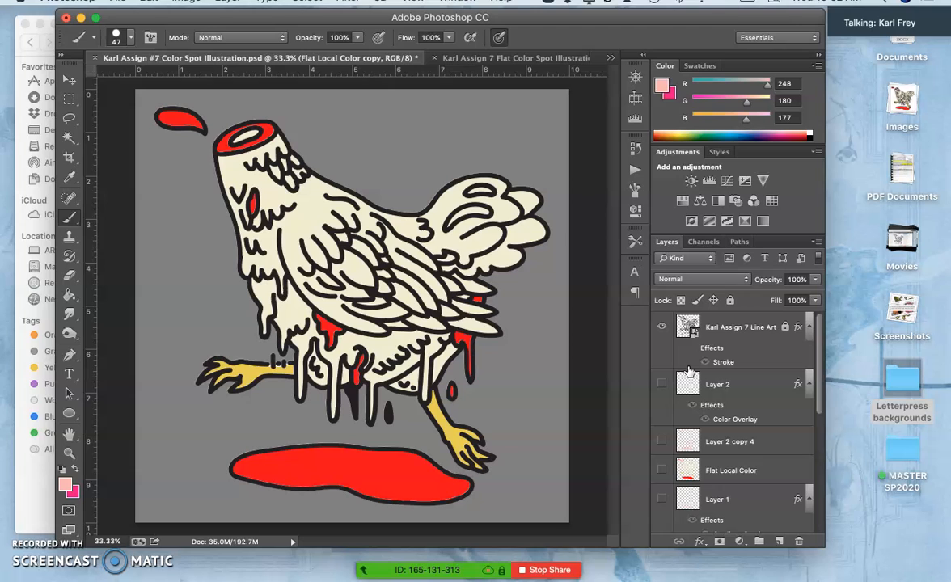
scroll(down, 3)
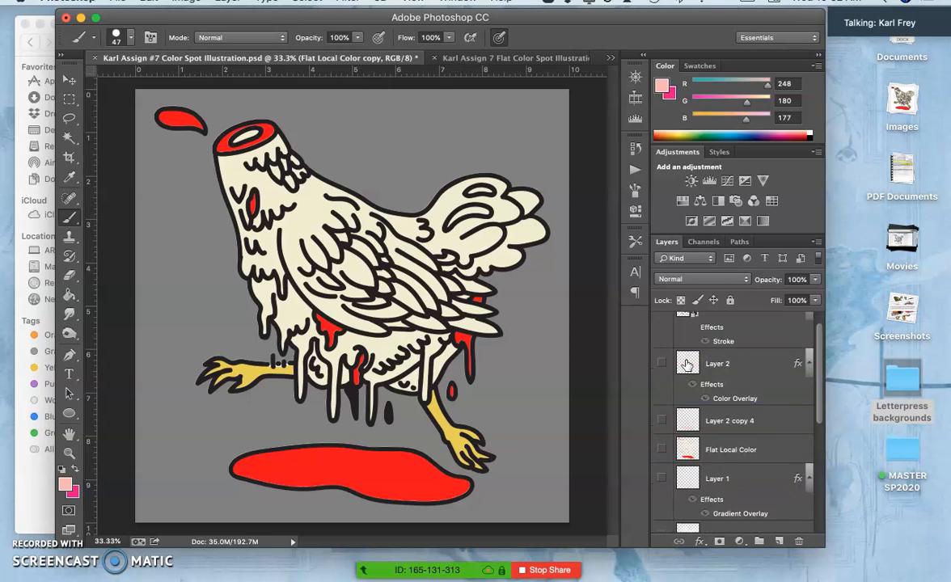
scroll(down, 3)
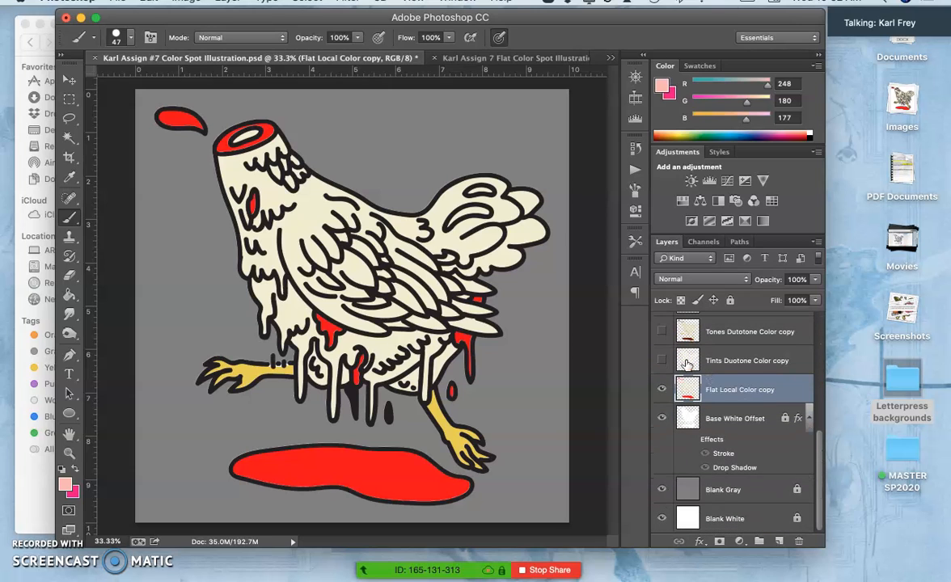
Hide Flat Local Color copy and Blank Gray, toggling the line art off and back on
click(661, 388)
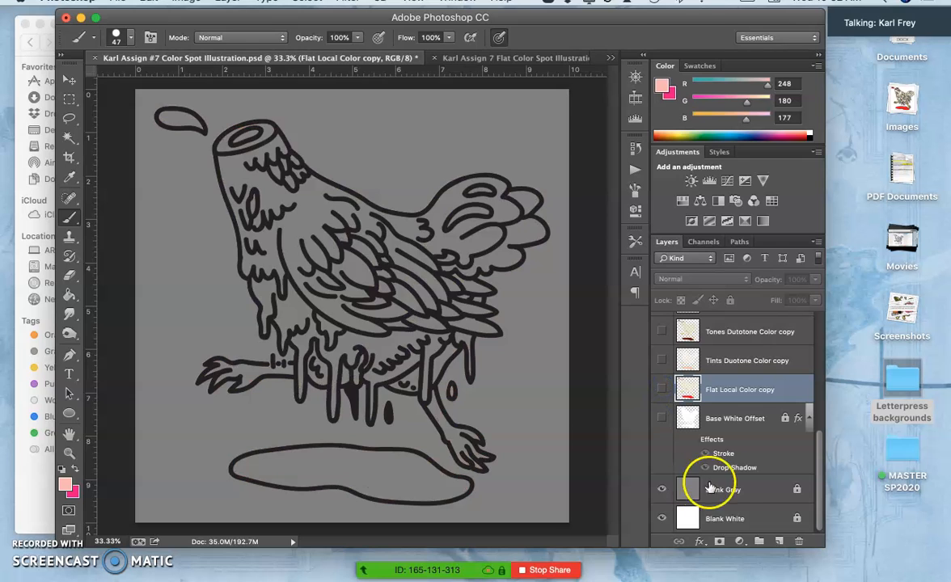
click(661, 518)
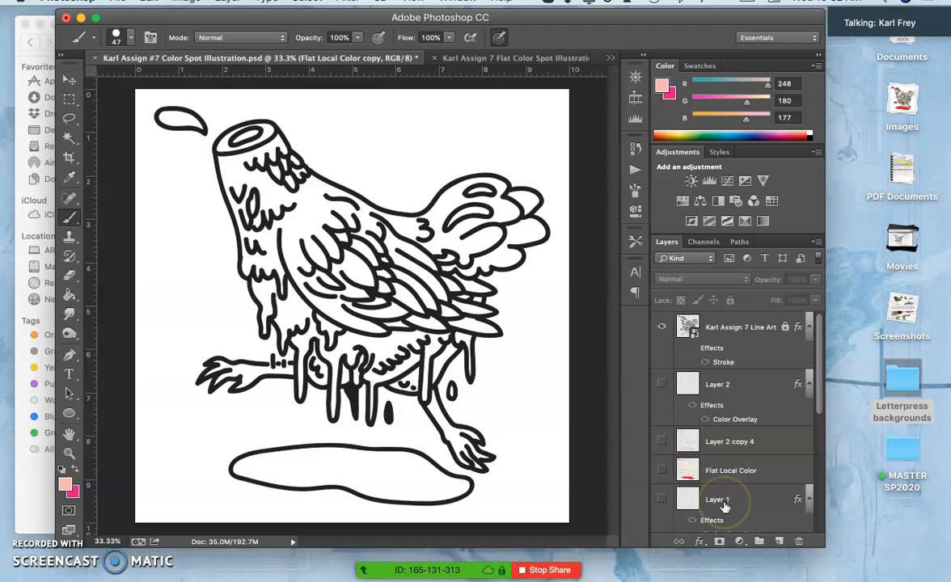
click(662, 327)
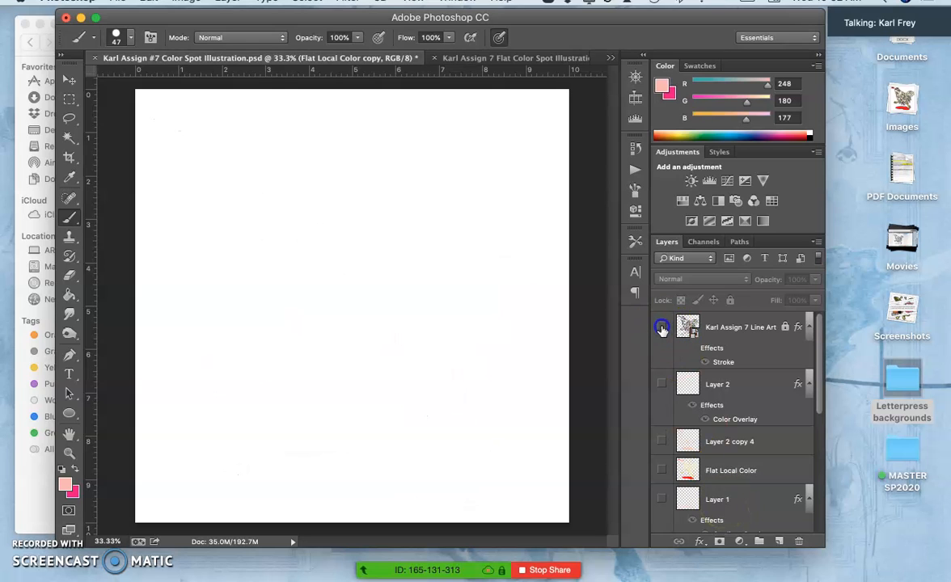
click(661, 327)
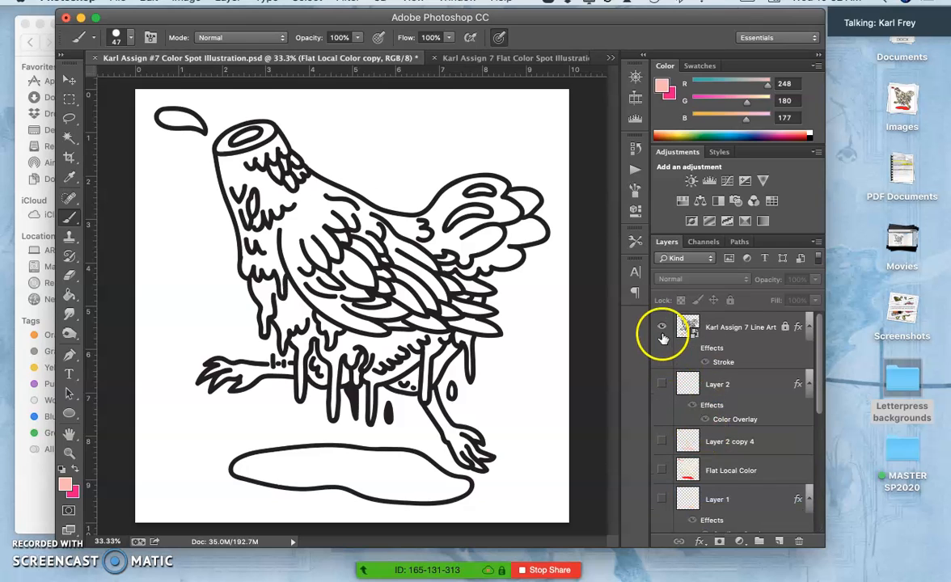
scroll(down, 3)
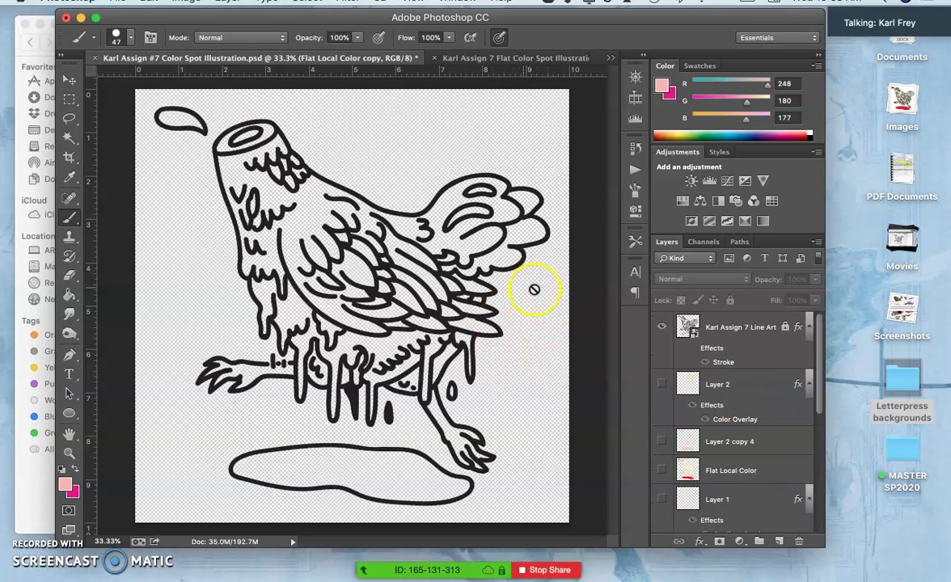
mouse_move(451, 243)
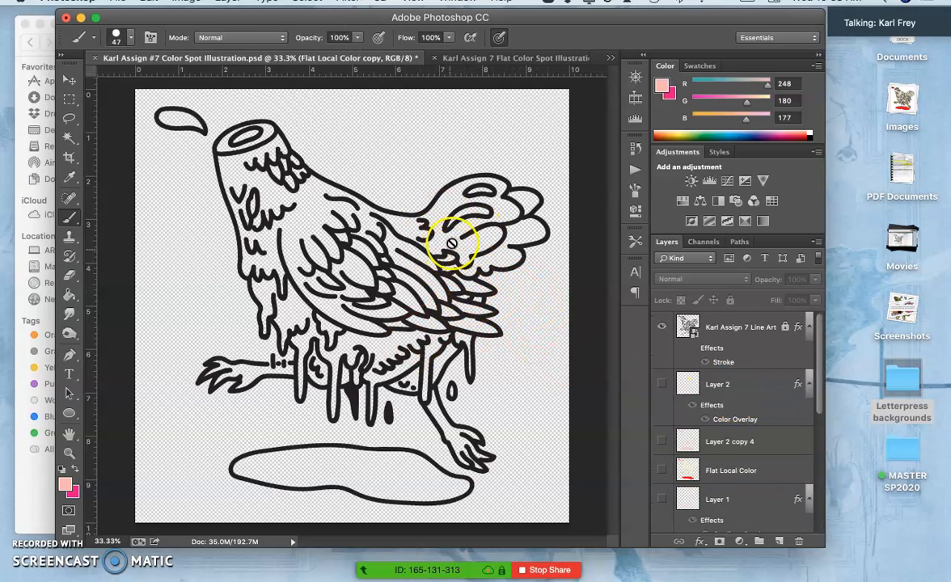
mouse_move(370, 239)
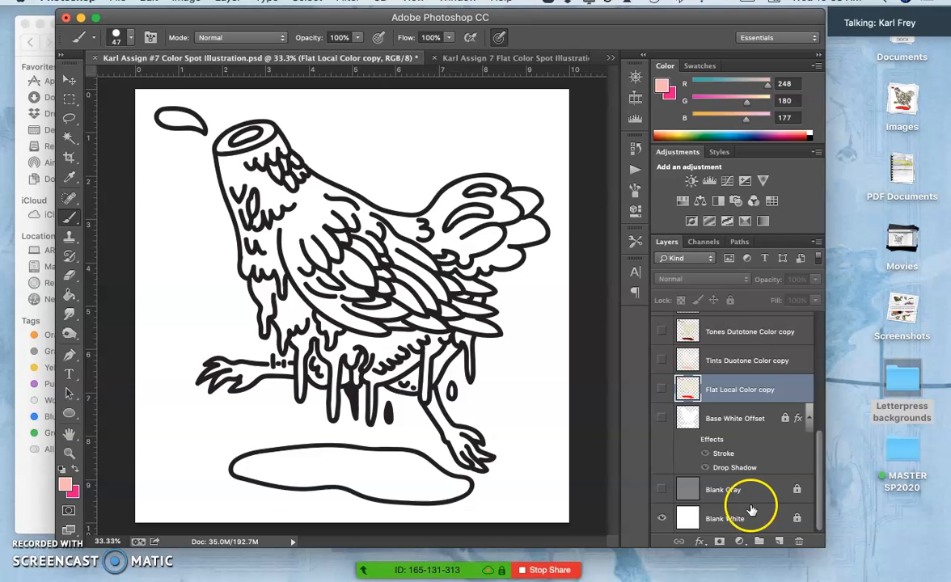
mouse_move(767, 511)
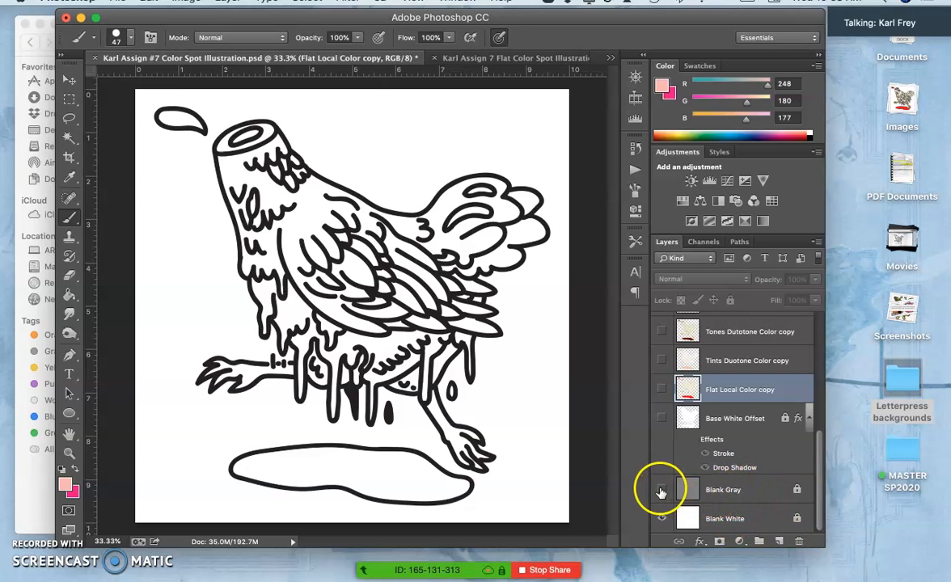
Show Blank Gray, the Base White Offset and the line art layer again
click(662, 488)
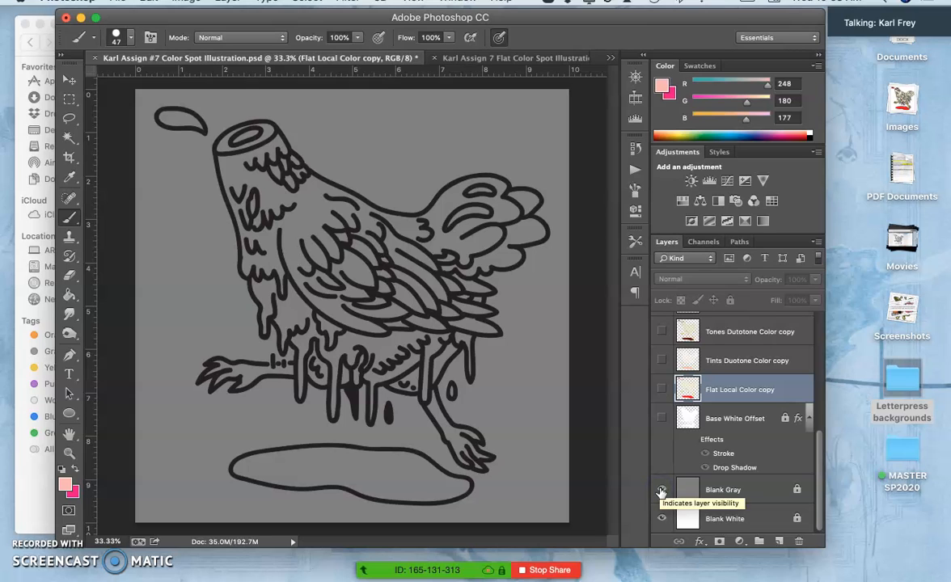
click(662, 488)
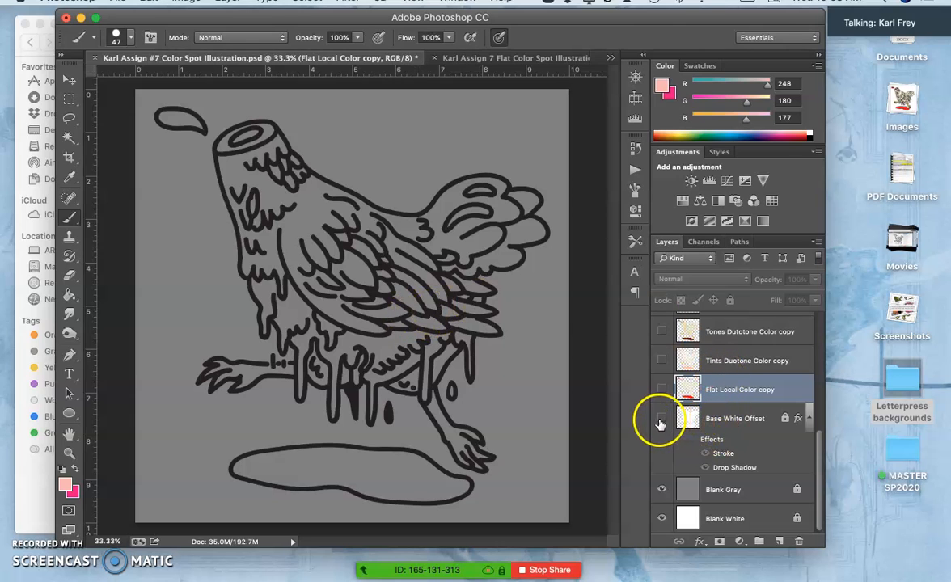
click(662, 418)
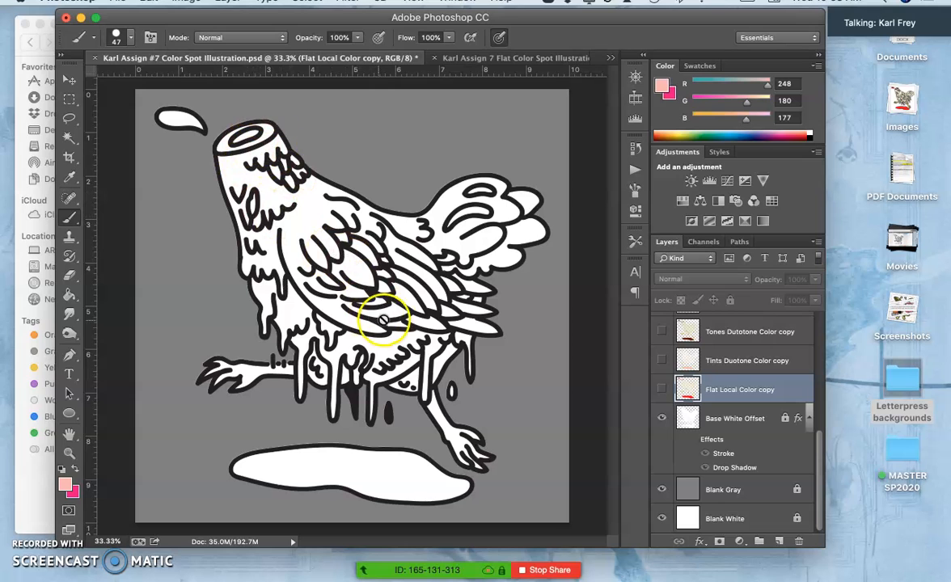
mouse_move(343, 316)
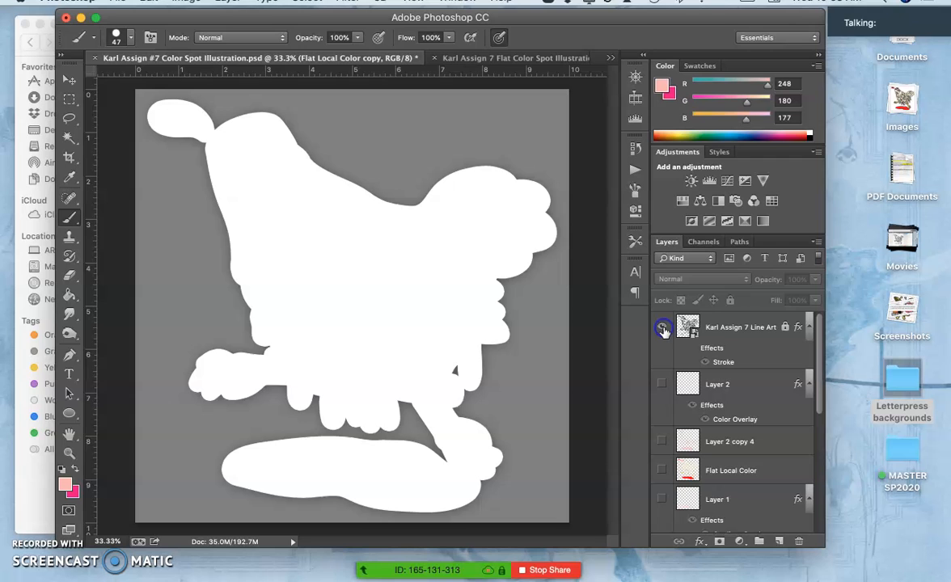
click(663, 327)
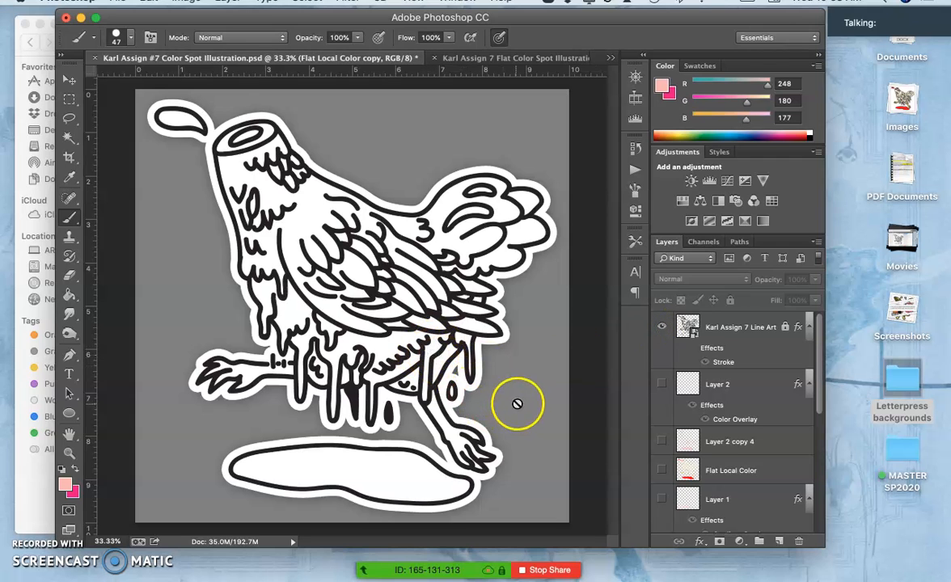
scroll(down, 3)
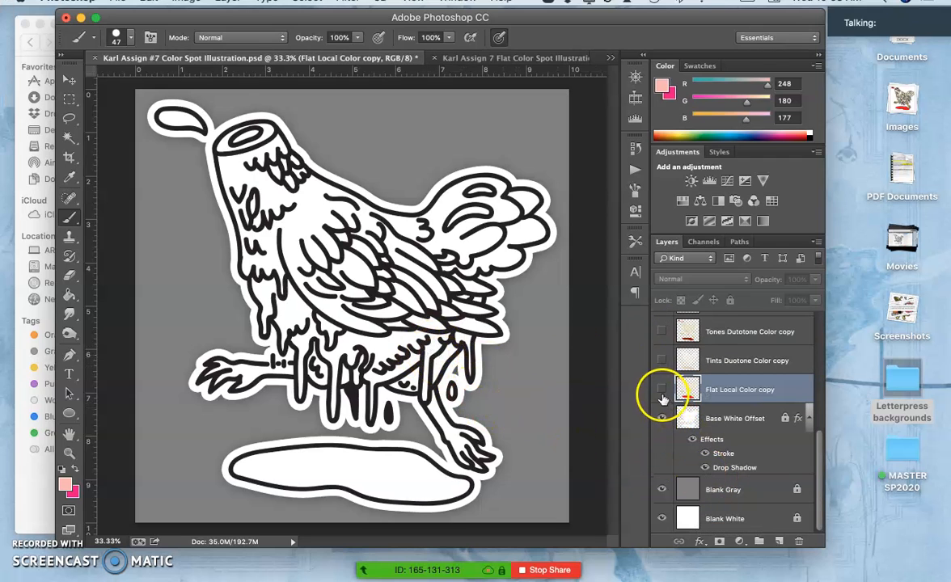
click(661, 389)
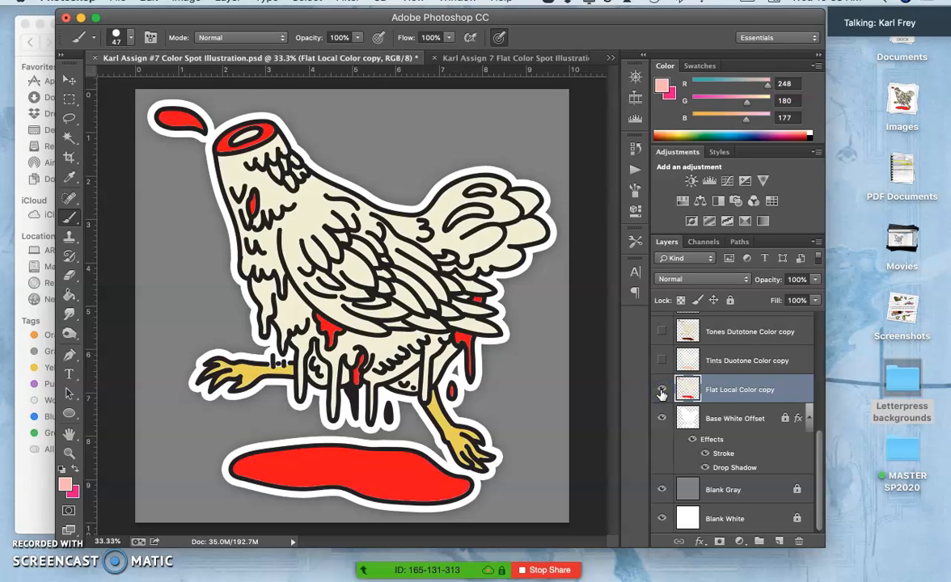
mouse_move(661, 369)
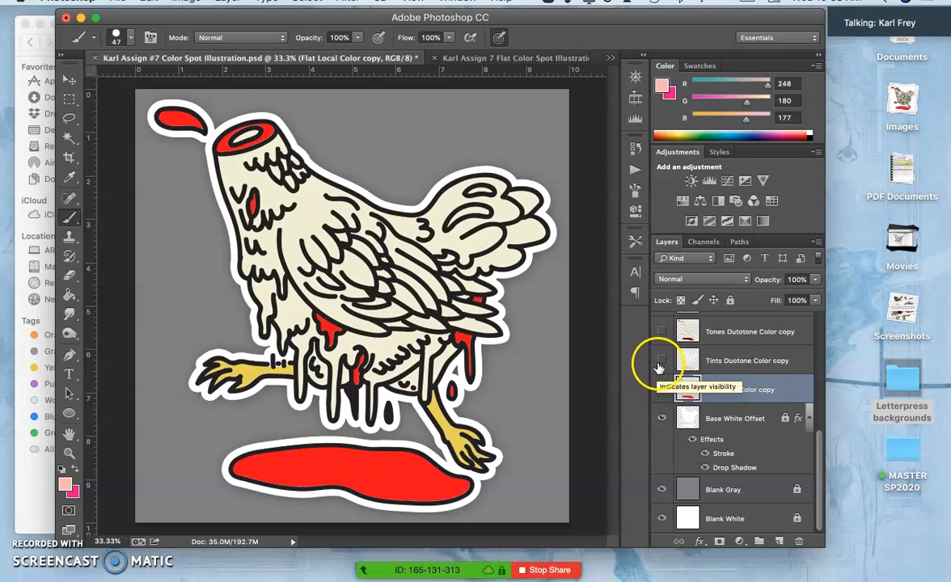
click(661, 388)
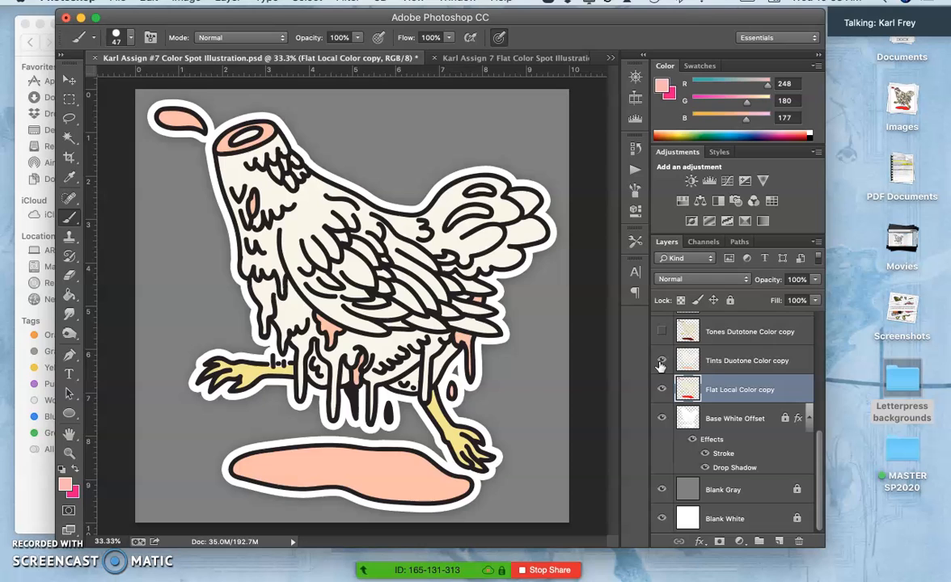
click(661, 361)
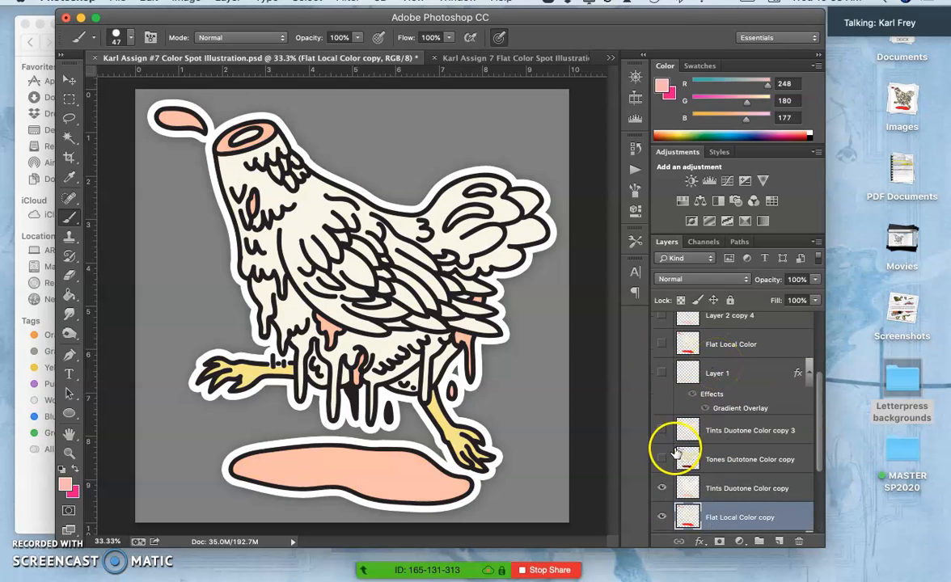
click(662, 372)
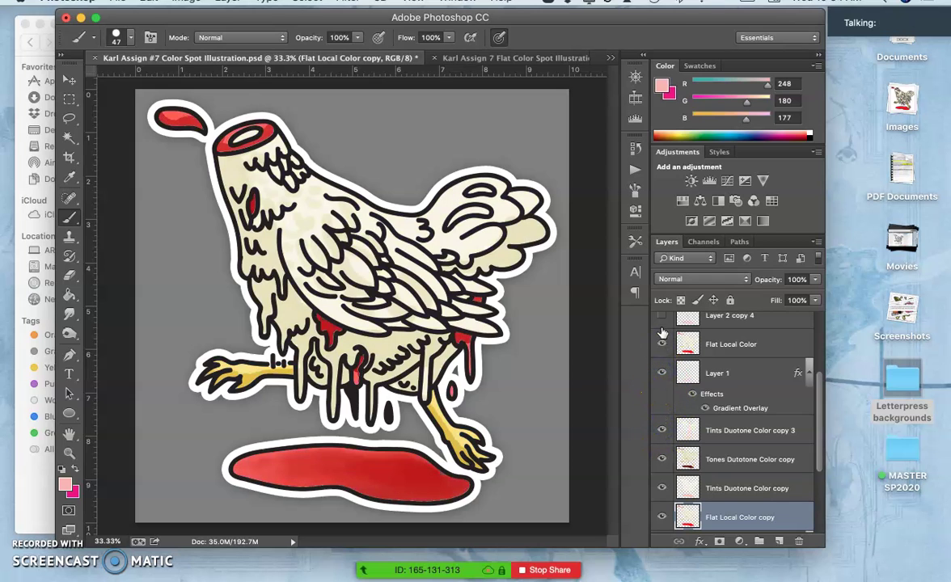
scroll(up, 3)
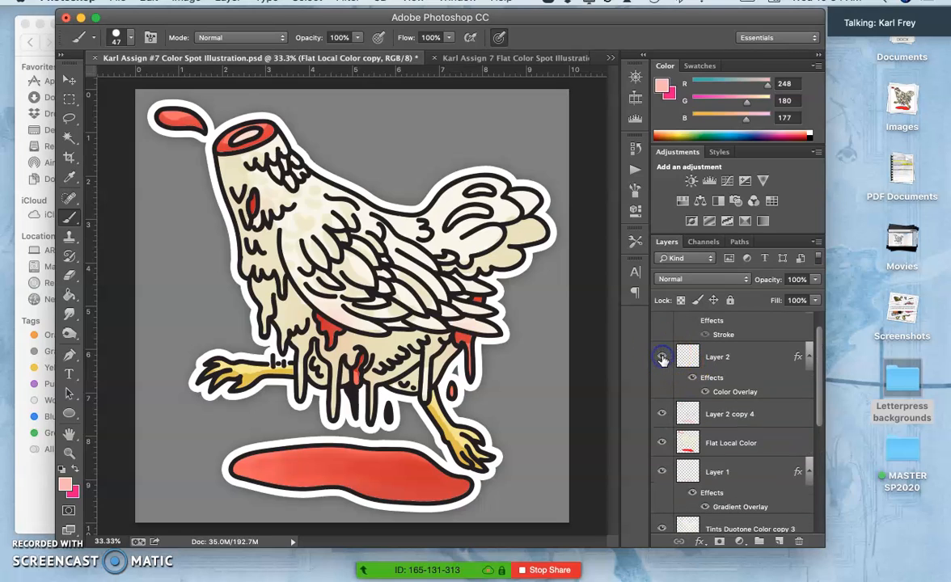
scroll(up, 3)
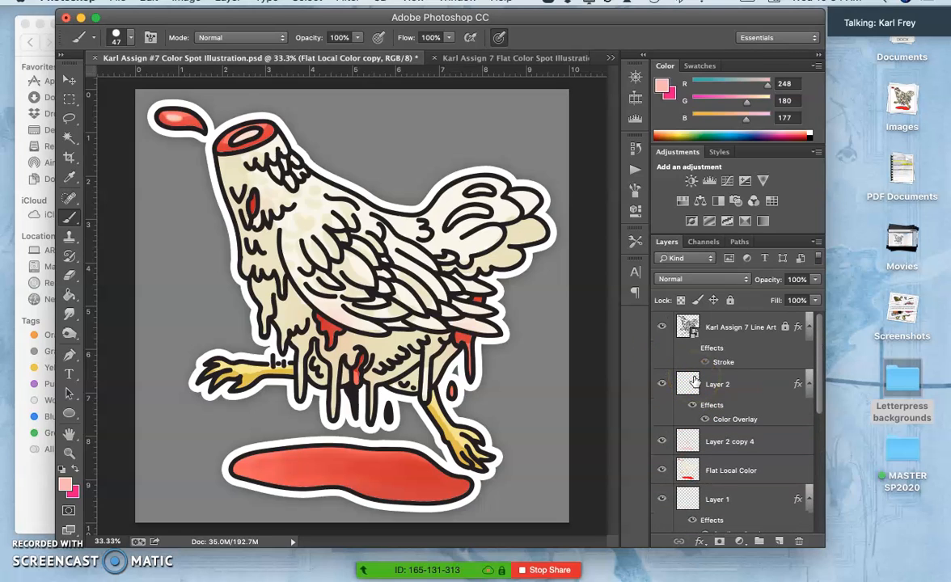
scroll(down, 3)
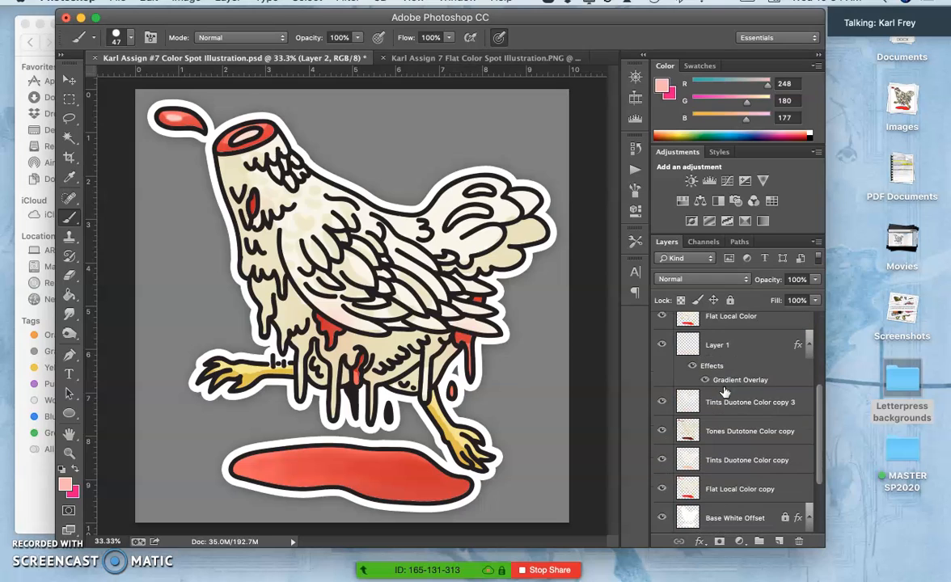
scroll(down, 3)
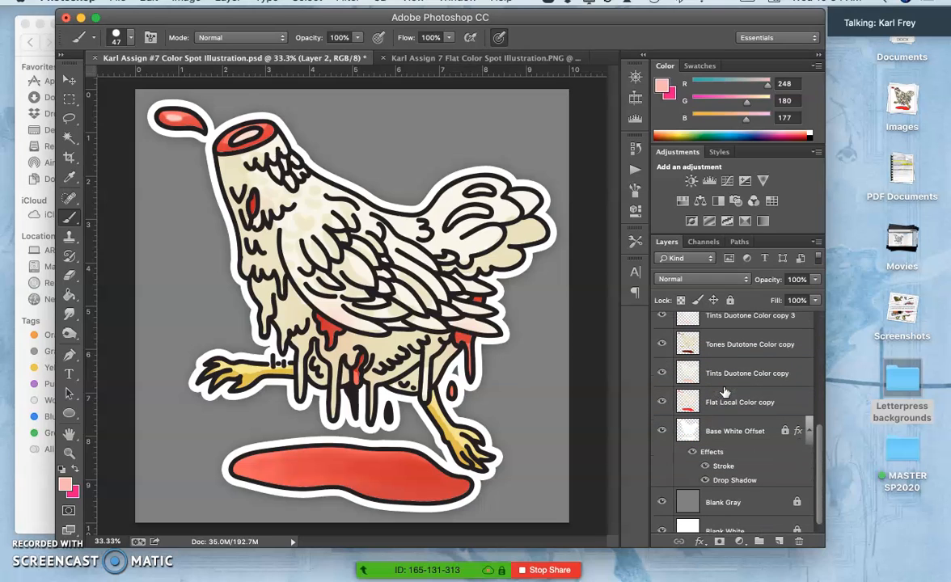
Merge the selected colour layers into Layer 2 above Flat Local Color copy
click(724, 372)
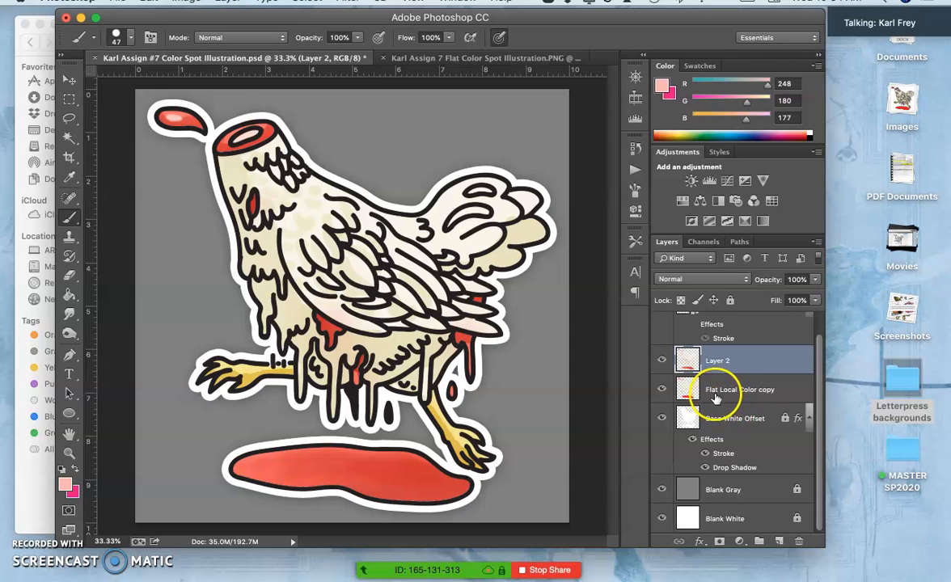
click(718, 361)
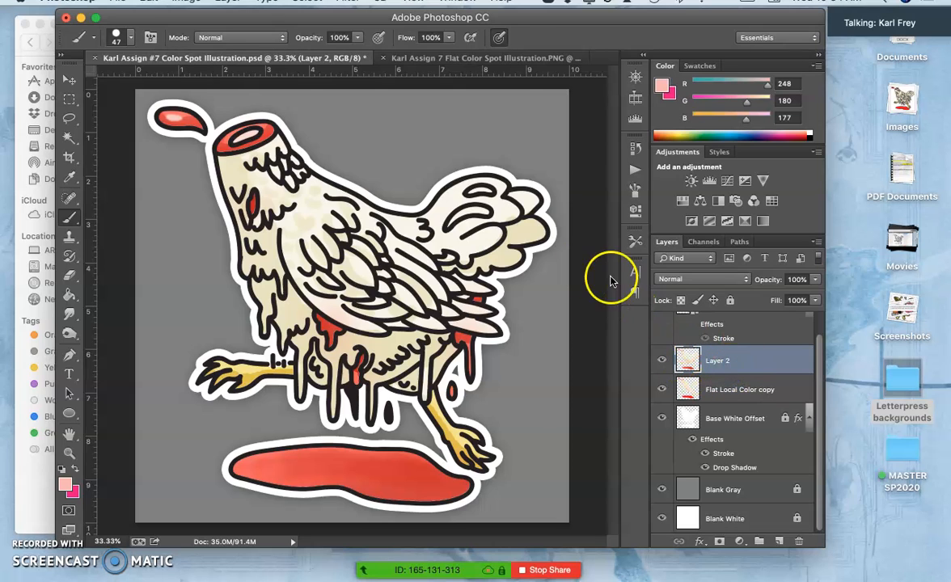
Apply Levels to Layer 2 with input values 0, 0.70 and 248
click(186, 3)
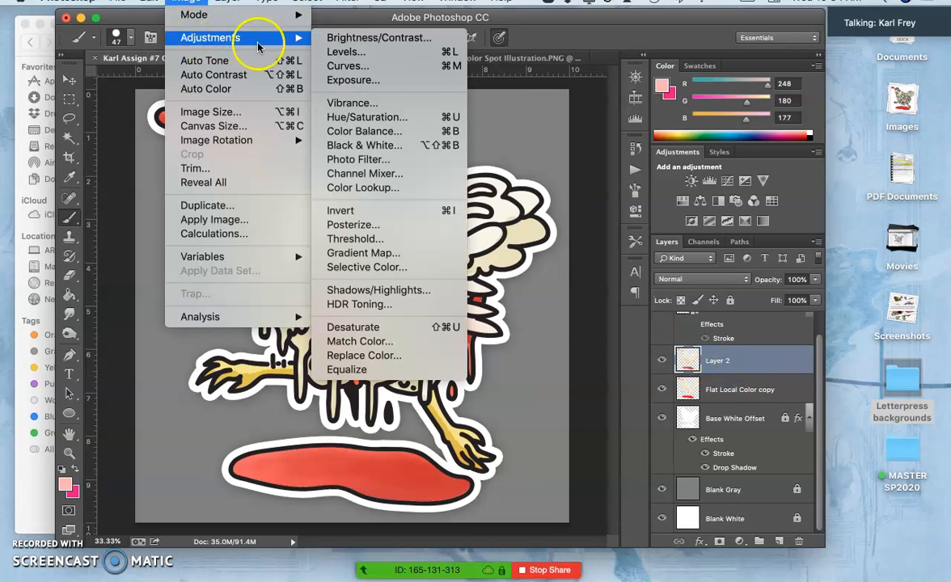
click(346, 50)
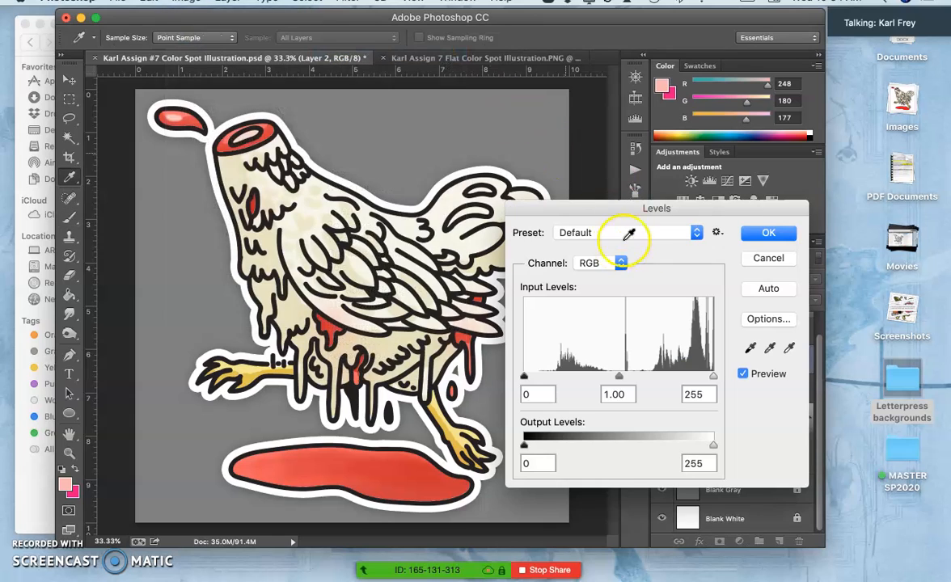
drag(619, 375, 634, 376)
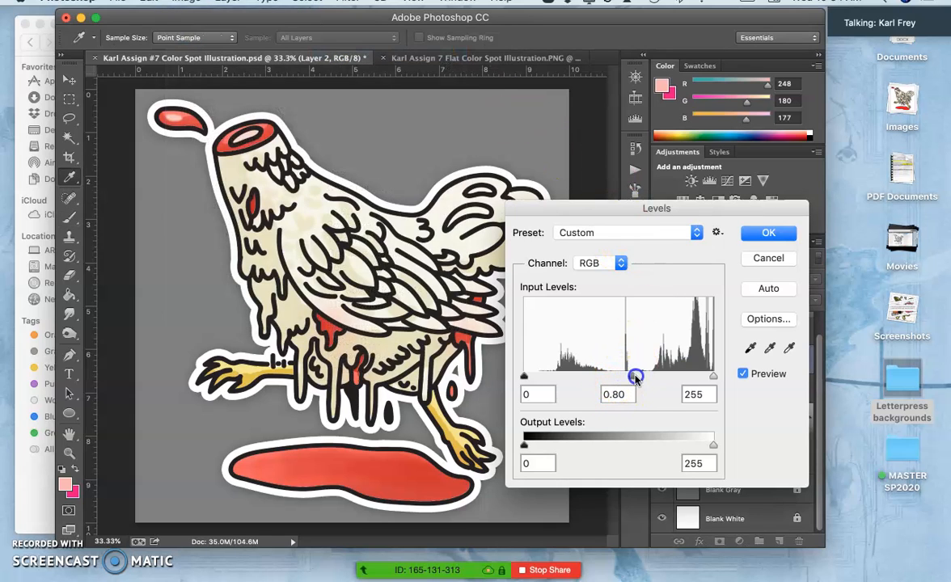
drag(634, 375, 650, 375)
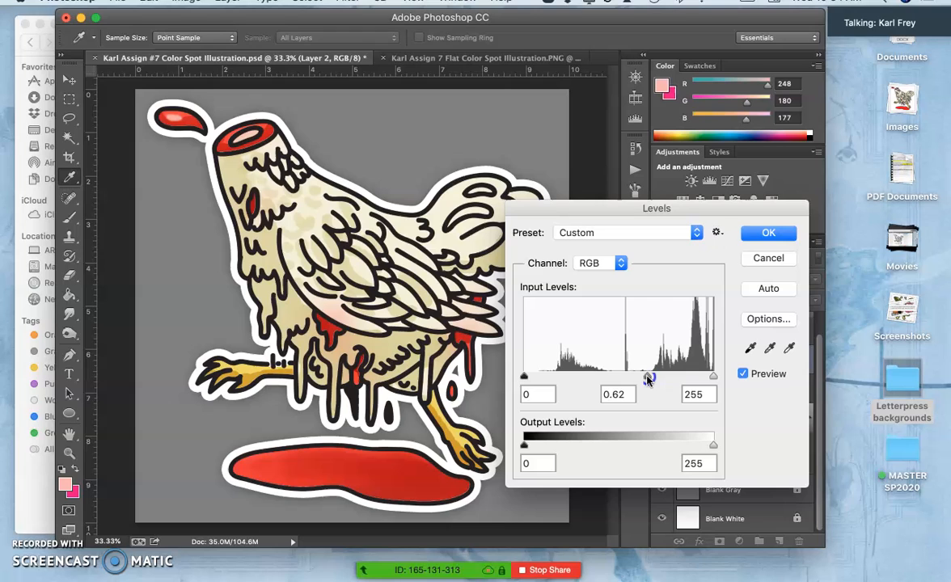
drag(712, 375, 697, 375)
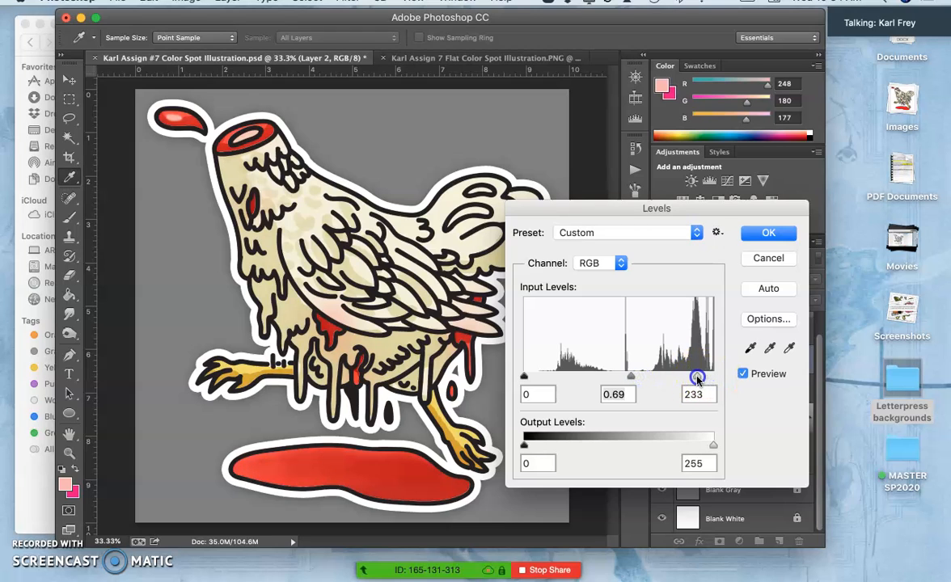
drag(699, 377, 695, 376)
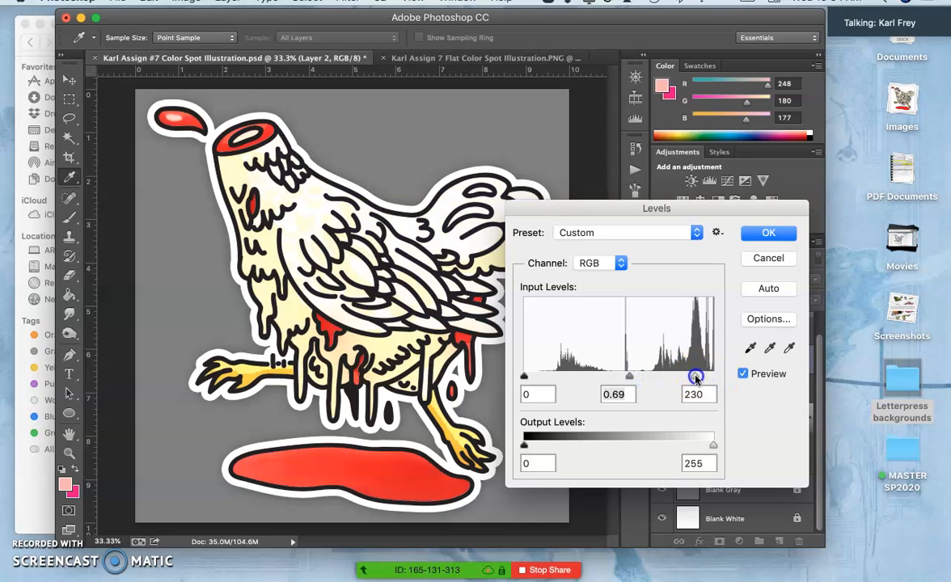
drag(695, 377, 705, 377)
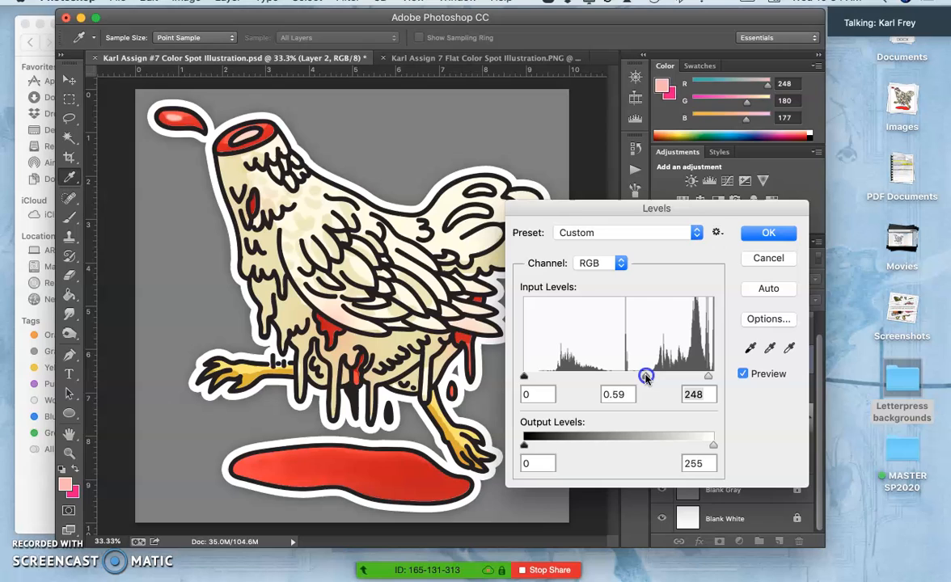
drag(647, 375, 640, 378)
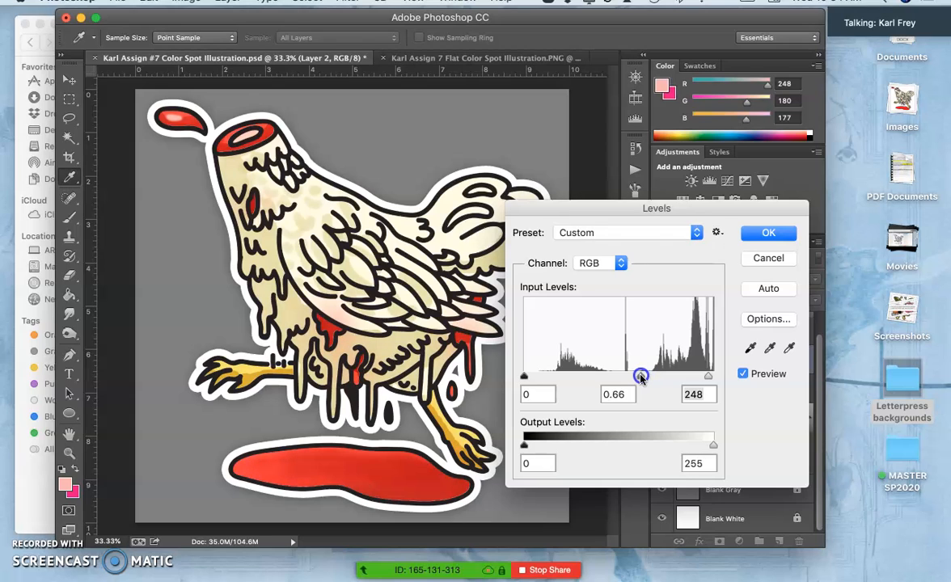
drag(640, 375, 637, 375)
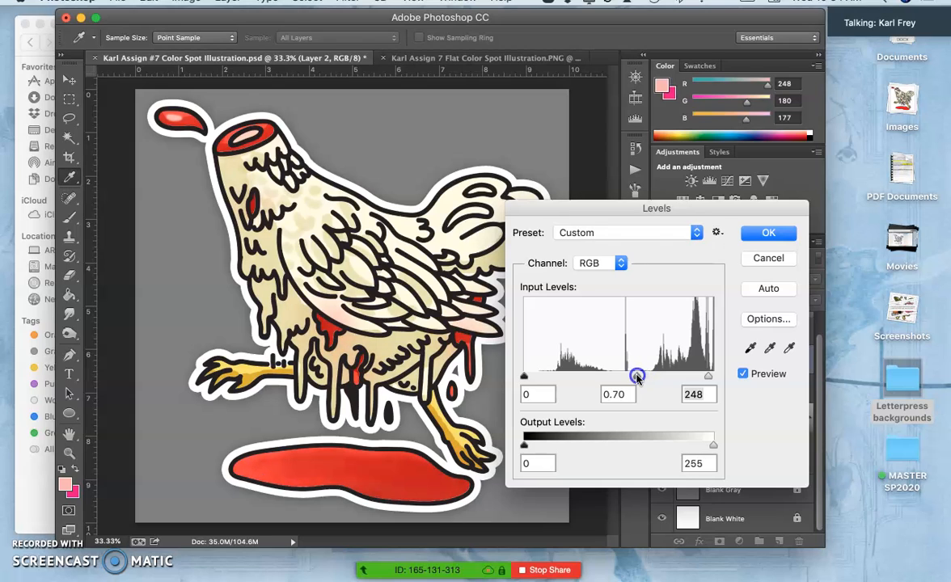
click(768, 232)
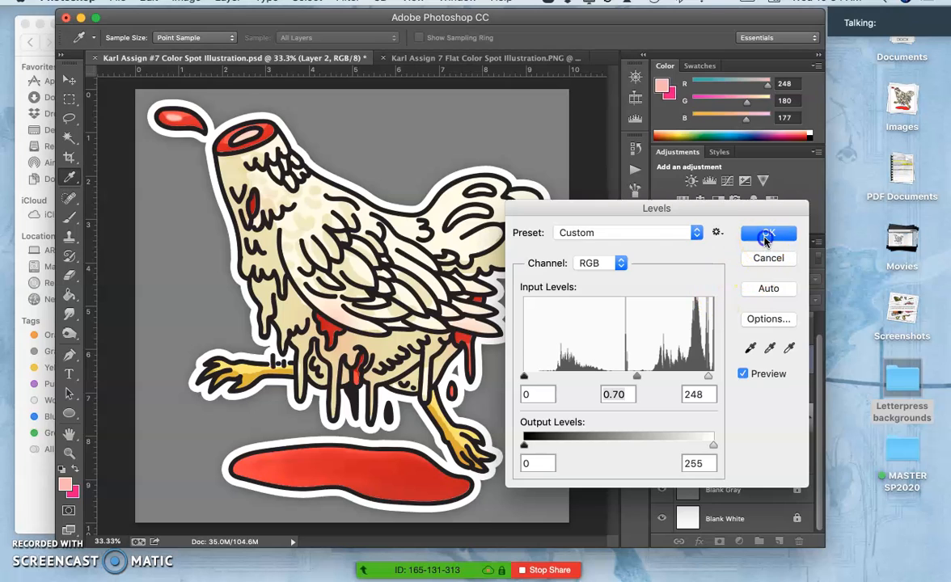
Step back in History to before Levels and duplicate Layer 2
click(767, 233)
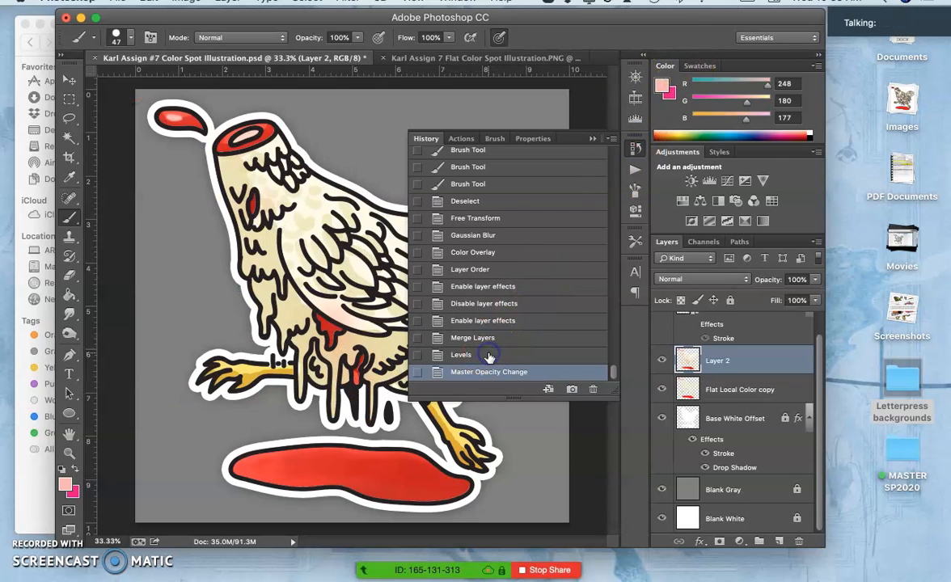
click(461, 354)
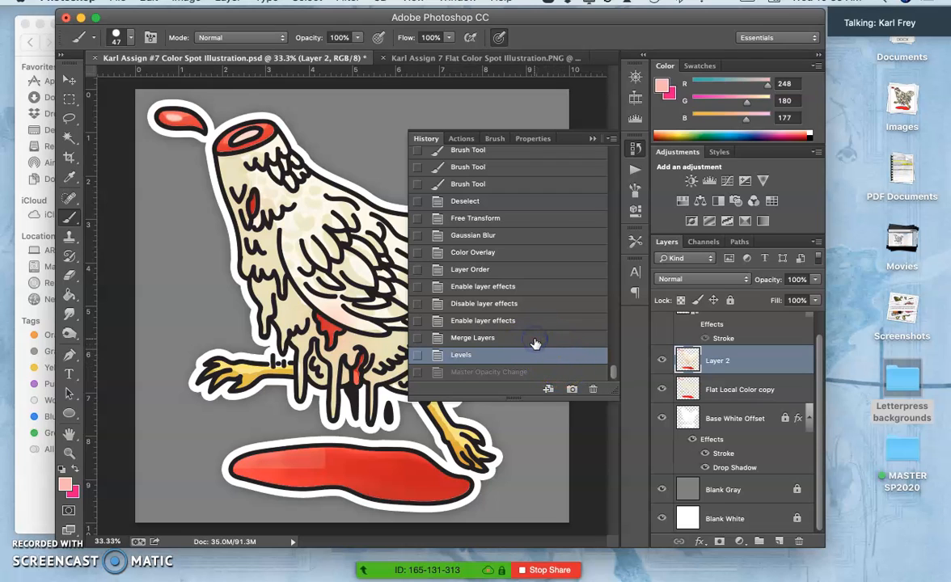
click(472, 338)
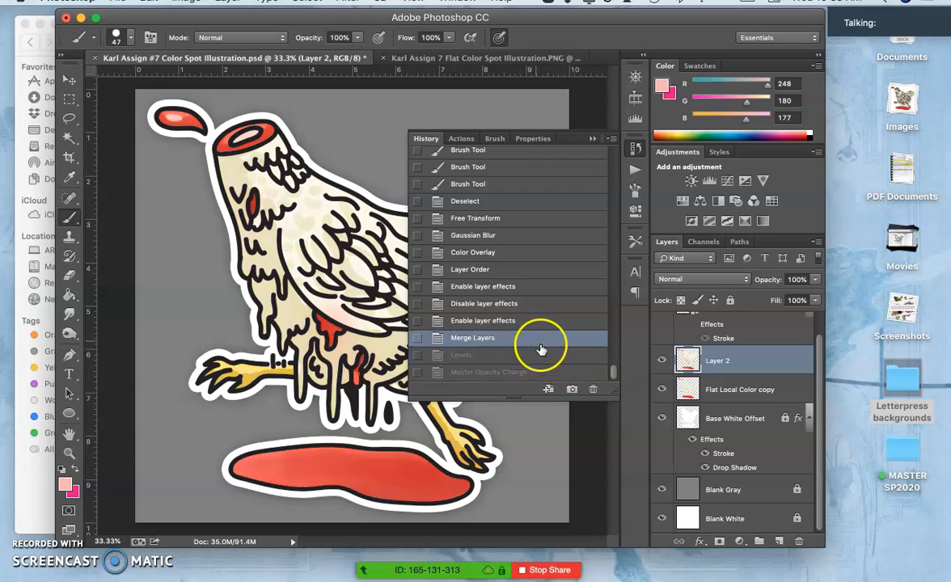
click(472, 338)
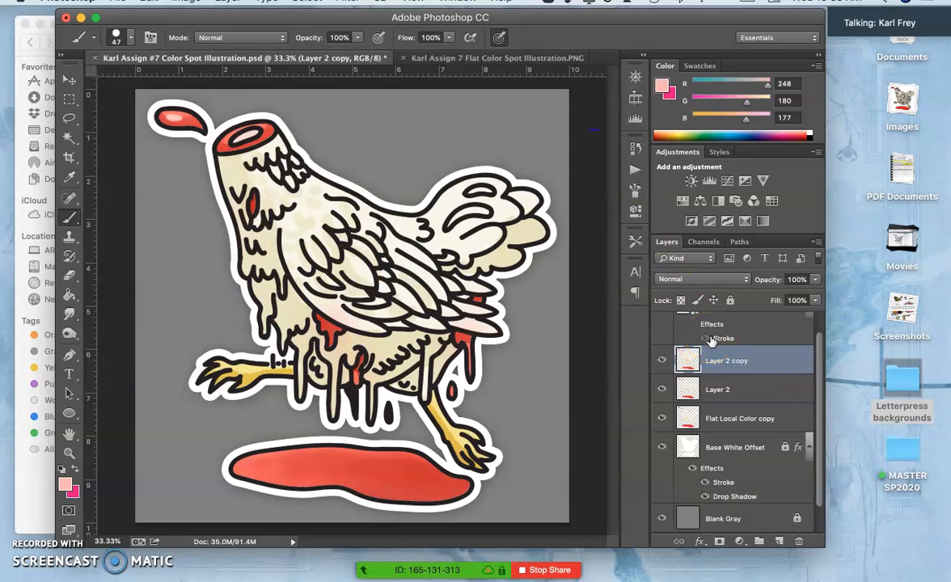
Set the teal Layer 2 copy to about 55% opacity, then hide it
click(186, 3)
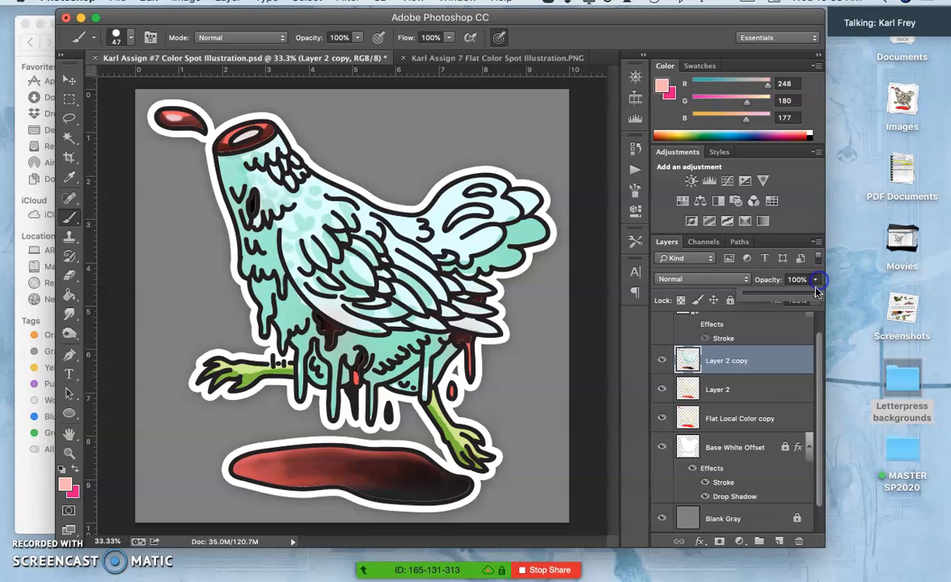
drag(811, 295, 784, 294)
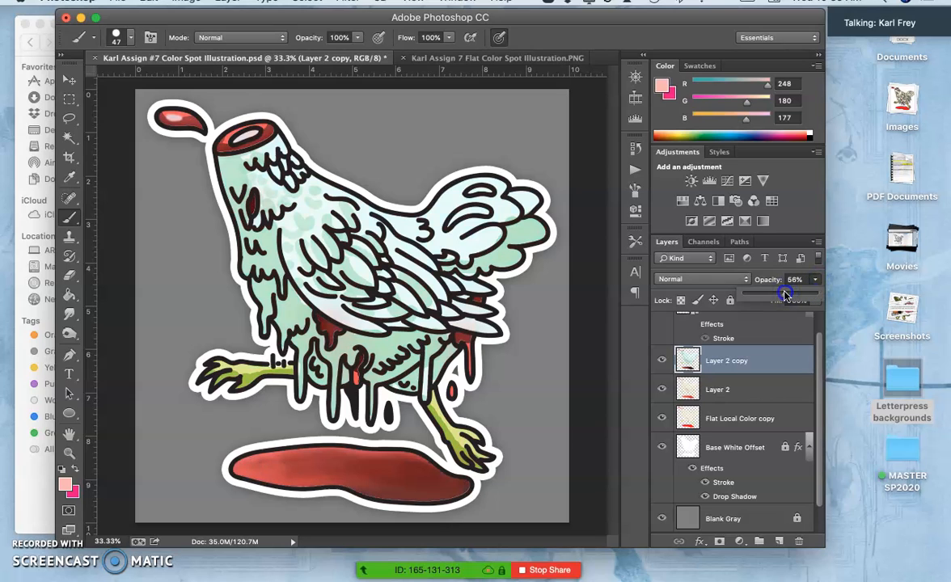
drag(796, 294, 781, 294)
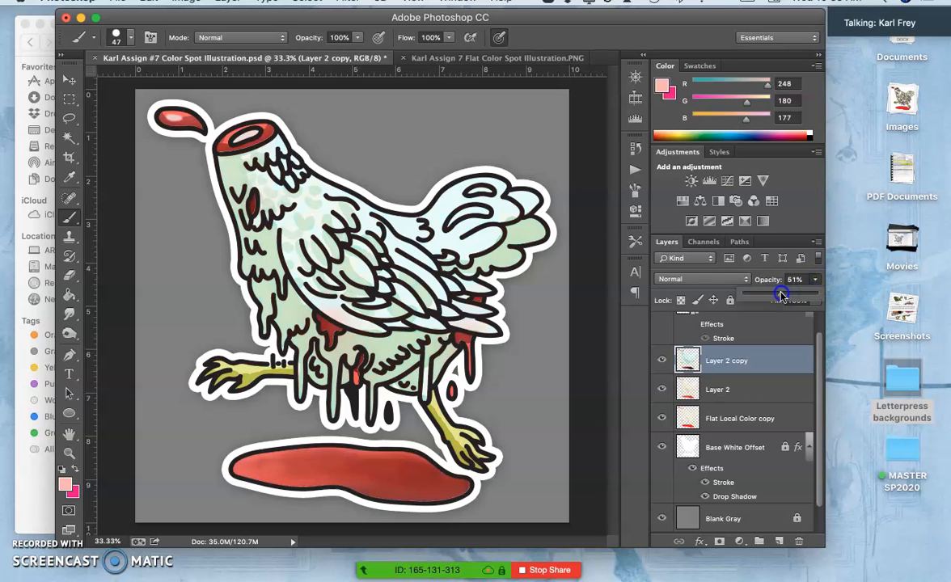
right_click(663, 361)
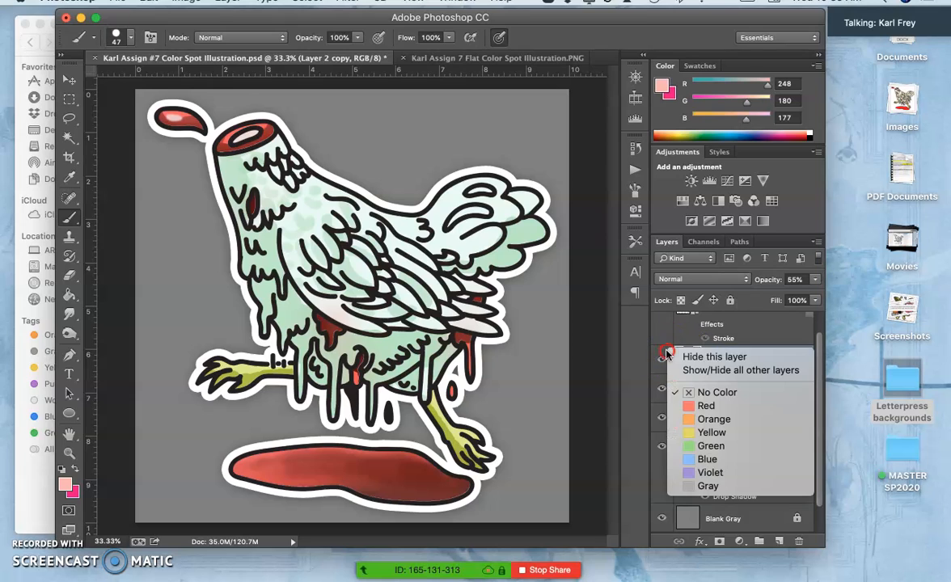
click(661, 361)
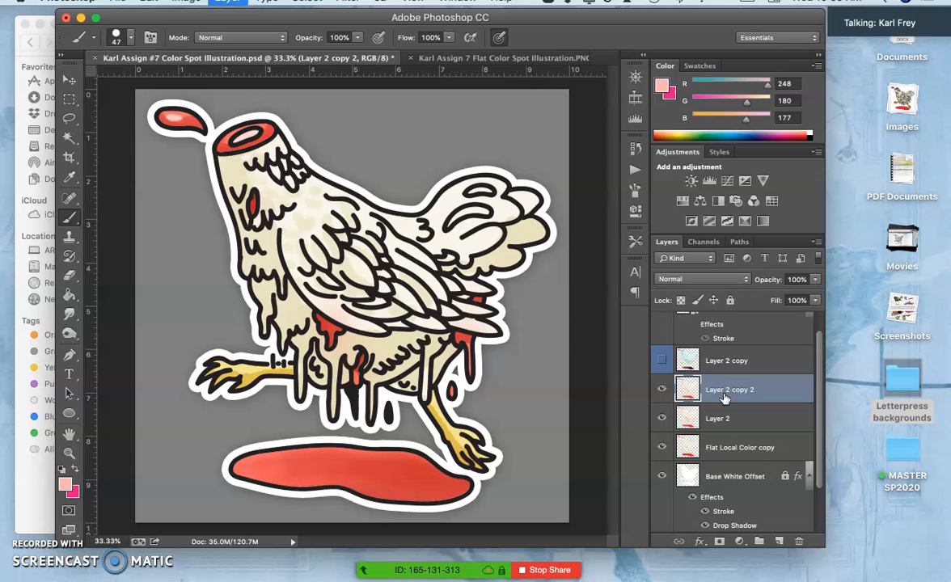
Start a Levels correction on Layer 2 copy 2, darkening midtones and pulling in the white point
click(186, 3)
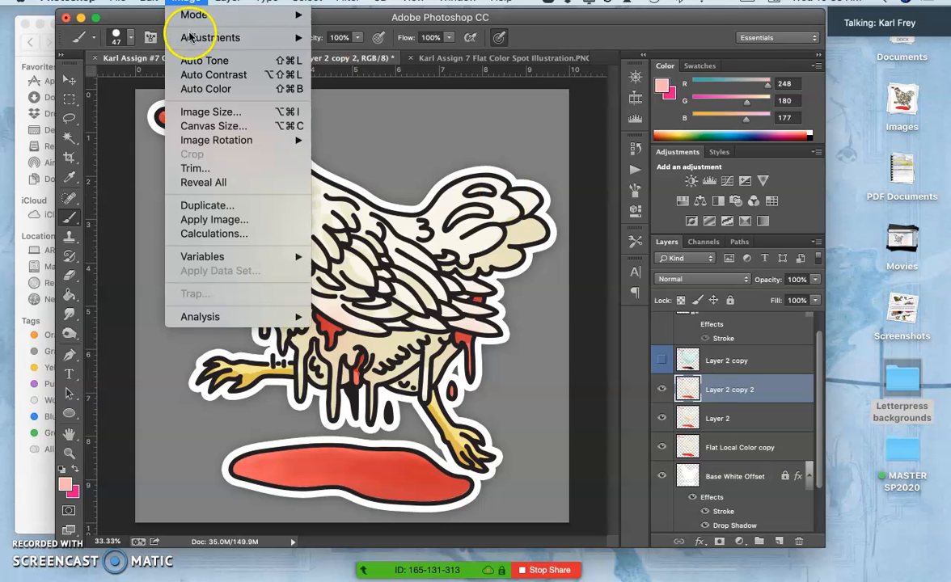
mouse_move(210, 38)
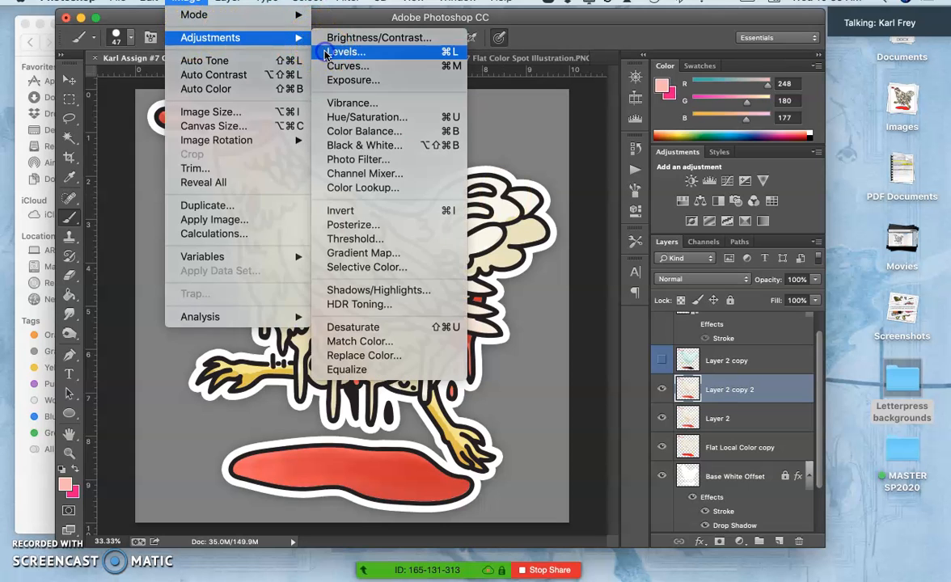
click(343, 52)
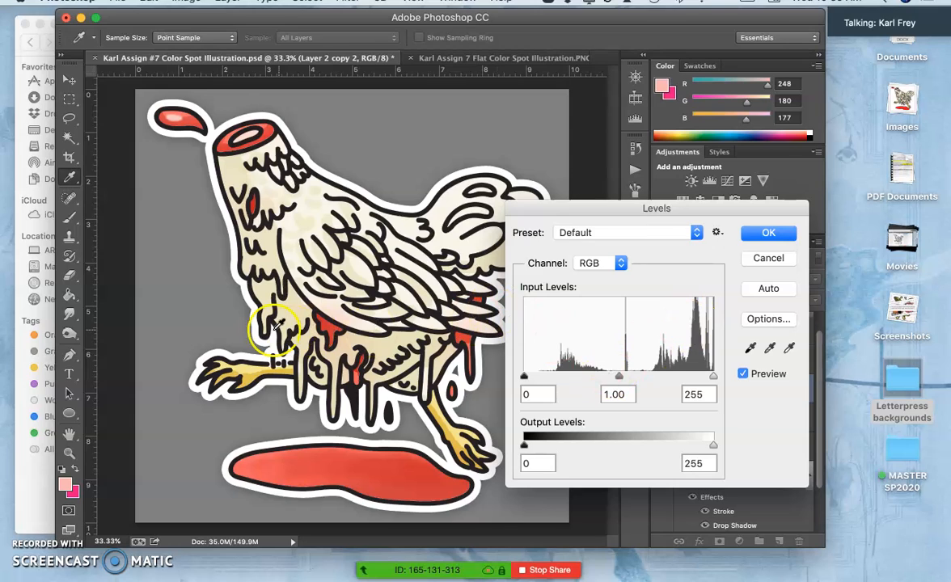
mouse_move(621, 305)
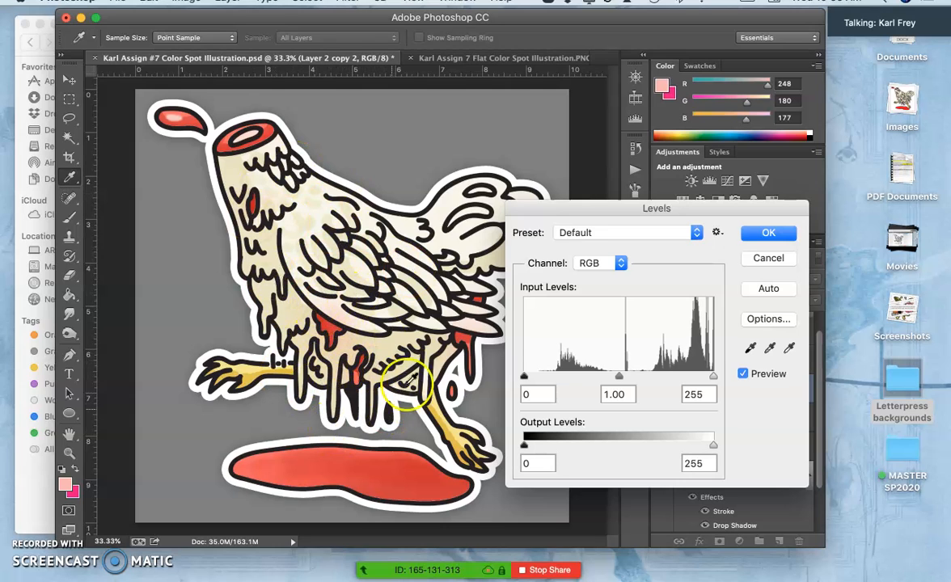
mouse_move(396, 245)
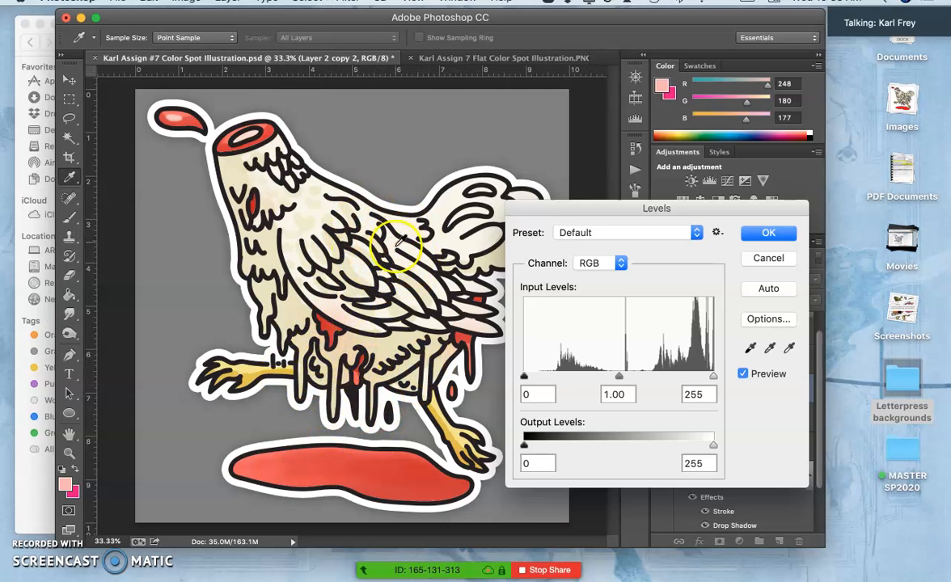
mouse_move(553, 385)
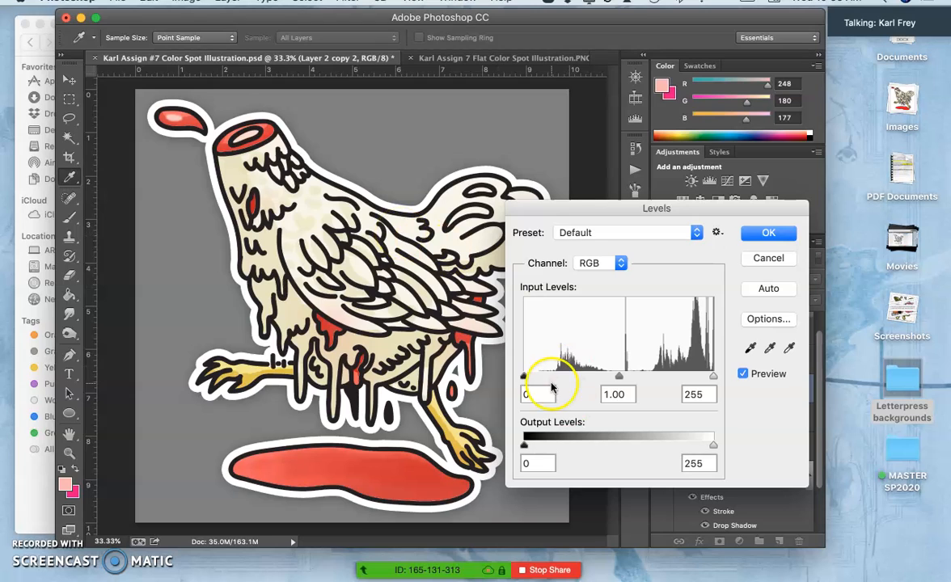
drag(618, 375, 650, 382)
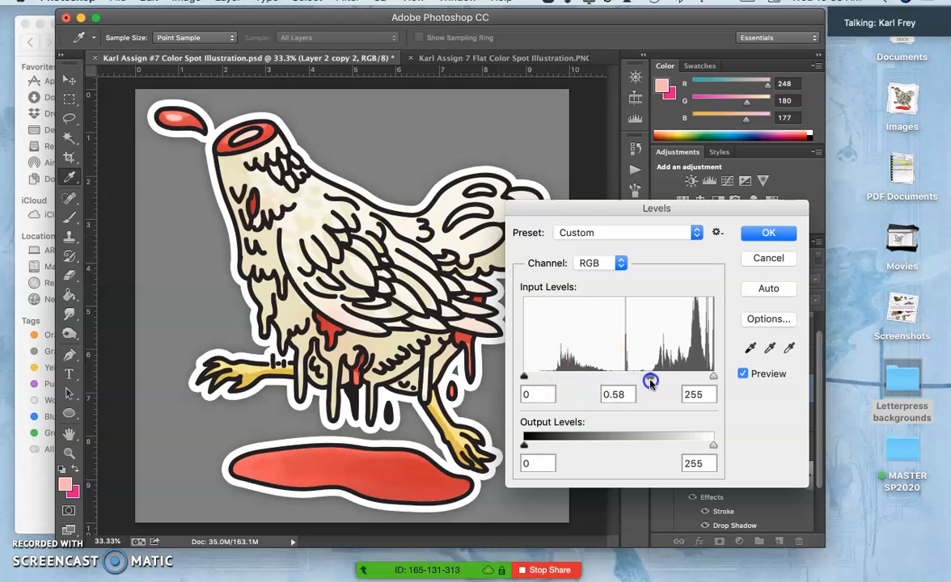
drag(650, 382, 640, 381)
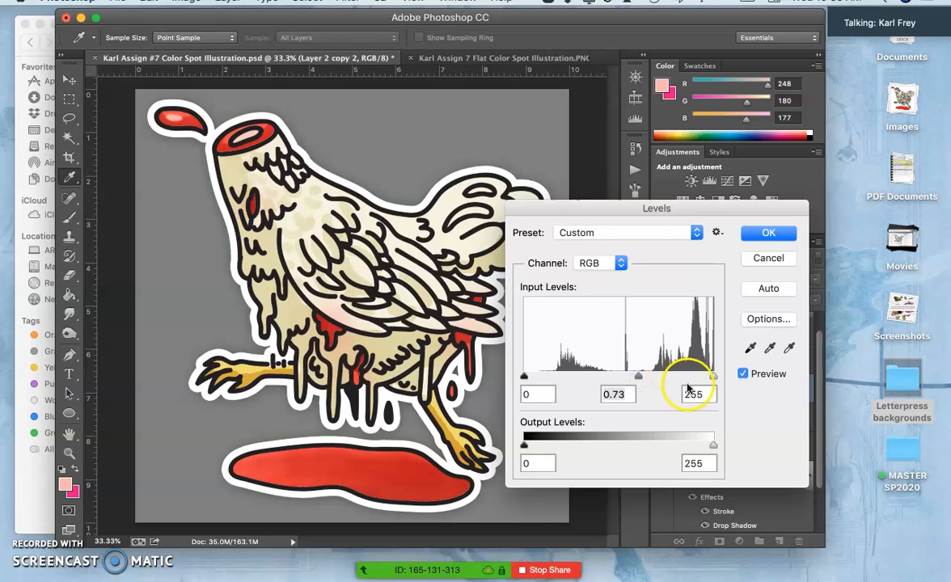
drag(711, 376, 685, 377)
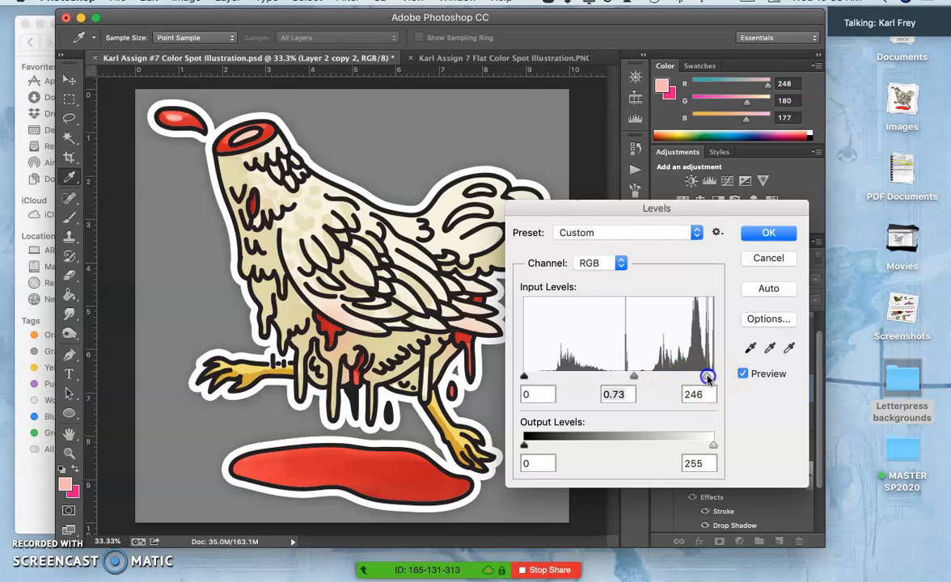
drag(708, 376, 687, 375)
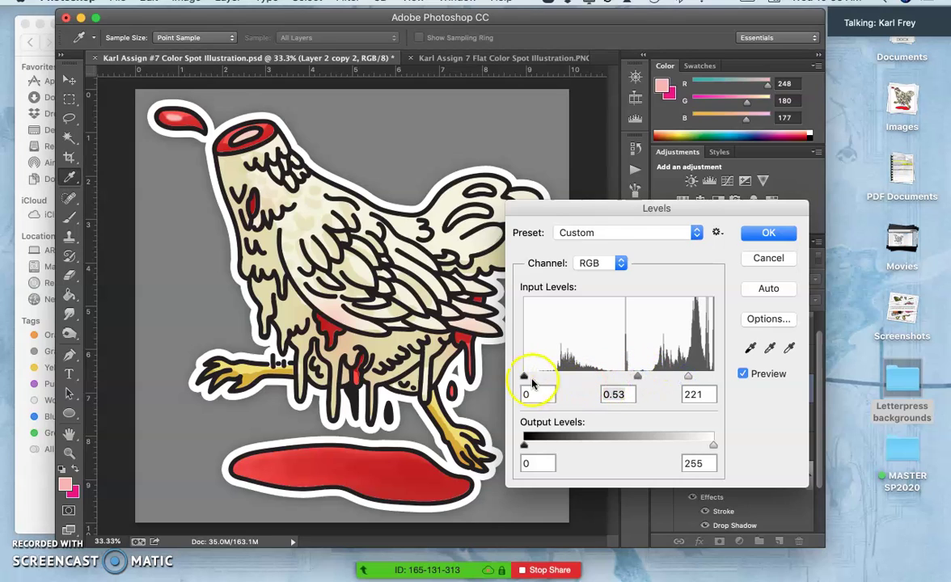
Finish the Levels at black point 21, midtones 0.64, white point 241 and apply it
drag(524, 375, 528, 375)
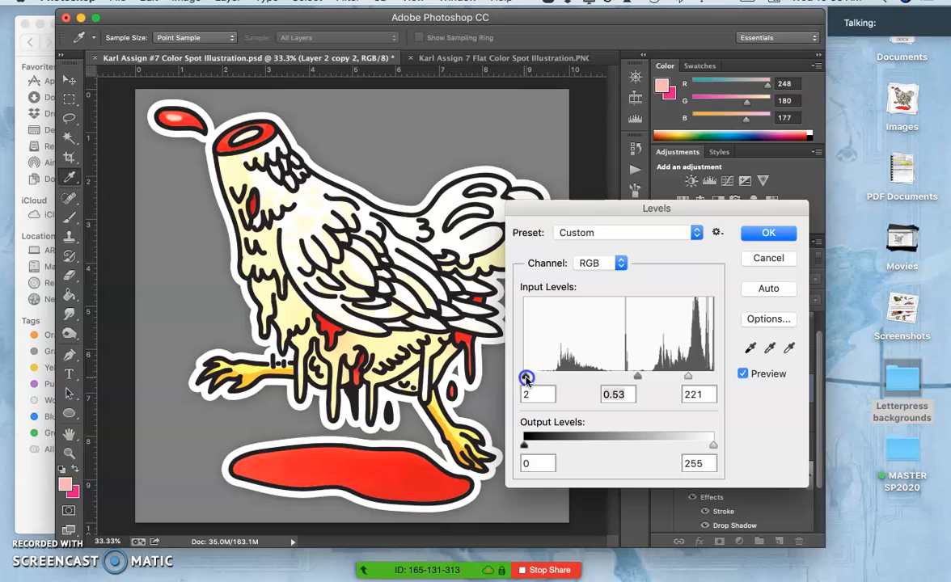
drag(526, 379, 527, 378)
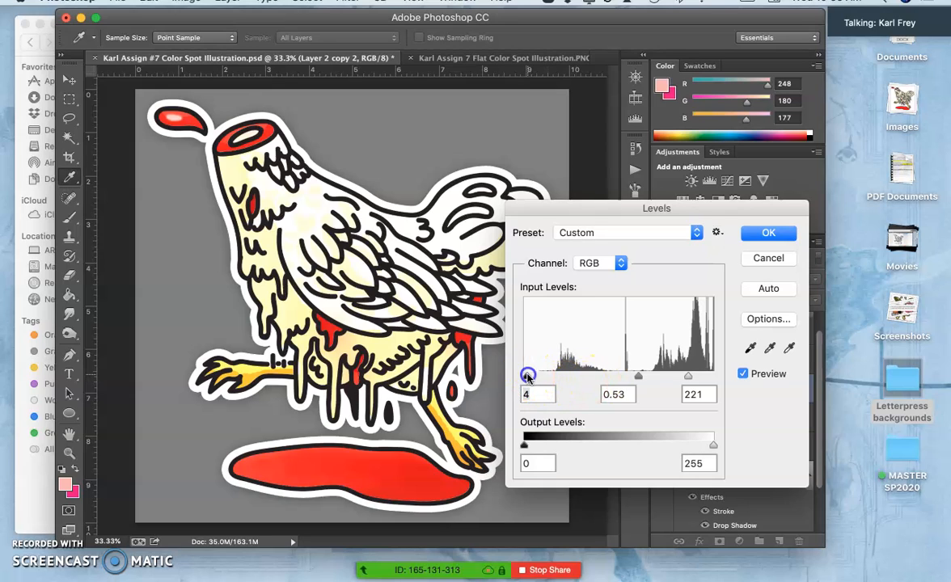
drag(528, 375, 628, 378)
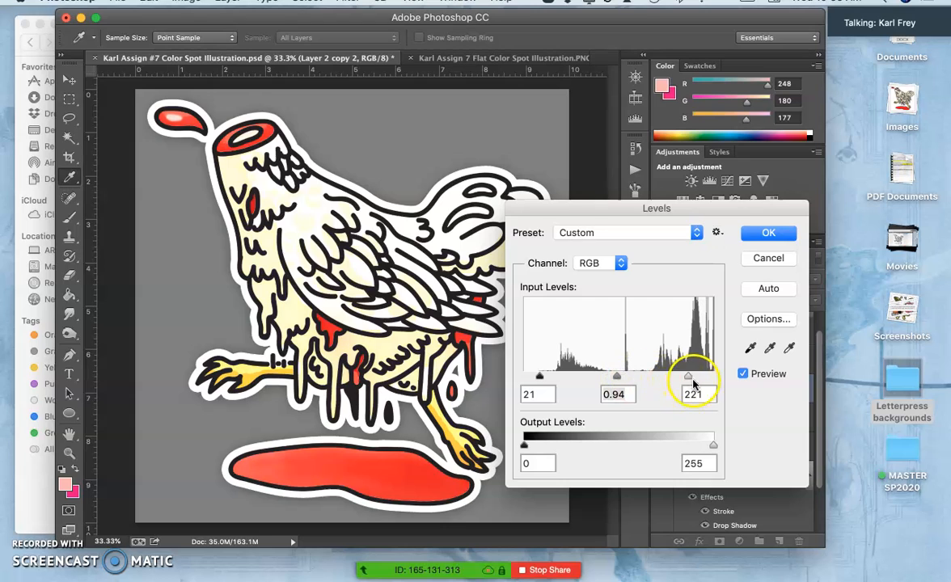
drag(689, 375, 705, 376)
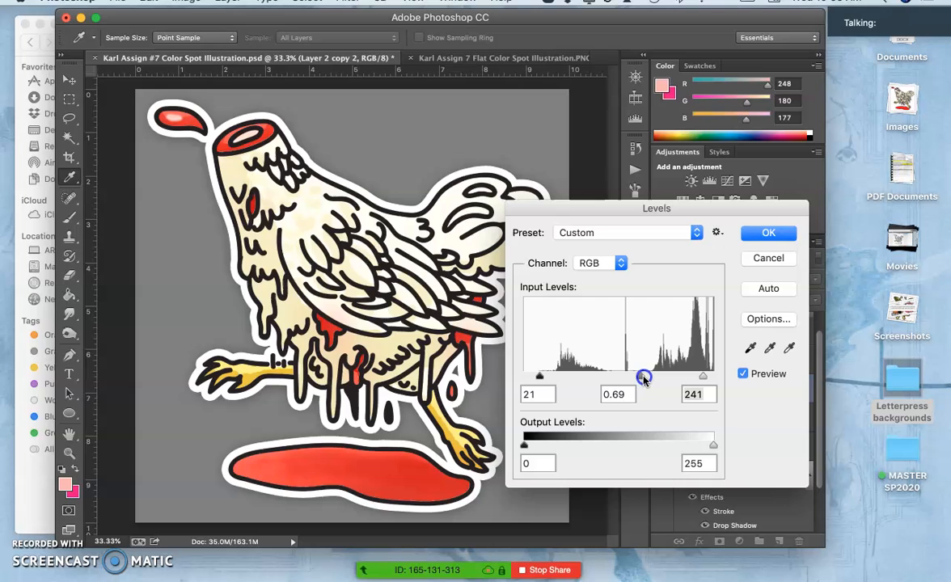
drag(644, 378, 643, 378)
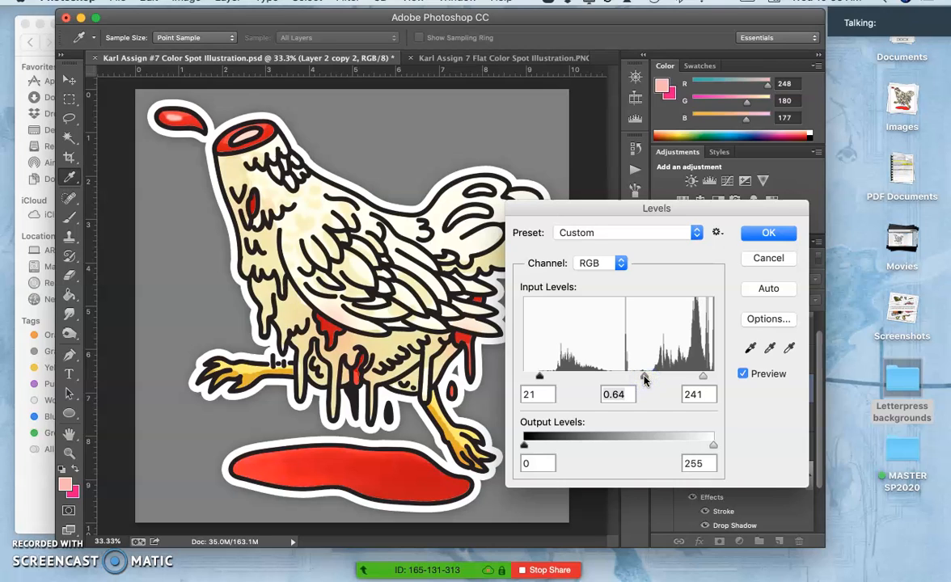
mouse_move(768, 233)
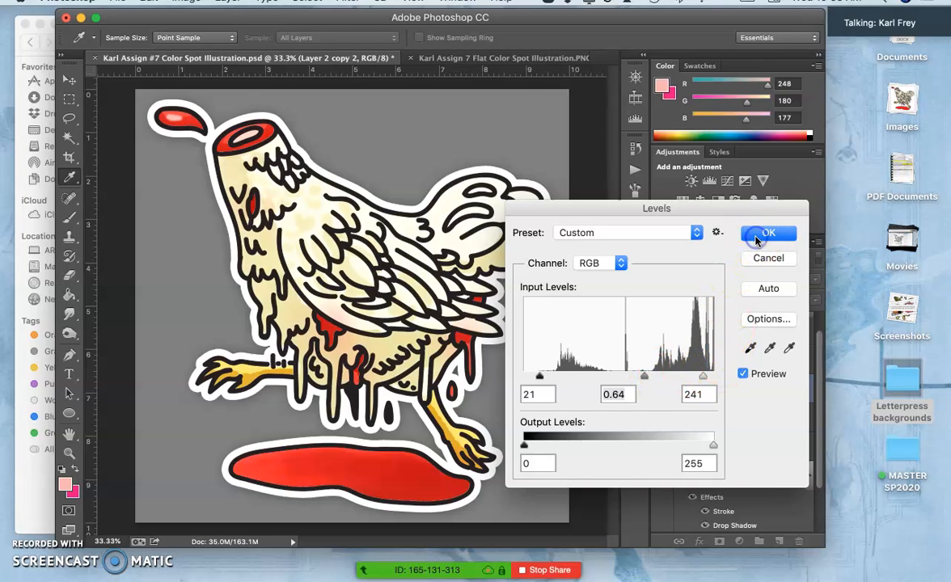
click(768, 233)
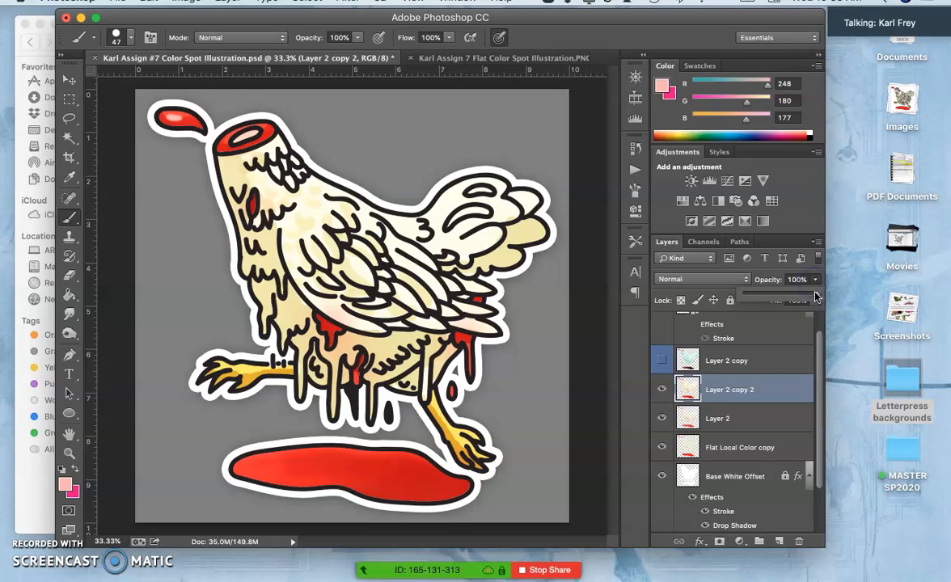
Lower Layer 2 copy 2 opacity to 59%
drag(812, 278, 796, 278)
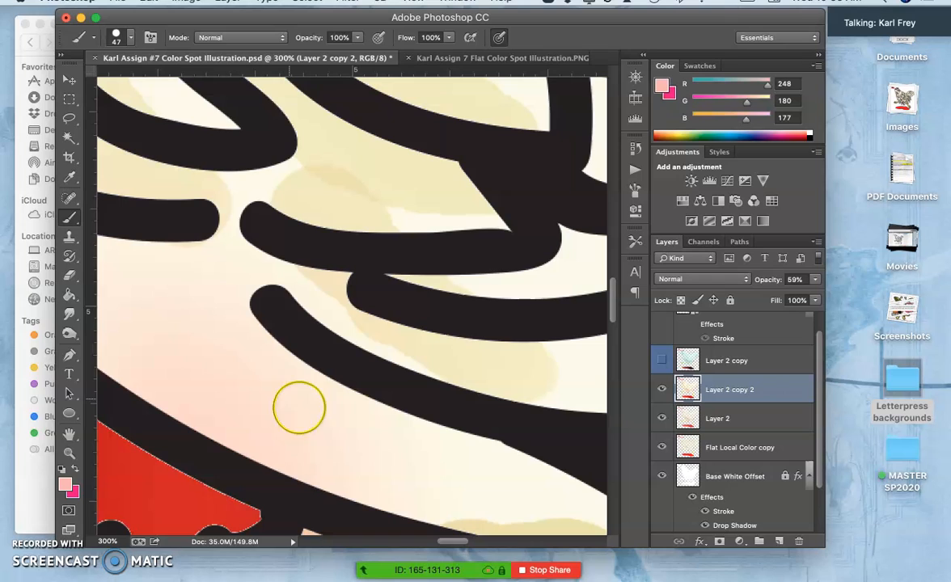
mouse_move(699, 323)
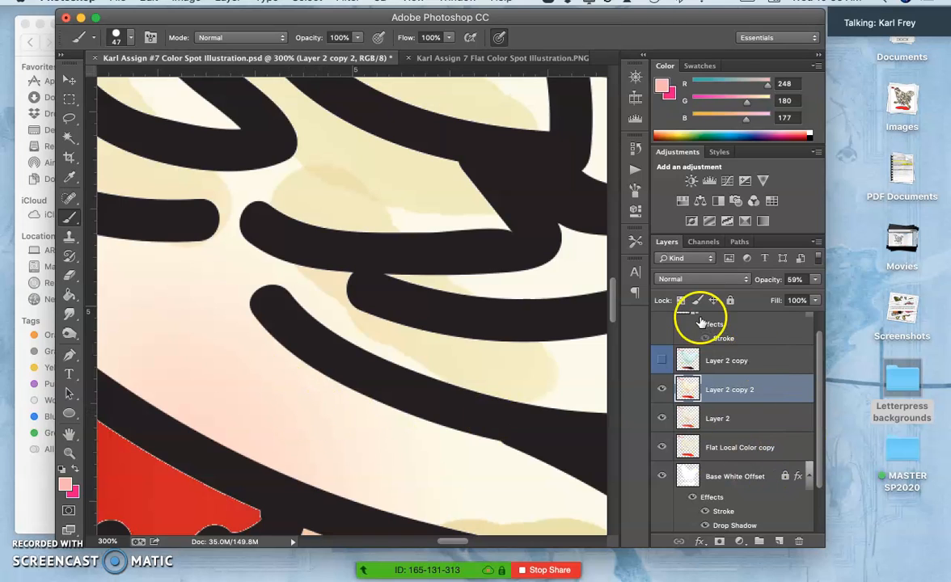
Set Layer 2 copy 2's blending mode to Dissolve from the blend mode list
click(701, 279)
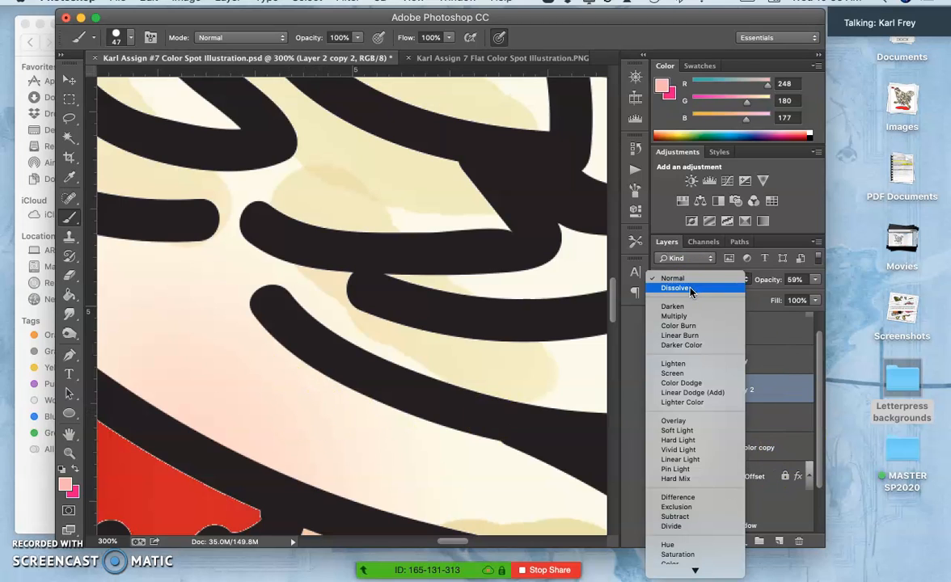
mouse_move(679, 278)
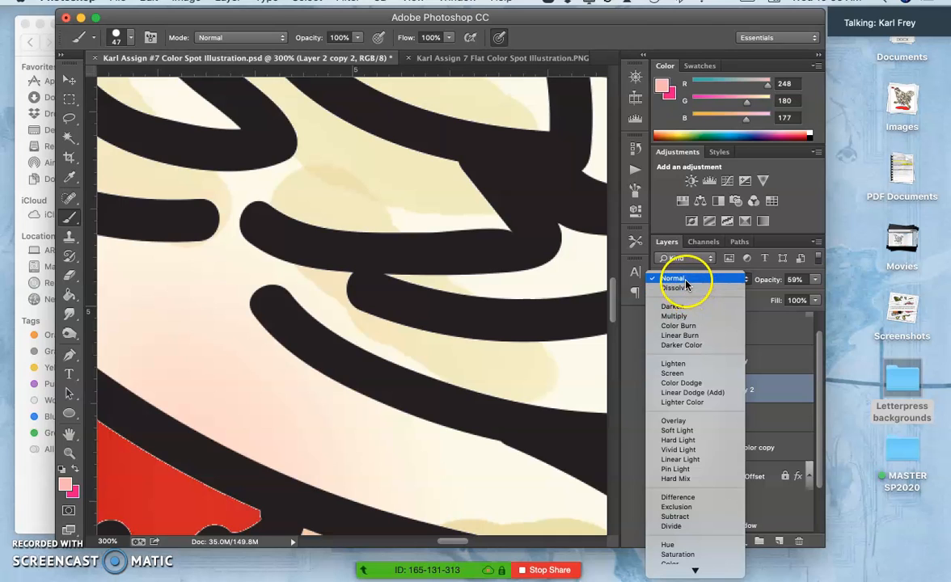
mouse_move(673, 288)
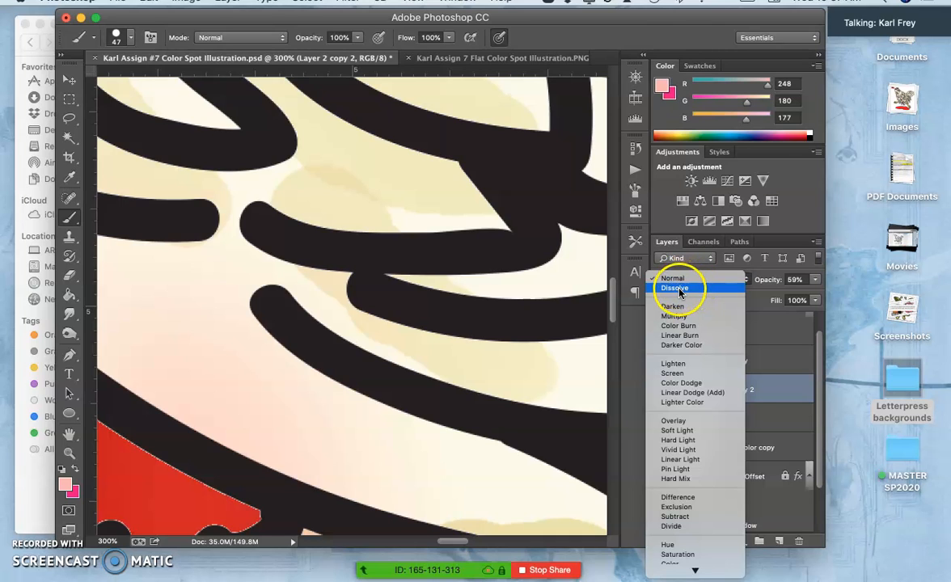
click(674, 288)
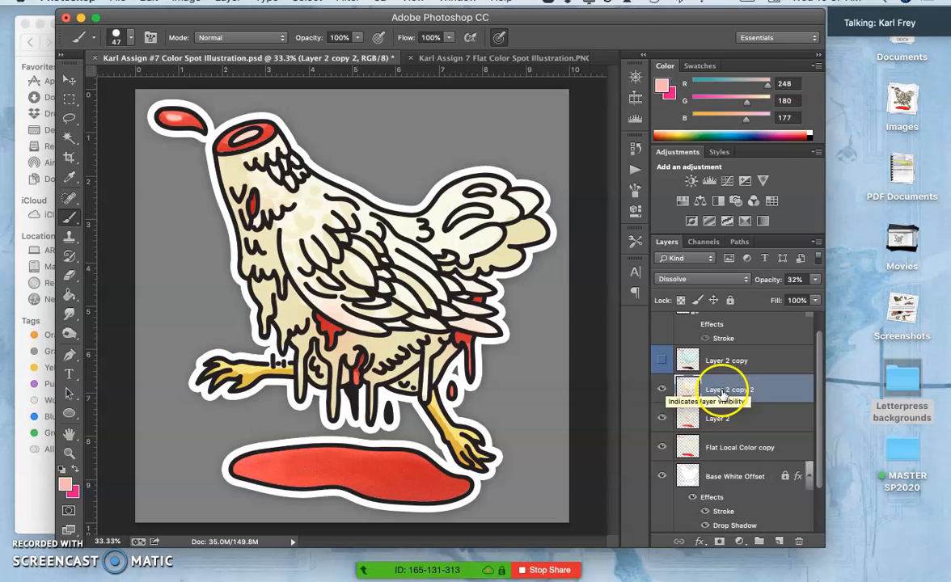
mouse_move(631, 327)
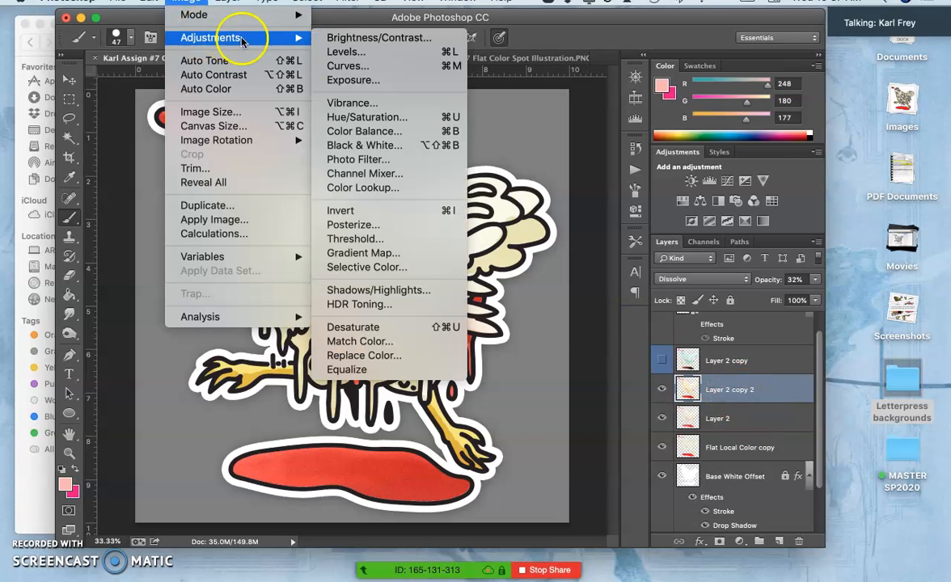
mouse_move(362, 126)
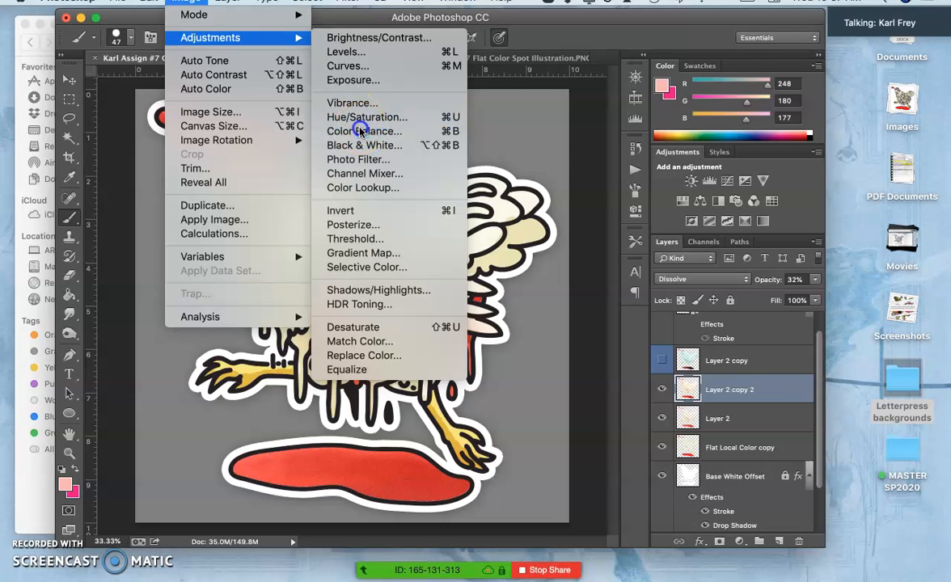
Start a Color Balance adjustment and nudge the midtones toward cyan, blue and magenta
click(364, 129)
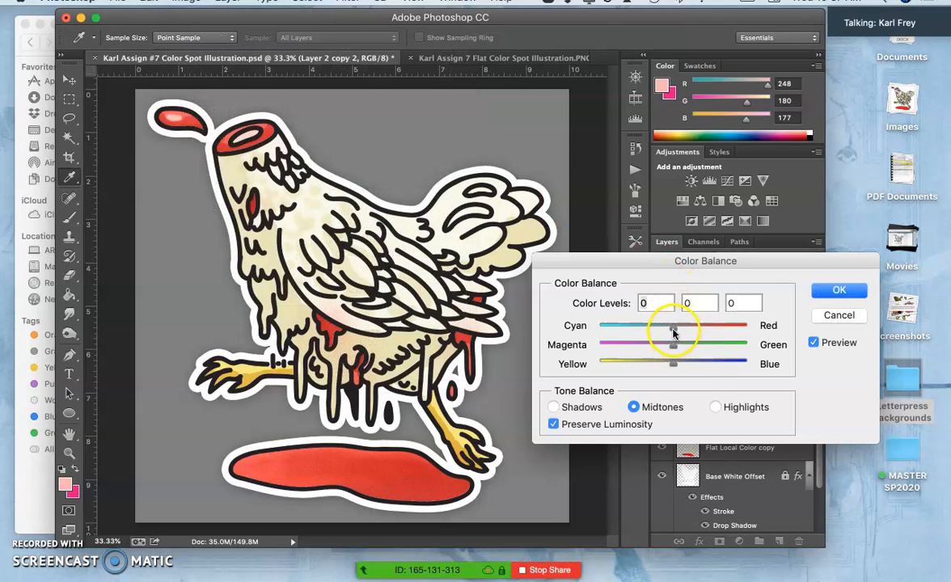
drag(673, 327, 656, 326)
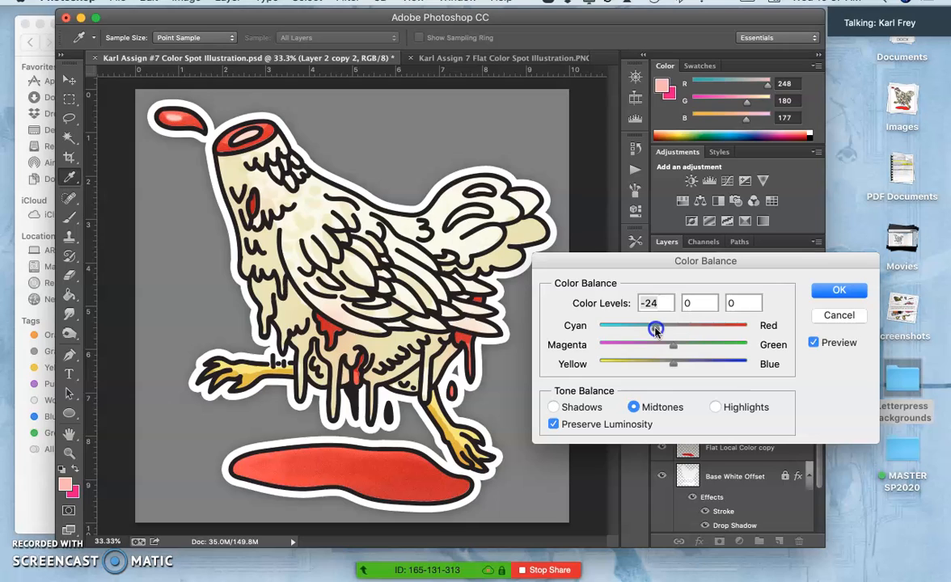
mouse_move(672, 364)
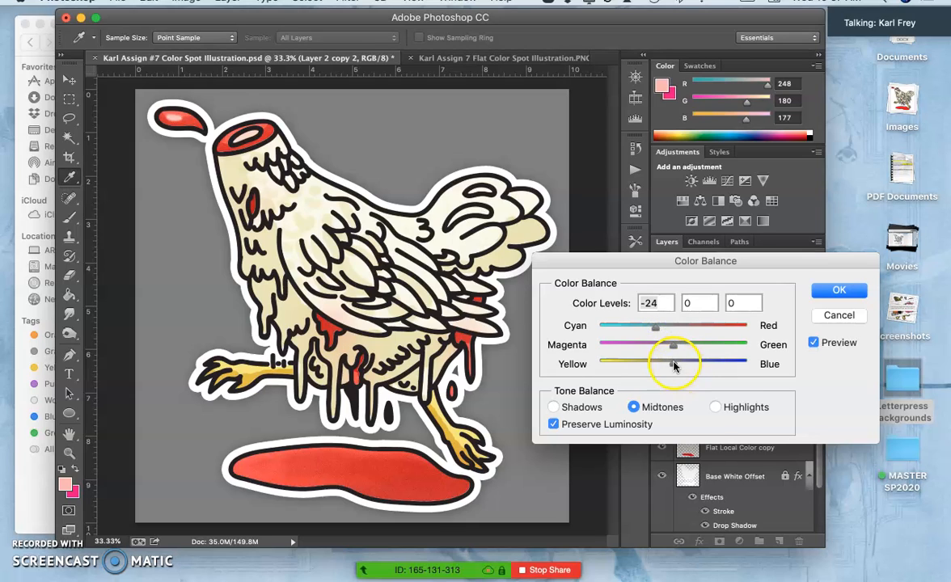
drag(673, 364, 699, 364)
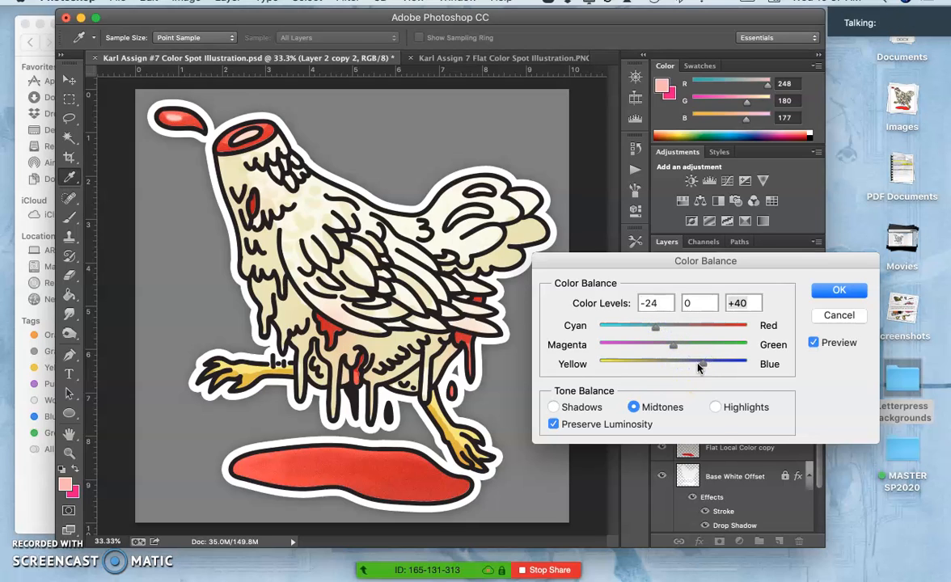
drag(673, 347, 654, 350)
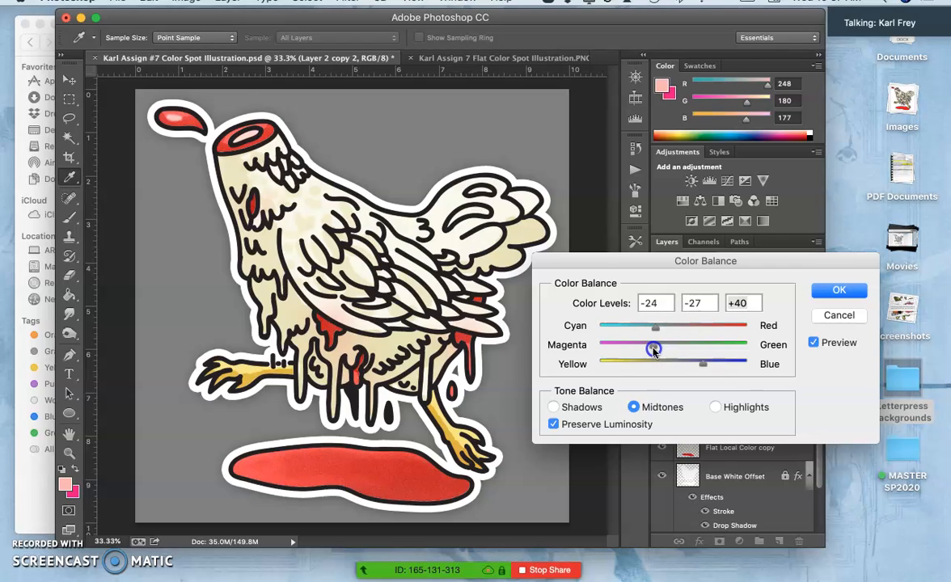
drag(653, 349, 663, 349)
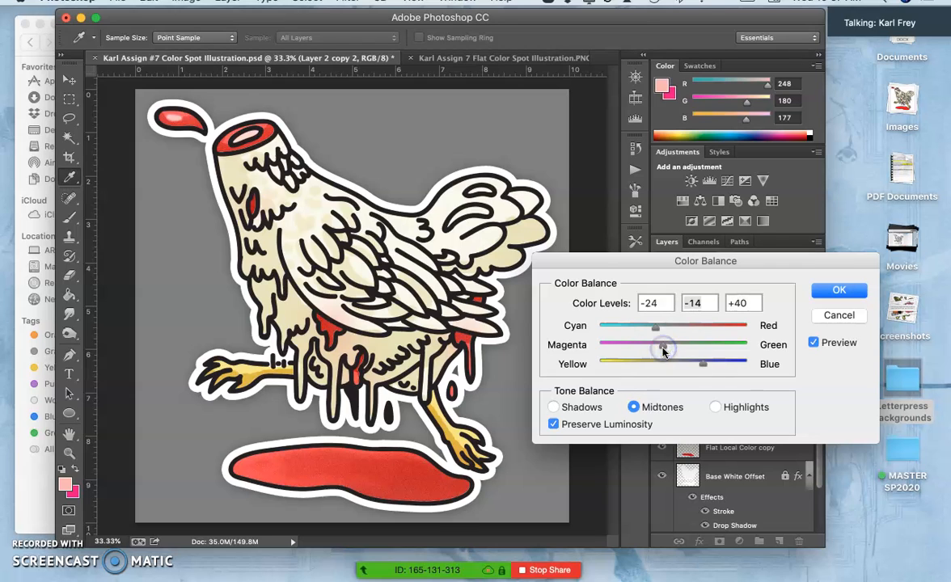
Set the highlights to Yellow/Blue +41 and Cyan/Red -22, leaving the preview unapplied
click(715, 407)
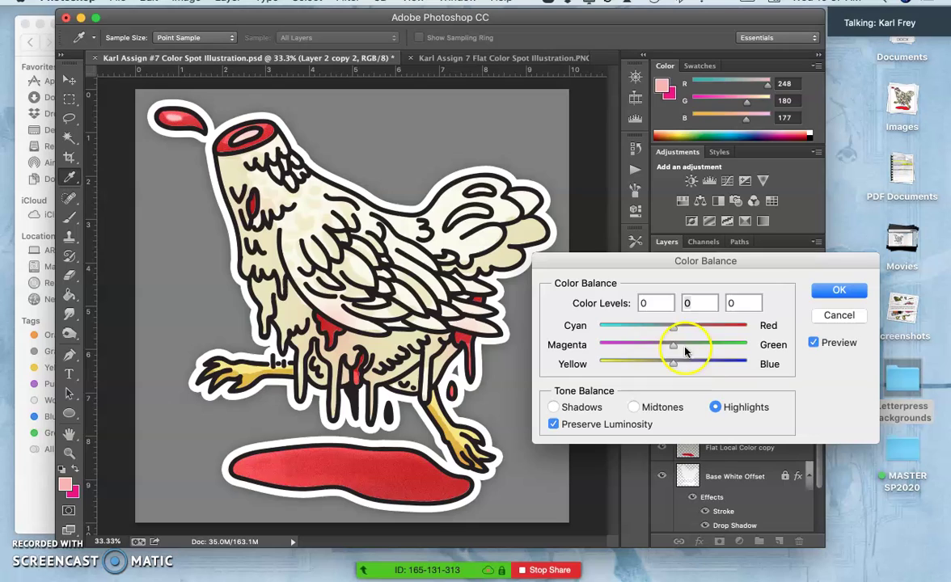
drag(673, 364, 734, 364)
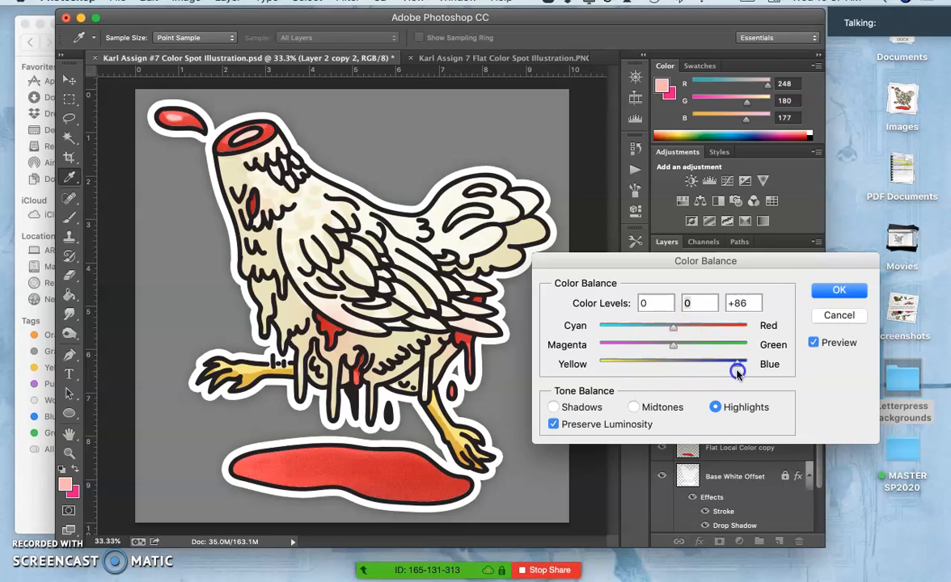
drag(736, 365, 721, 366)
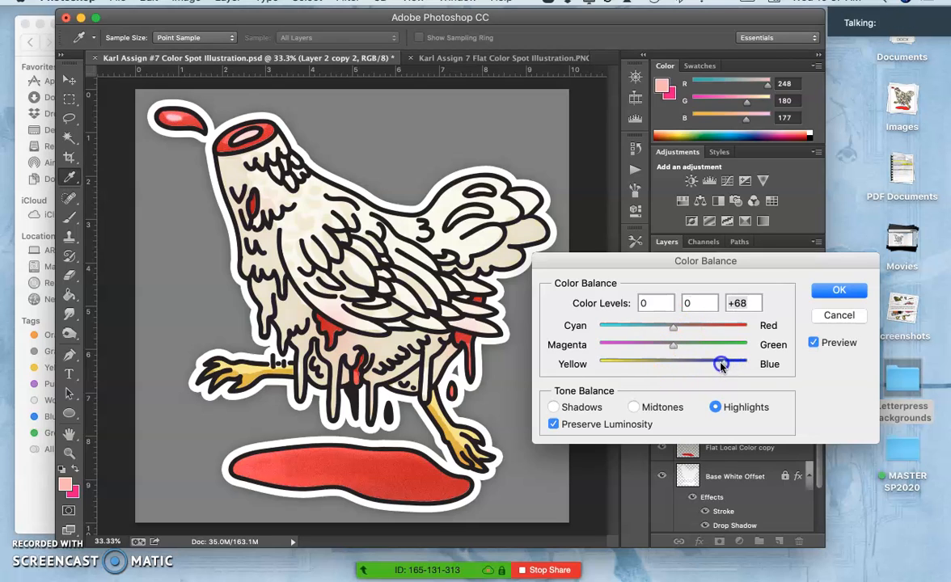
drag(719, 364, 694, 364)
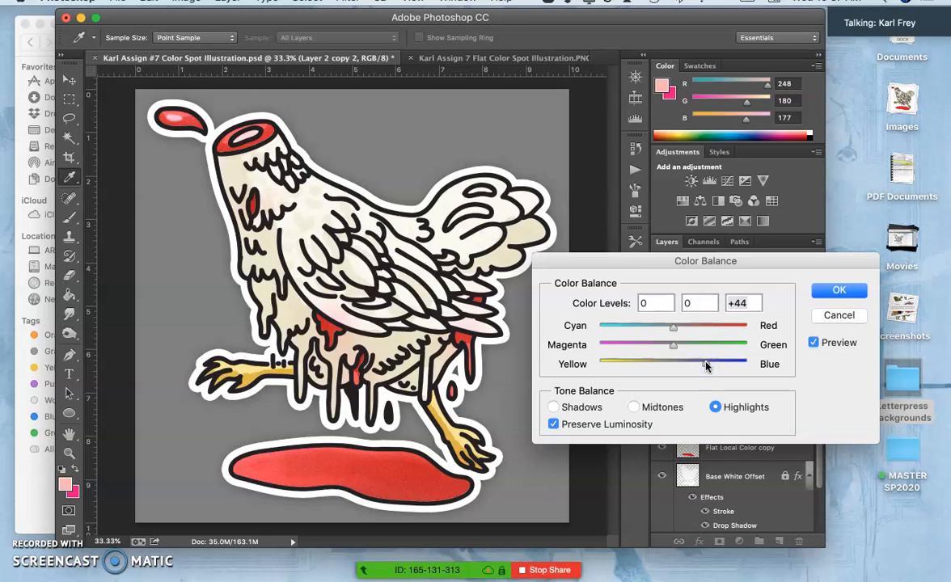
drag(714, 364, 701, 363)
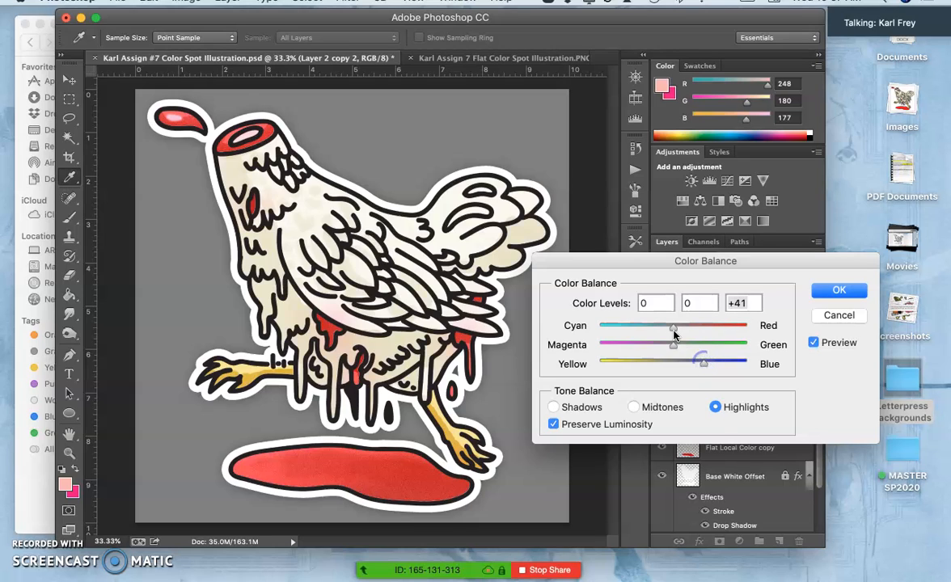
drag(672, 327, 650, 327)
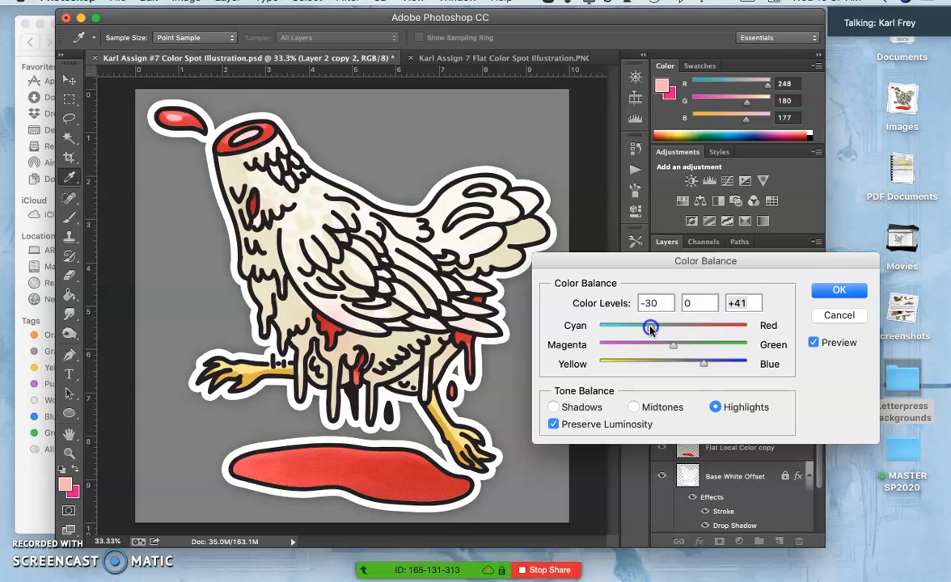
drag(652, 327, 650, 327)
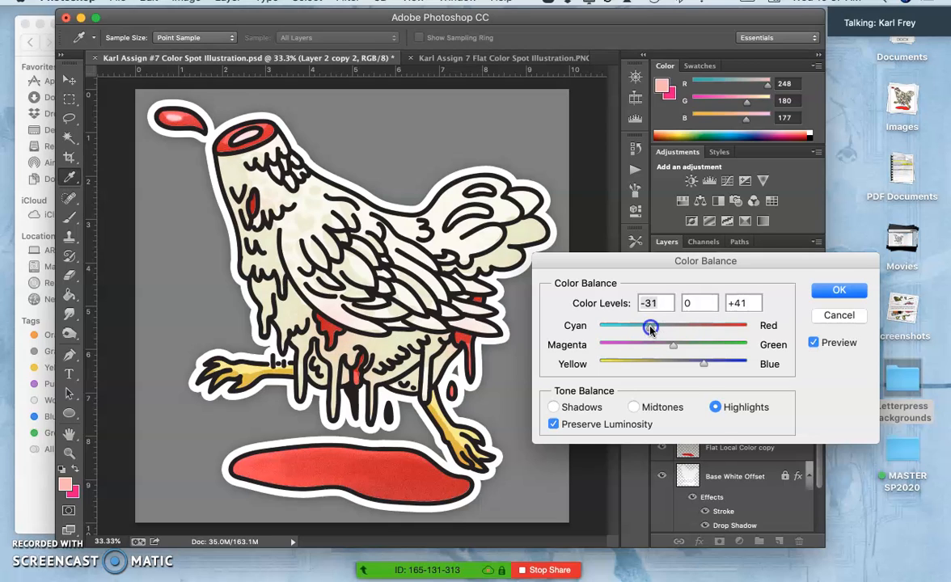
drag(650, 327, 657, 326)
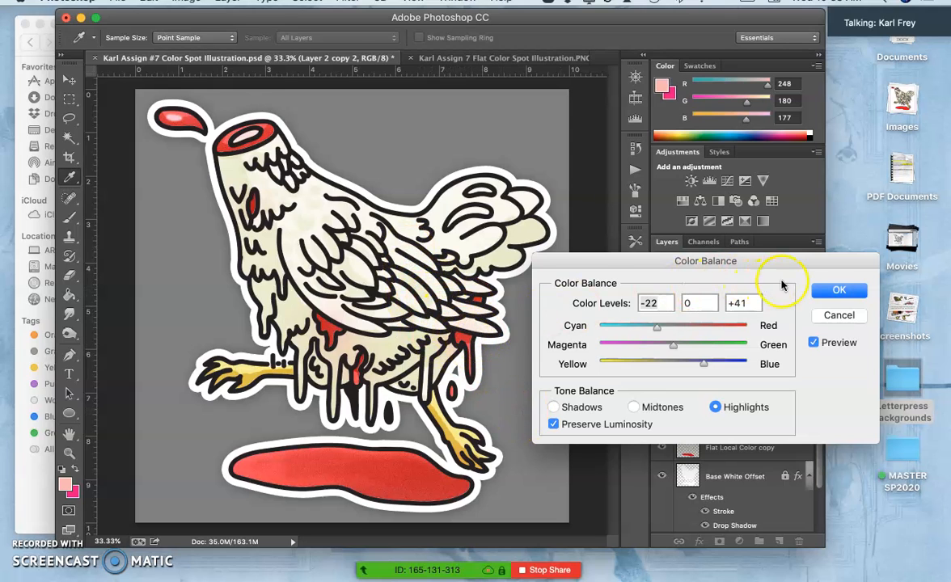
Apply the Color Balance, drop Layer 2 copy 2 to 15% opacity and make Layer 2 active
click(838, 290)
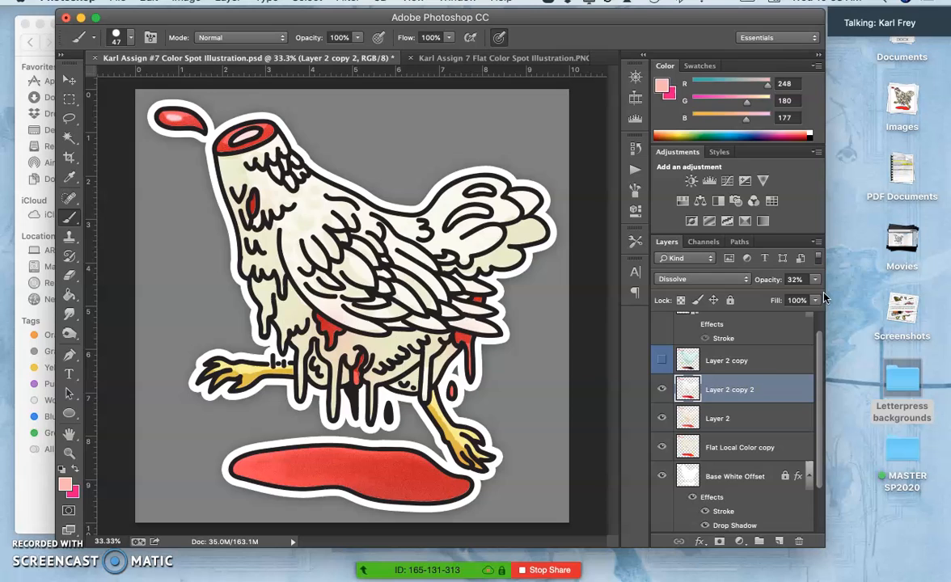
click(661, 388)
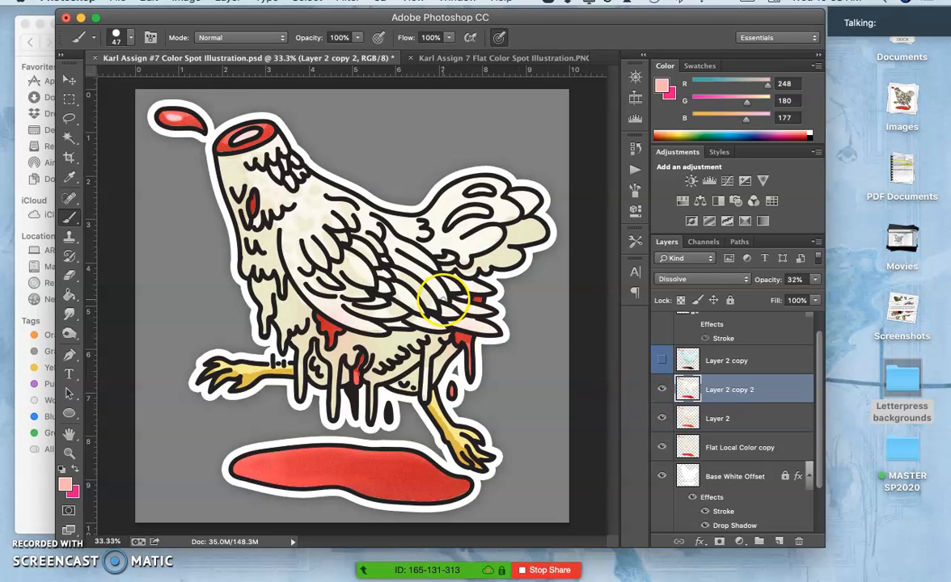
click(662, 388)
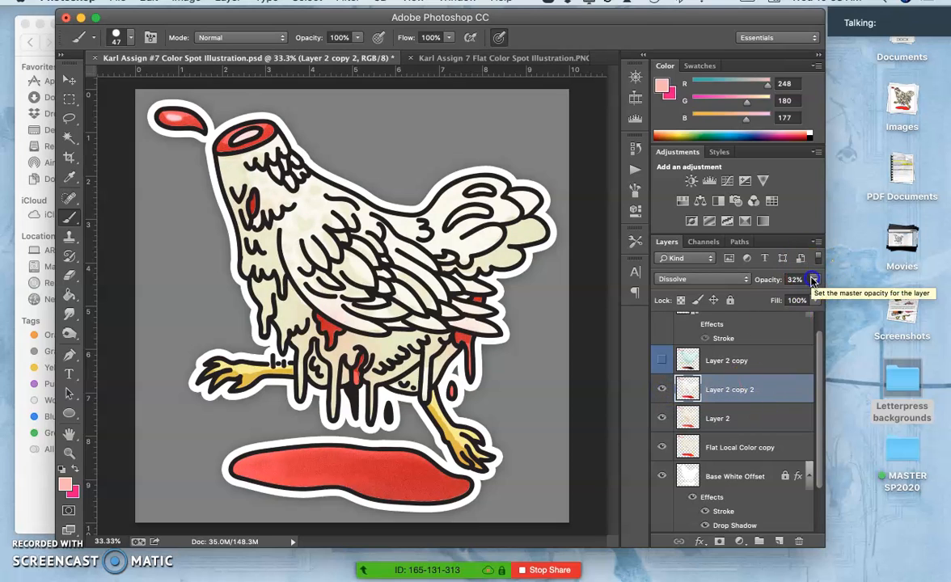
drag(796, 294, 757, 294)
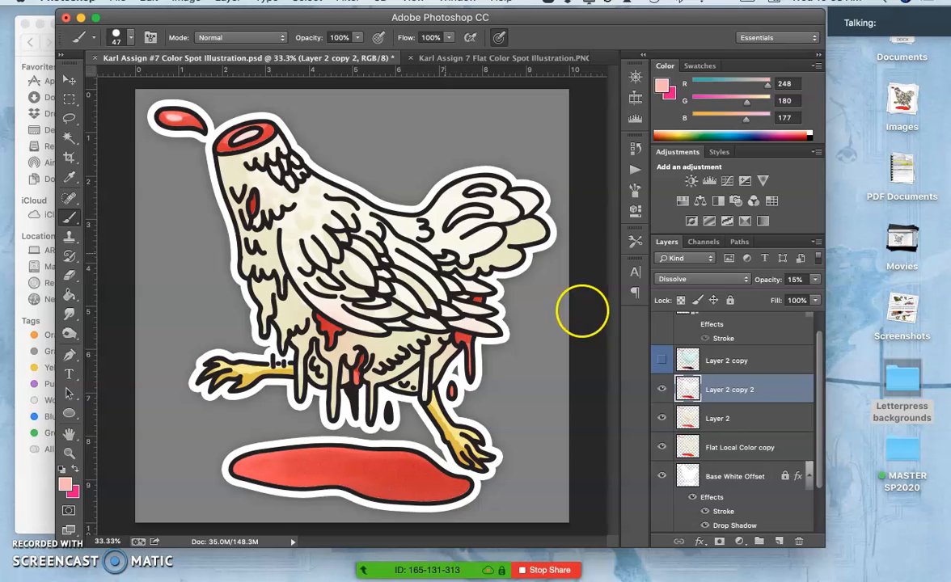
click(718, 417)
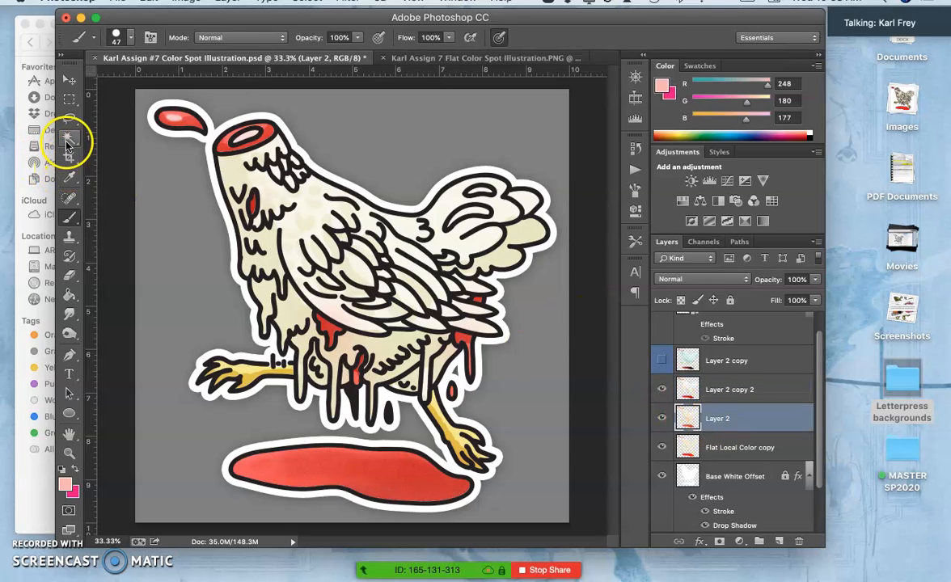
With new Layer 3 active, pick the Magic Wand and bring up the Image menu commands
click(68, 137)
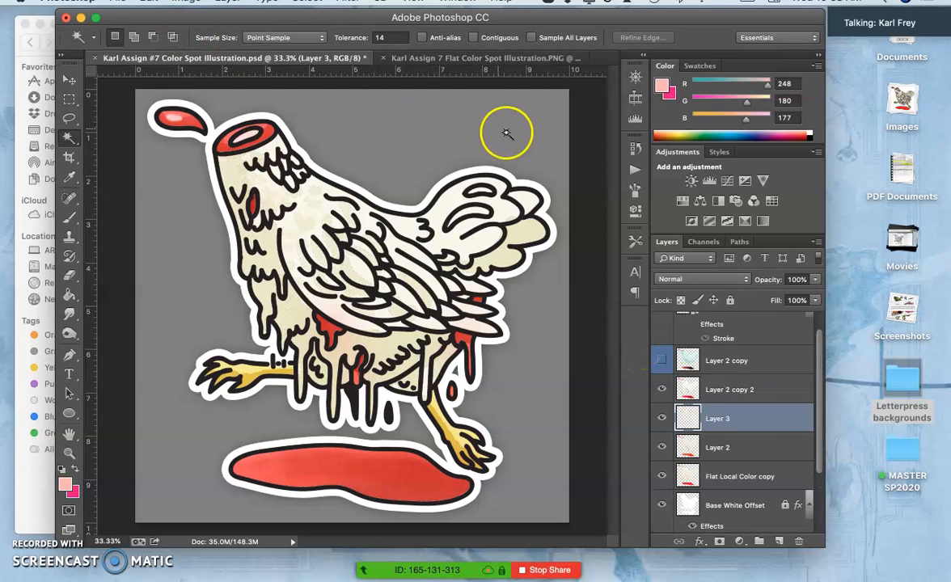
click(186, 2)
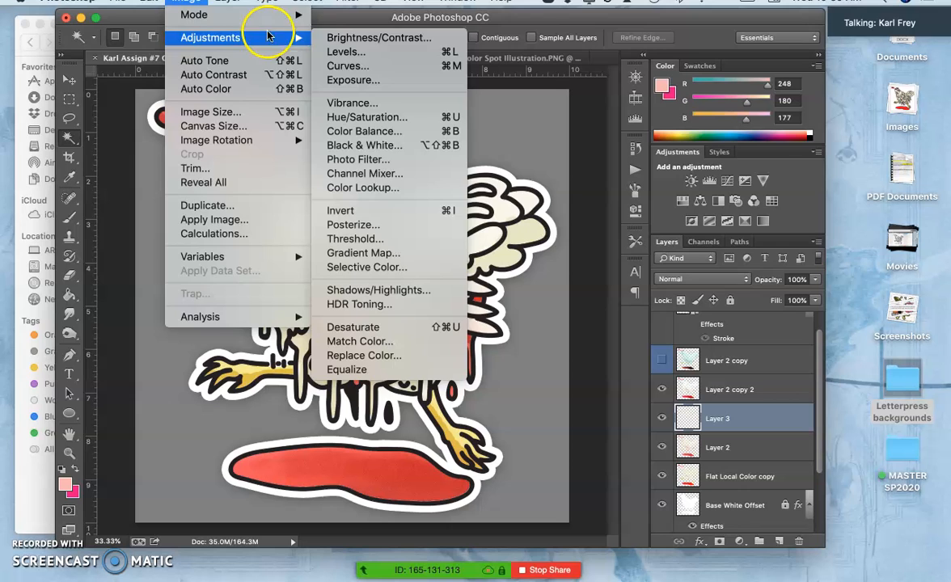
Apply a Levels adjustment to Layer 3 with the midtone input set to 0.34
click(346, 50)
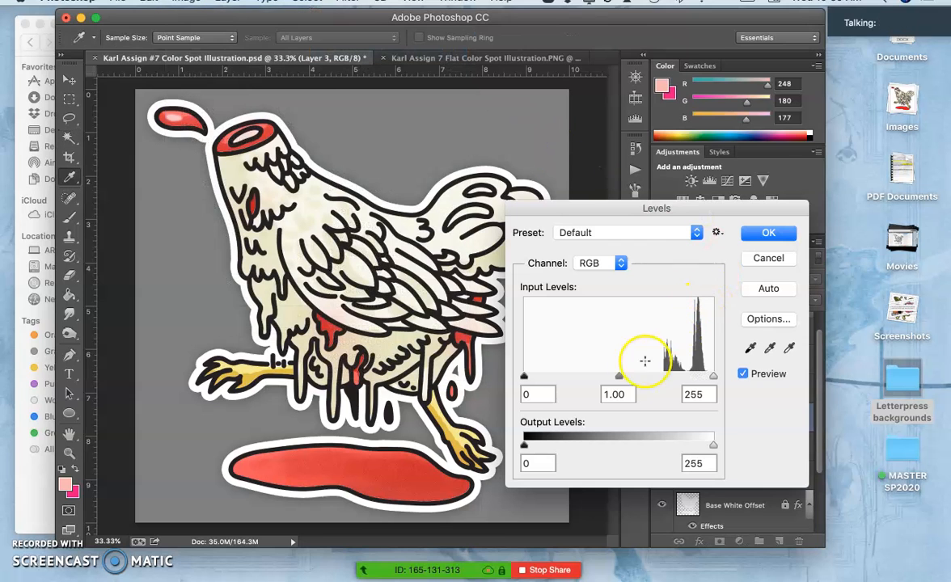
drag(618, 375, 650, 375)
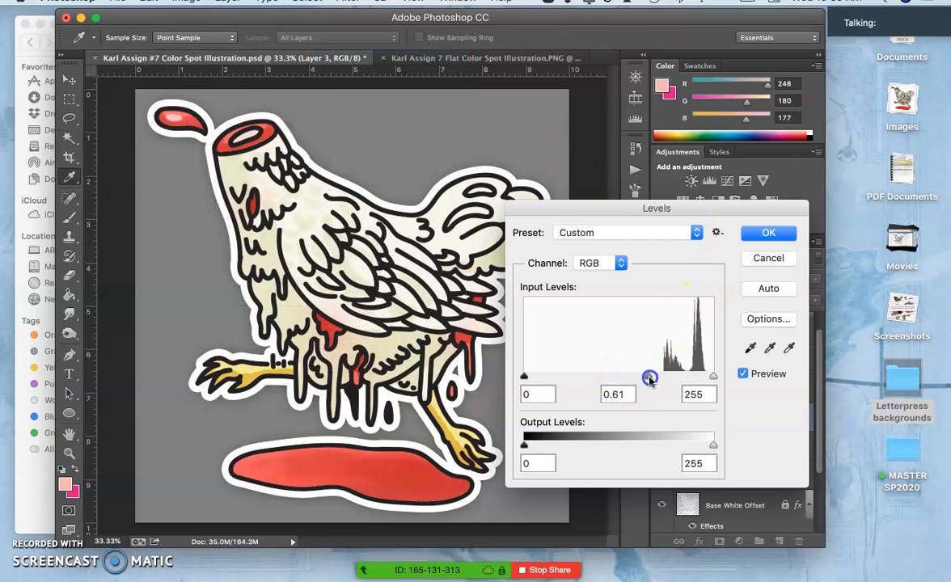
drag(650, 378, 562, 369)
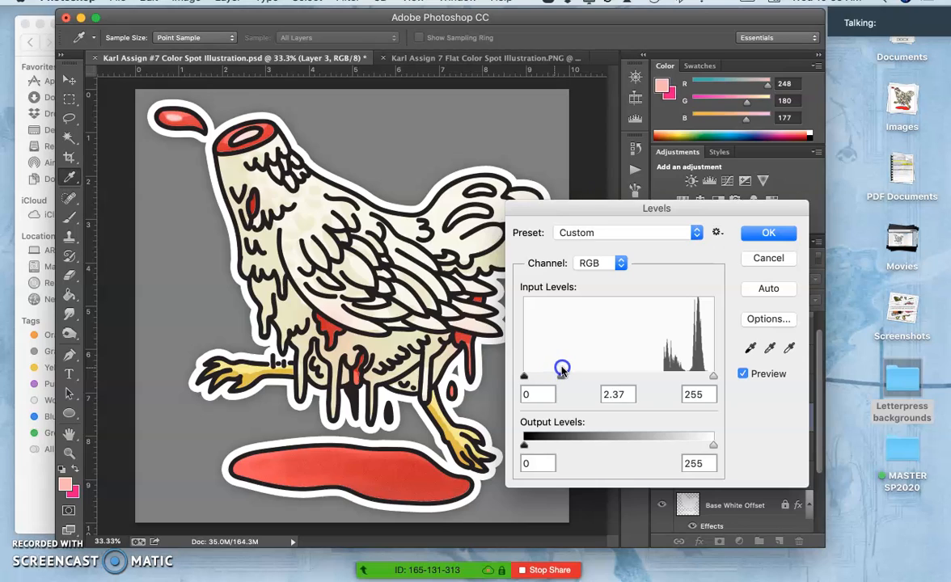
drag(563, 375, 676, 375)
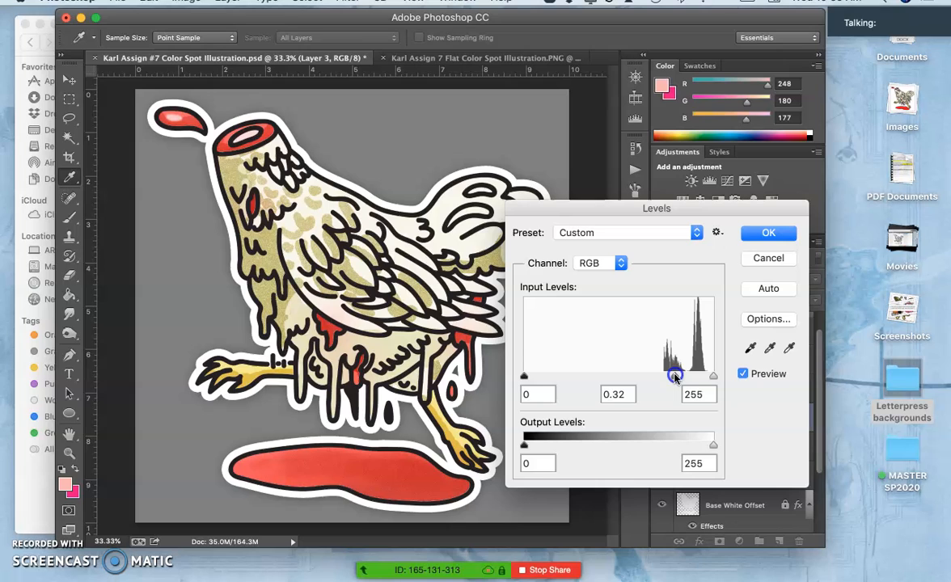
drag(676, 375, 675, 375)
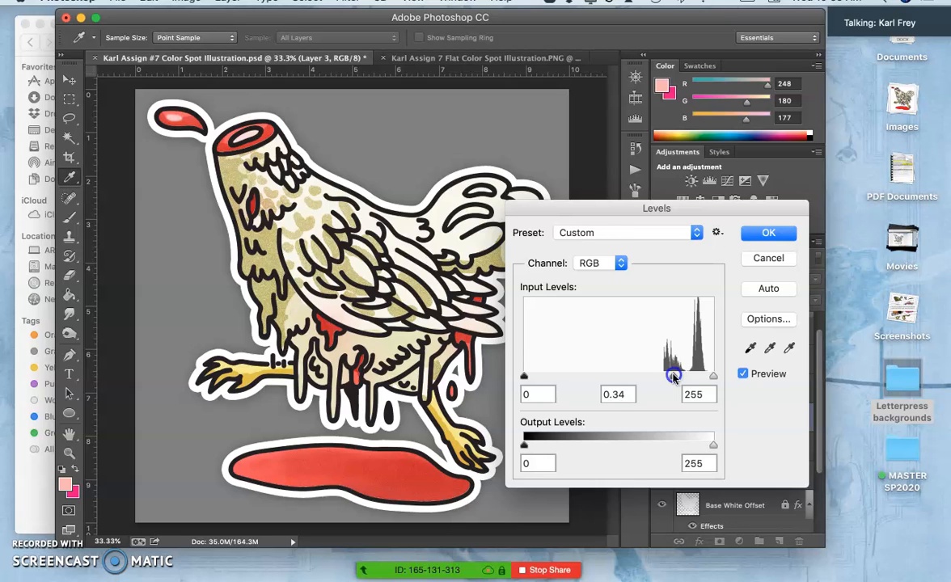
click(766, 232)
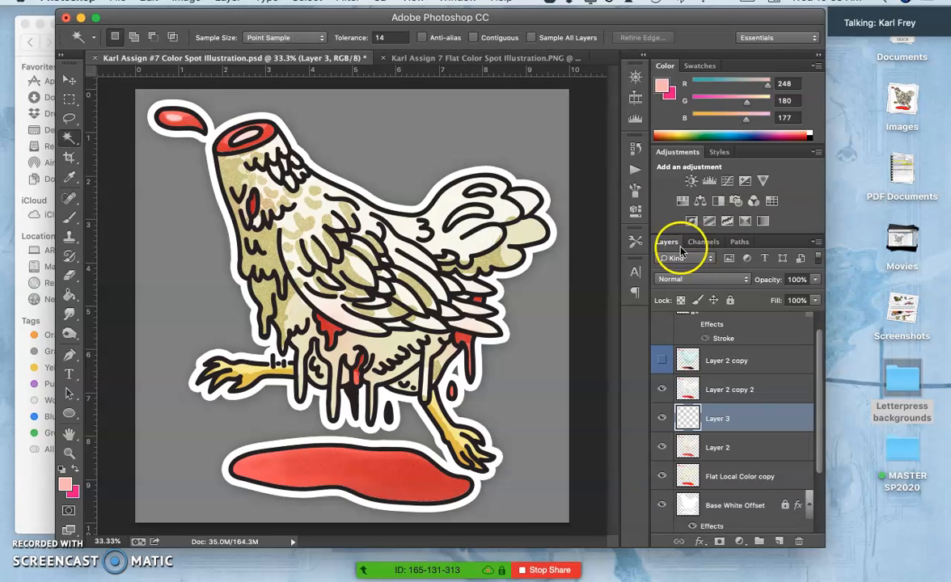
Select Layer 3 and erase at 60% opacity over the colour around the chicken's feet
click(661, 417)
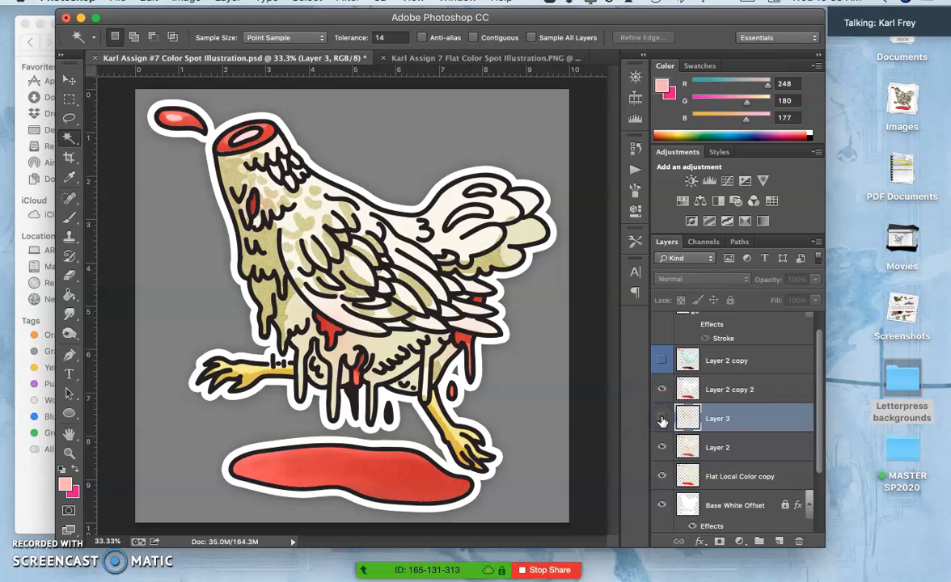
click(662, 417)
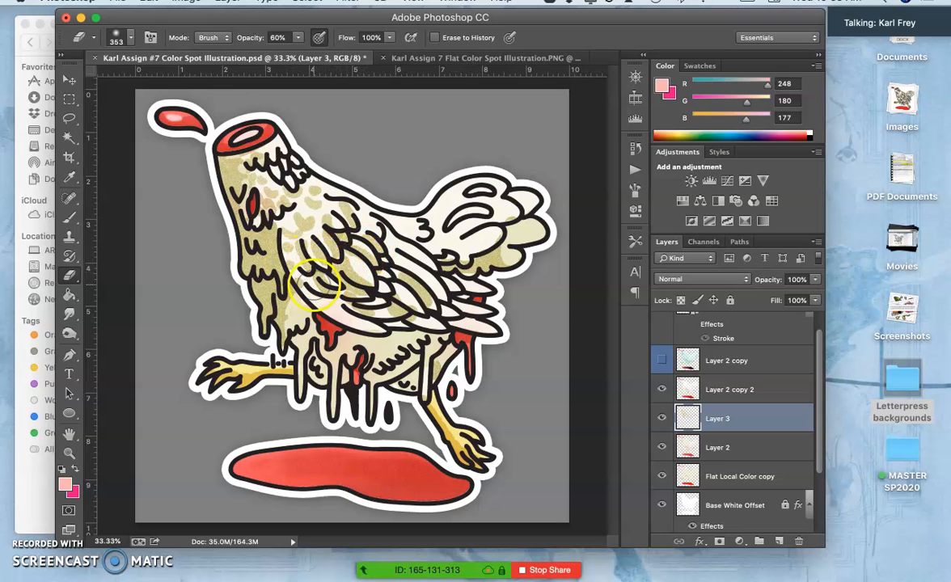
click(131, 37)
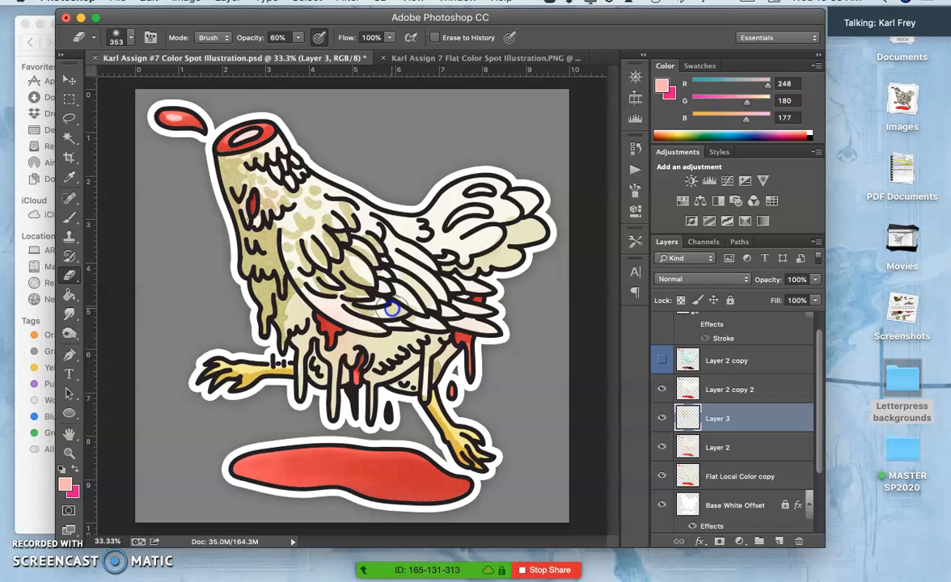
mouse_move(368, 283)
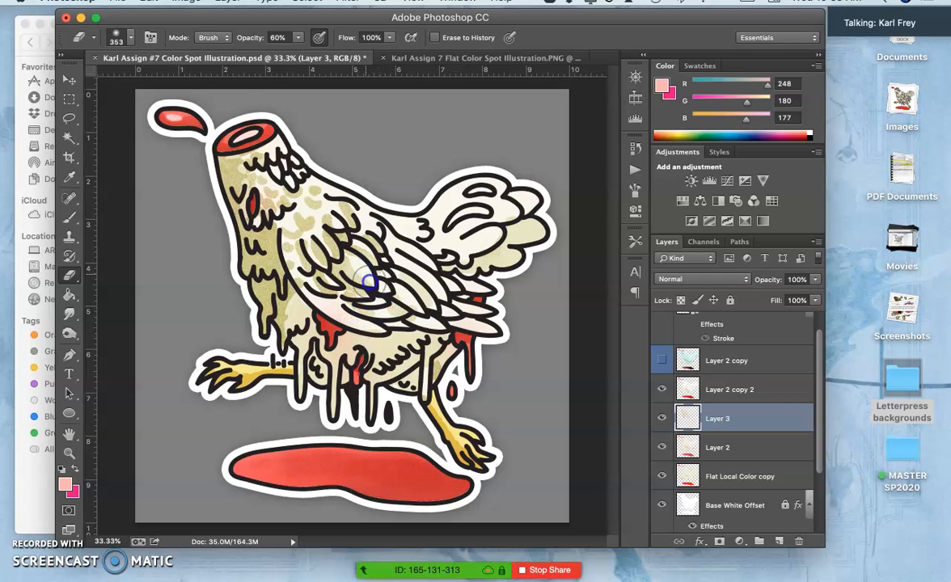
mouse_move(362, 233)
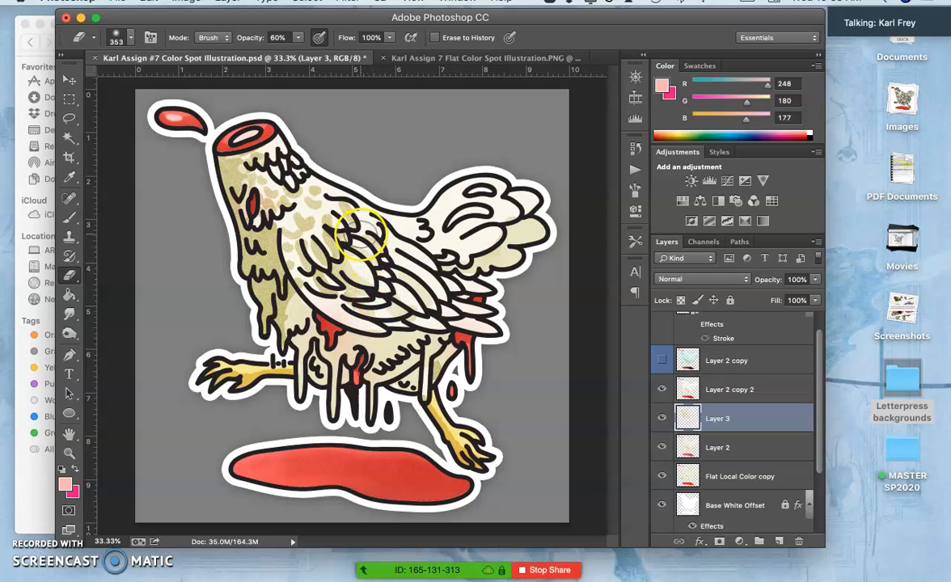
mouse_move(299, 220)
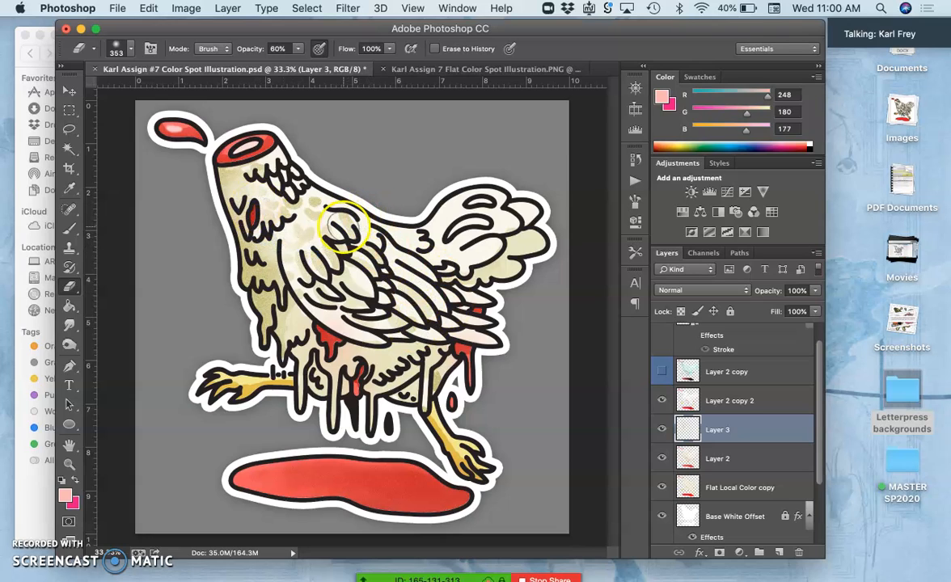
mouse_move(417, 304)
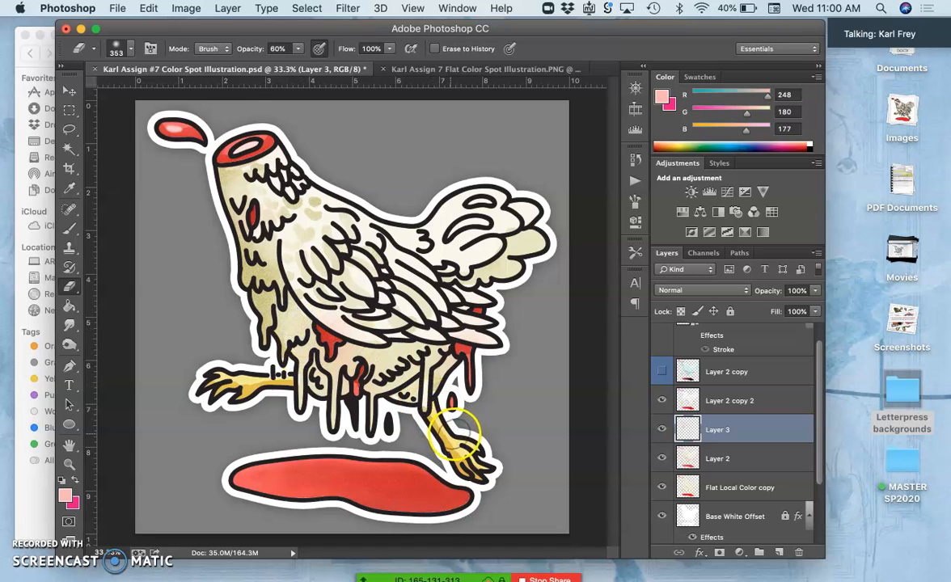
mouse_move(439, 460)
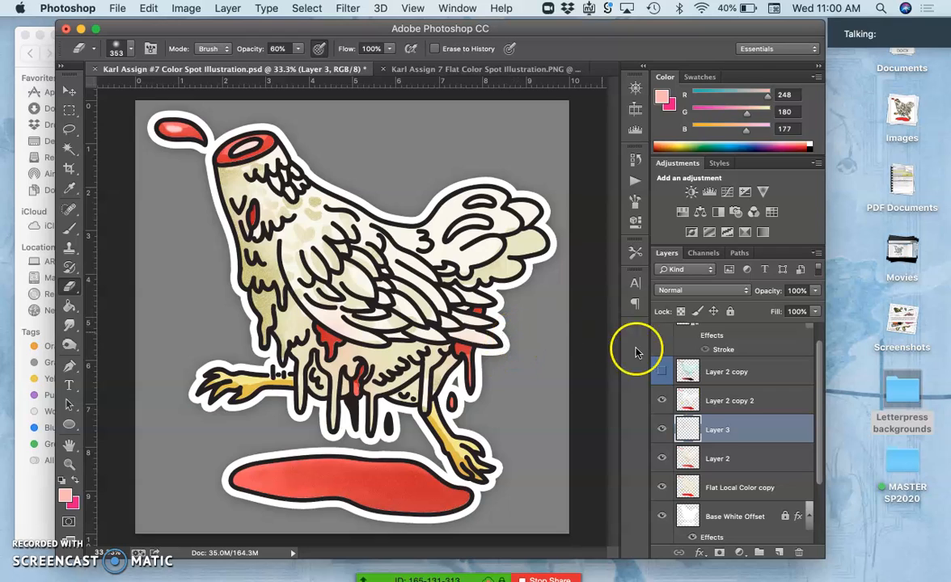
Select Layer 2 copy 2 and set its Dissolve opacity to about 32% before merging down
click(663, 431)
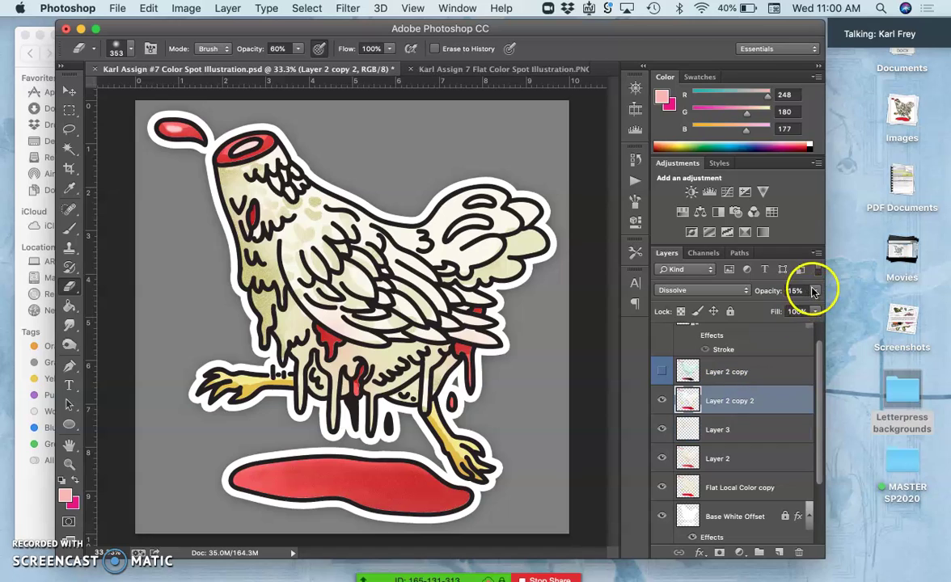
drag(812, 291, 768, 310)
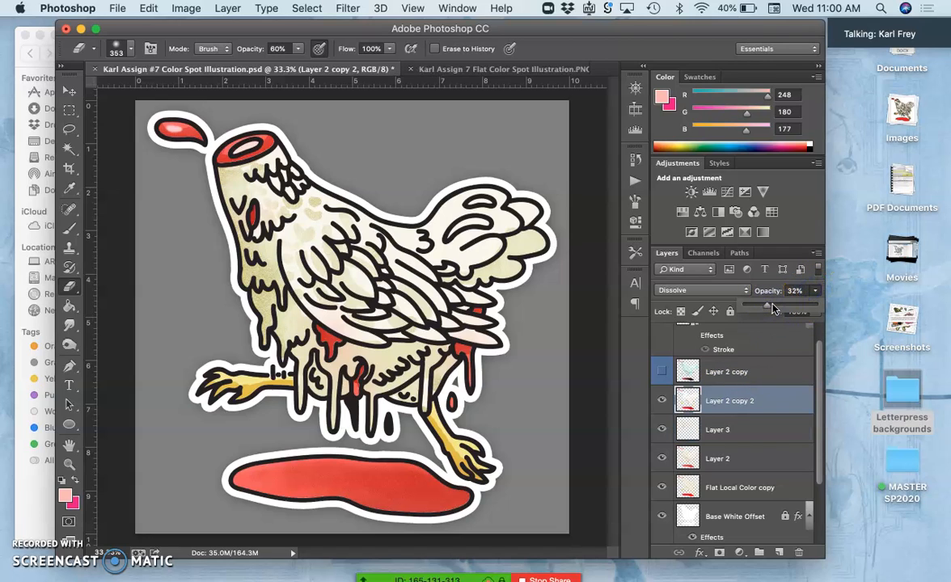
drag(776, 305, 764, 306)
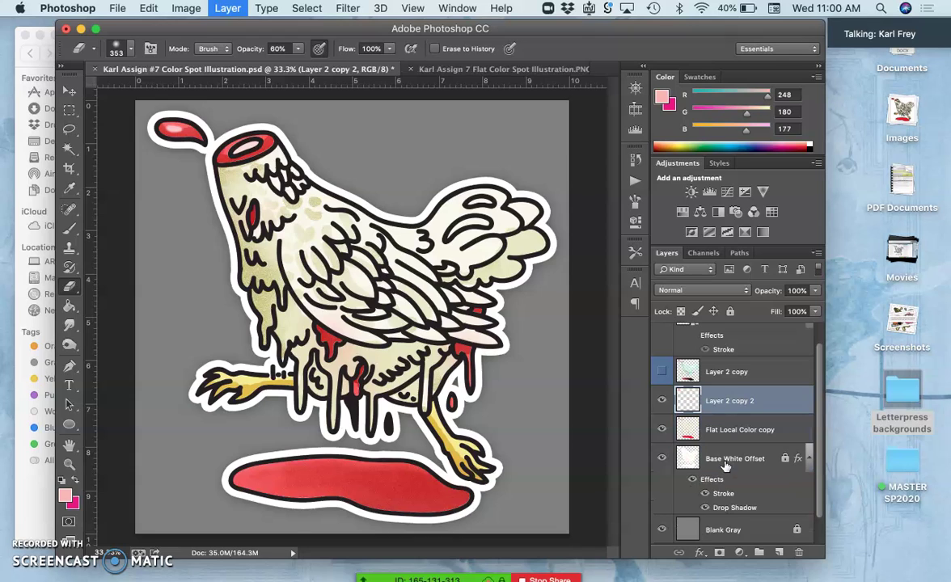
mouse_move(661, 404)
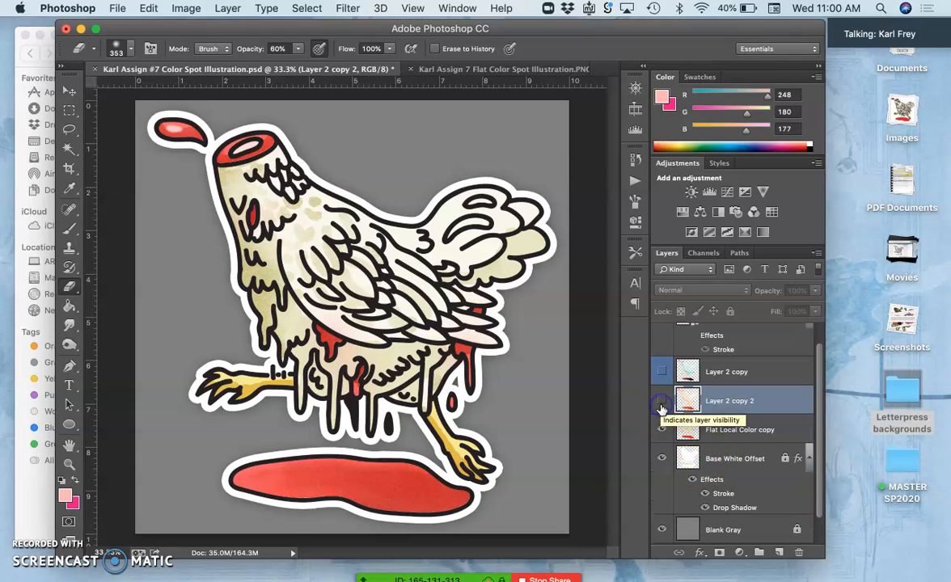
Rename Layer 2 copy 2 to 'Duotone Soft Edge' and start saving with Cmd+S
click(662, 401)
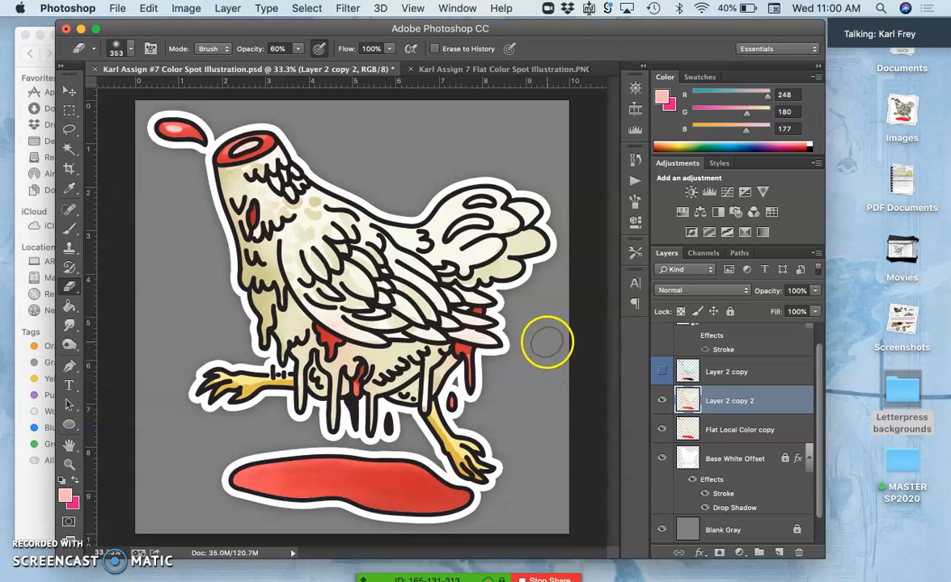
mouse_move(724, 408)
text(Duot)
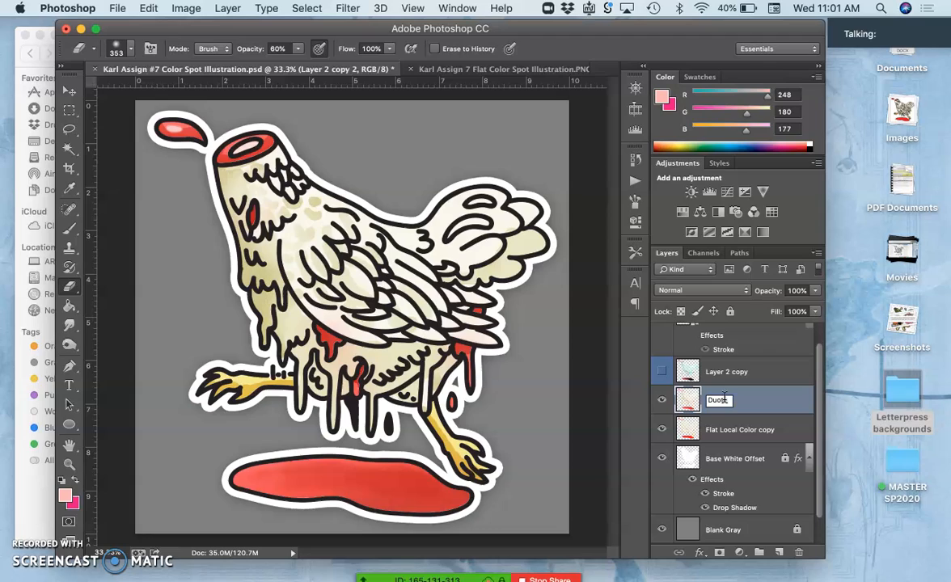
text(one Soft Edge)
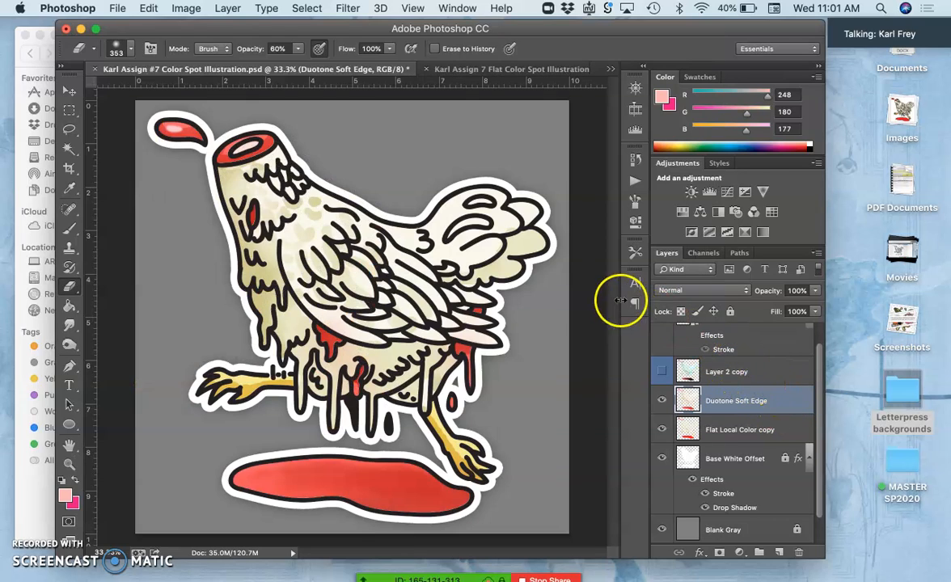
key(cmd+s)
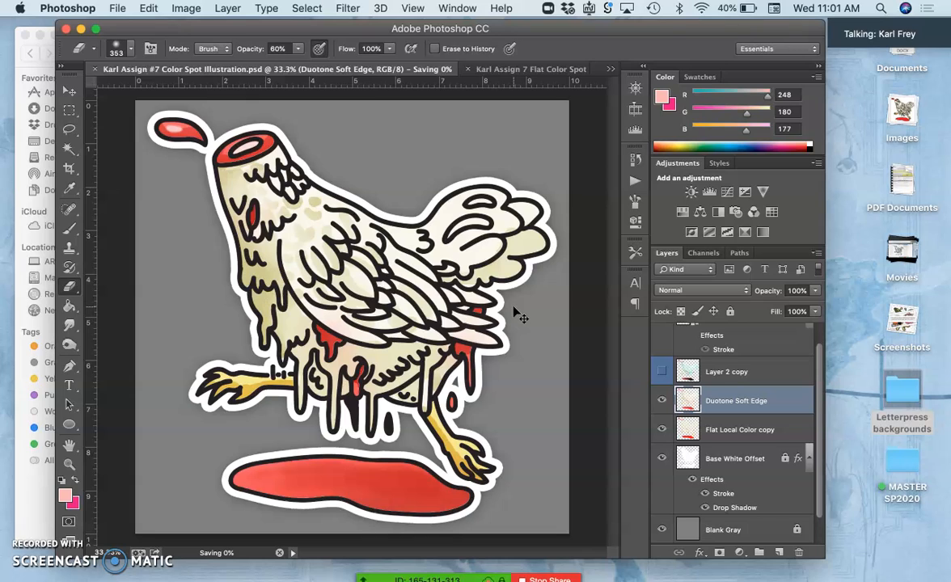
mouse_move(450, 151)
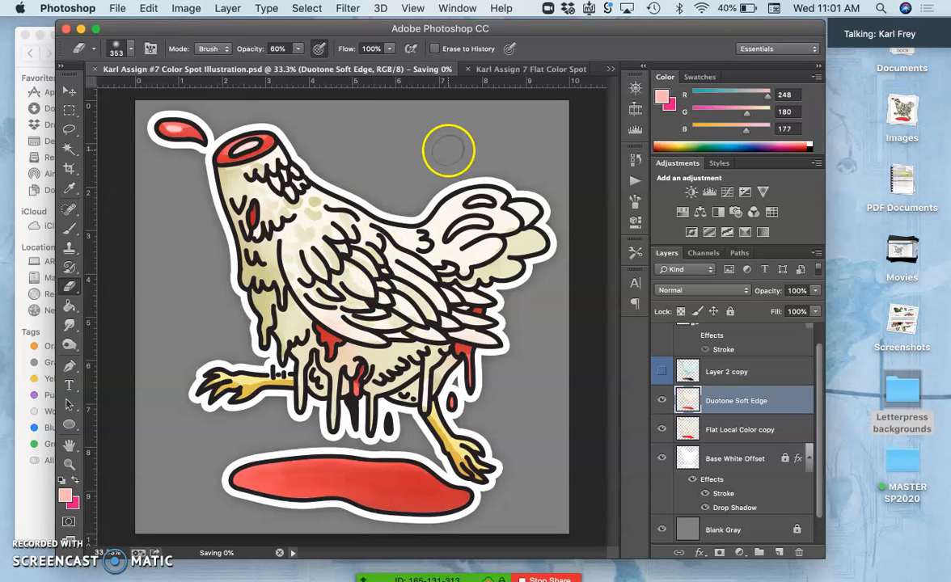
mouse_move(385, 304)
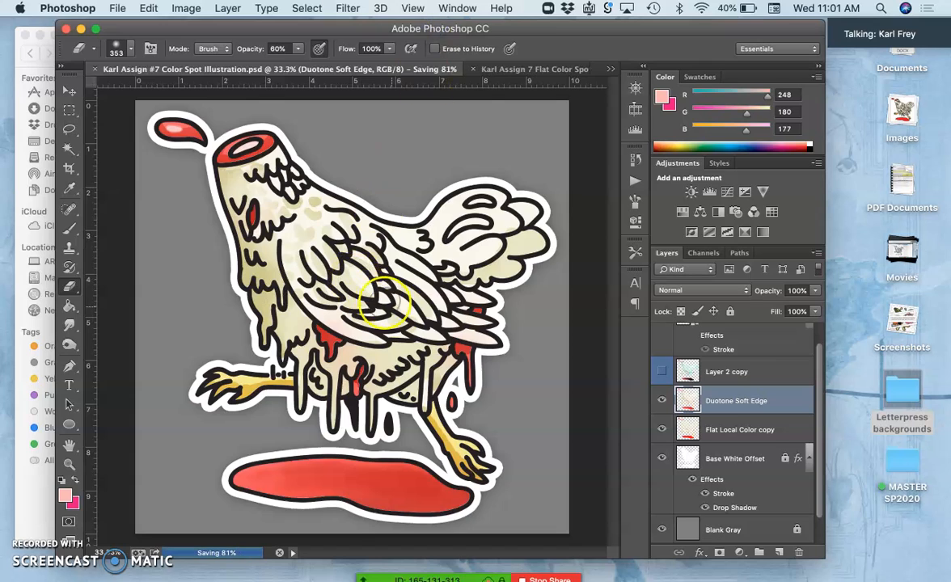
Hide the Blank Gray layer to check transparency, then show it again
click(661, 531)
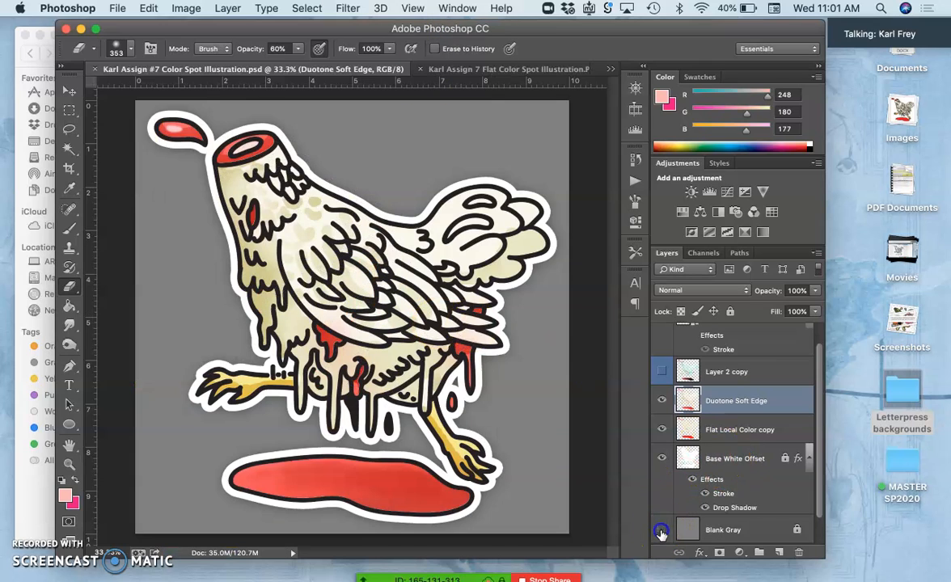
click(661, 530)
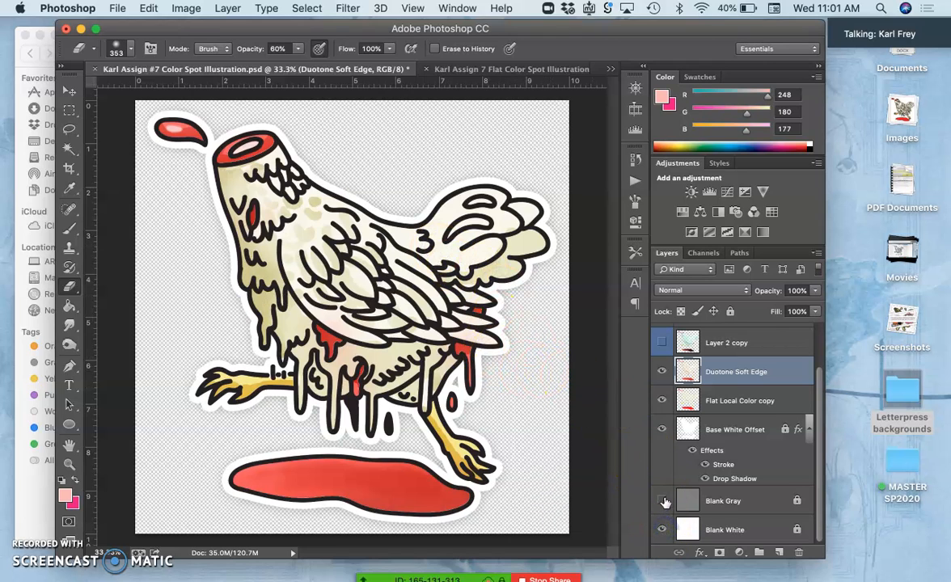
click(663, 502)
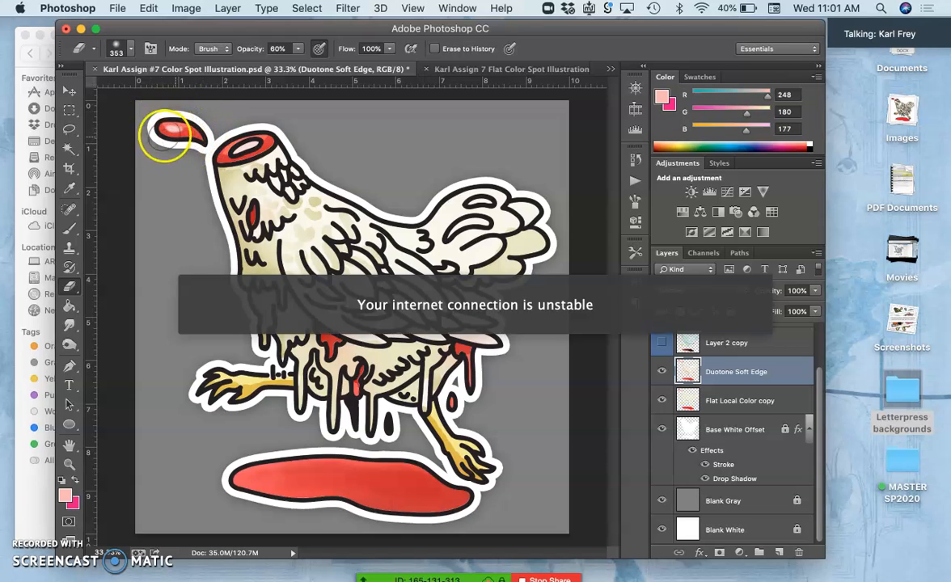
mouse_move(369, 36)
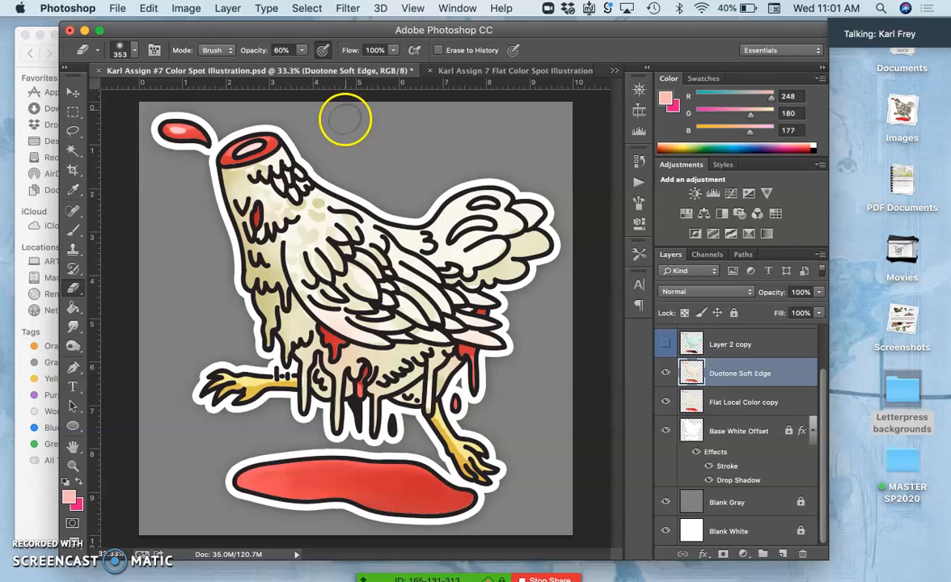
mouse_move(371, 212)
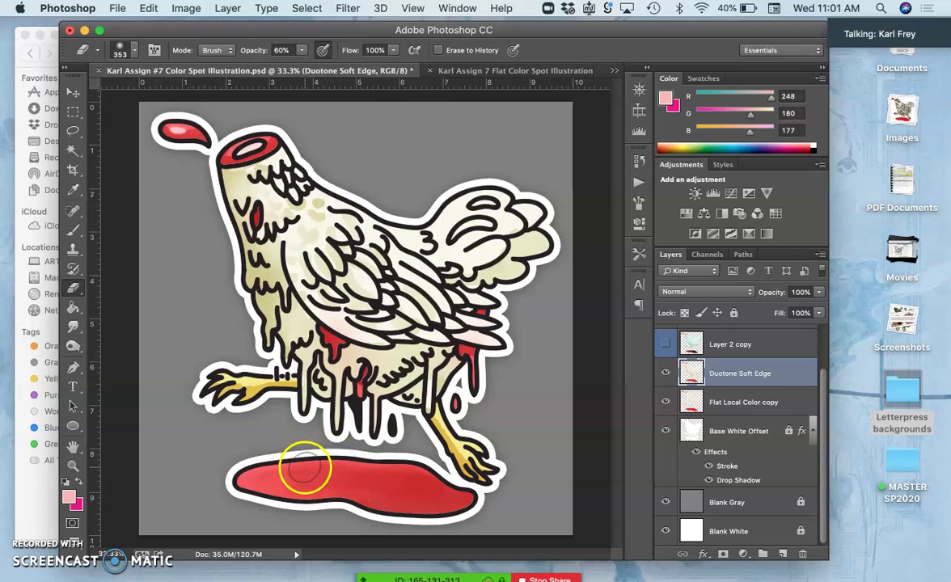
mouse_move(364, 456)
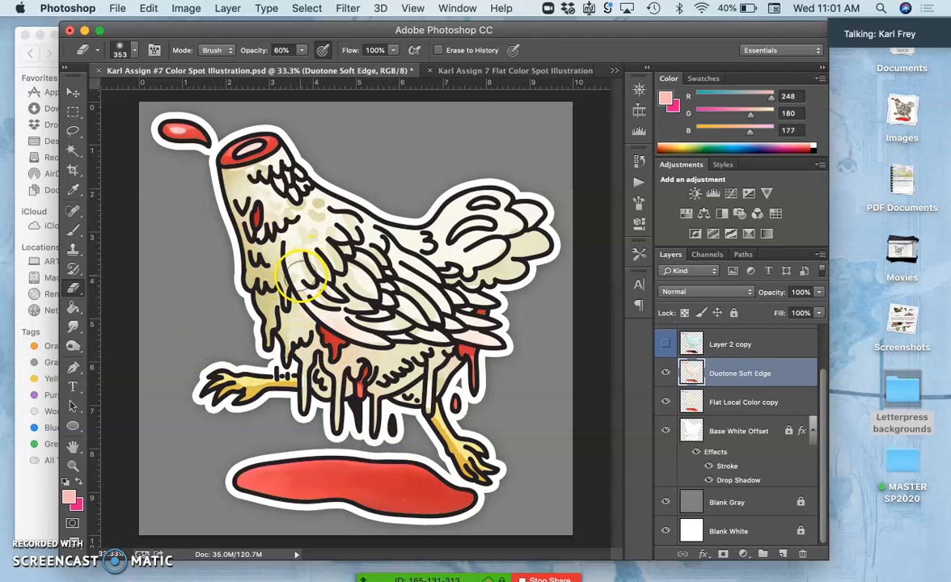
mouse_move(404, 283)
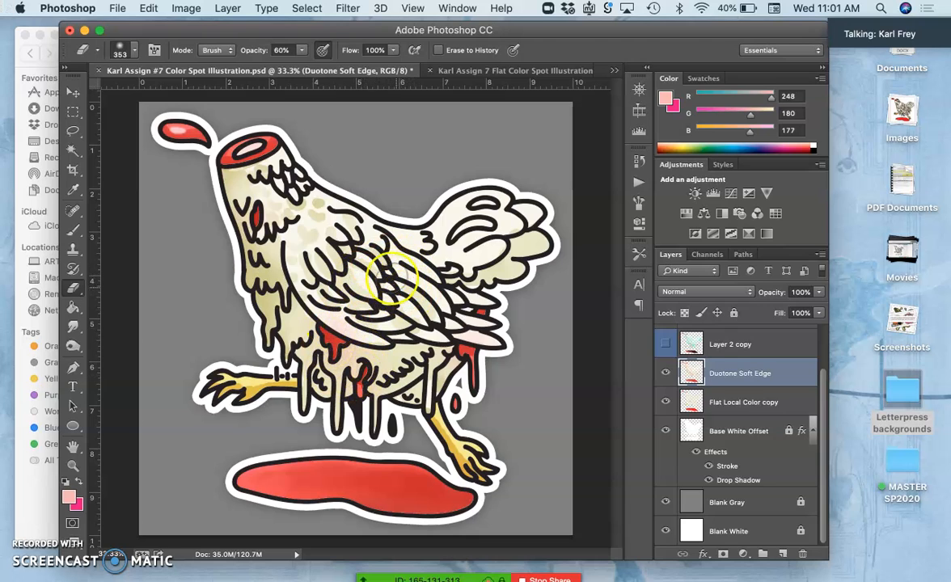
mouse_move(68, 181)
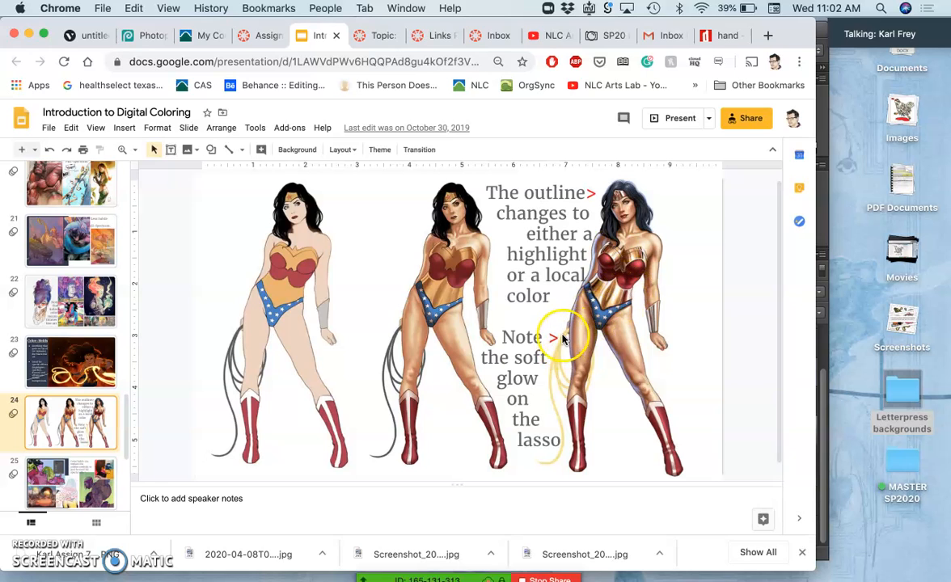
mouse_move(760, 203)
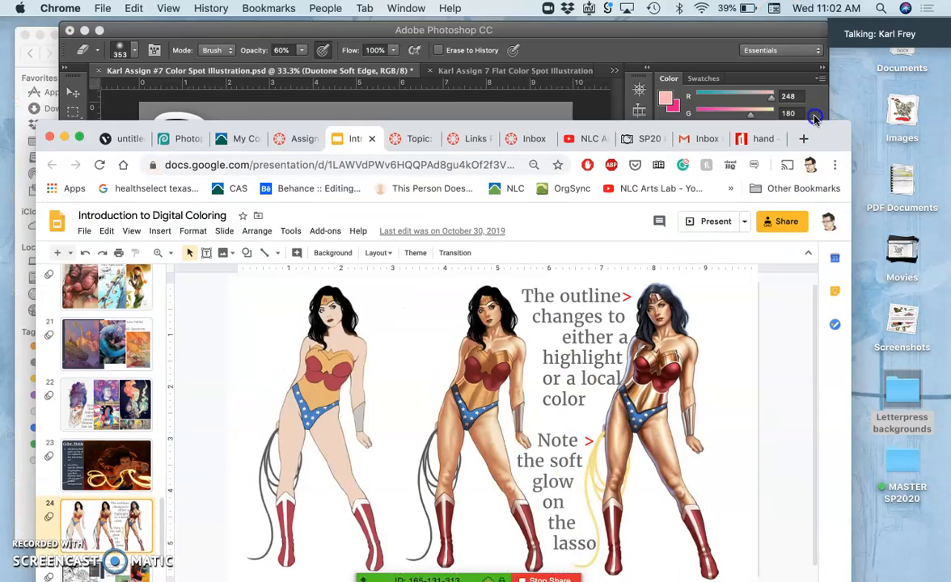
click(443, 29)
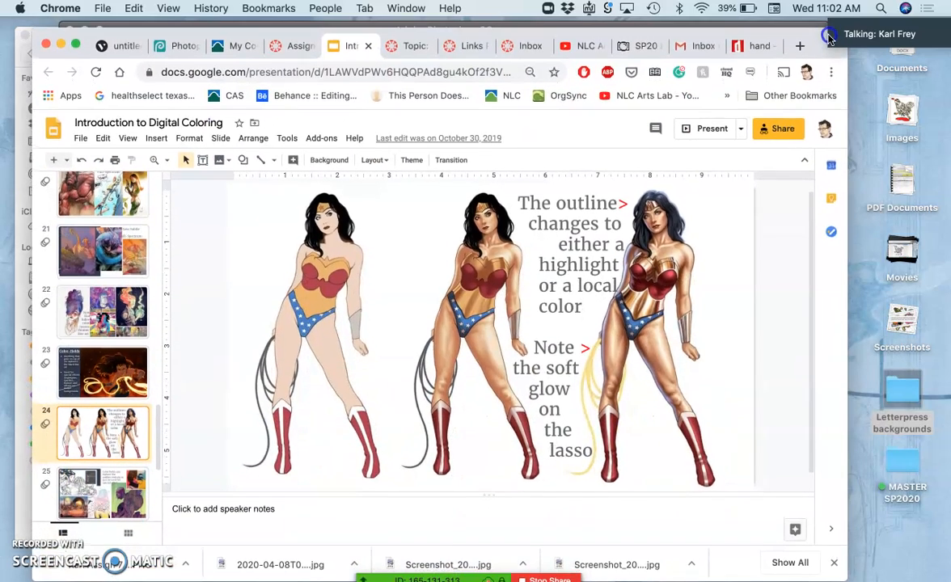
mouse_move(113, 359)
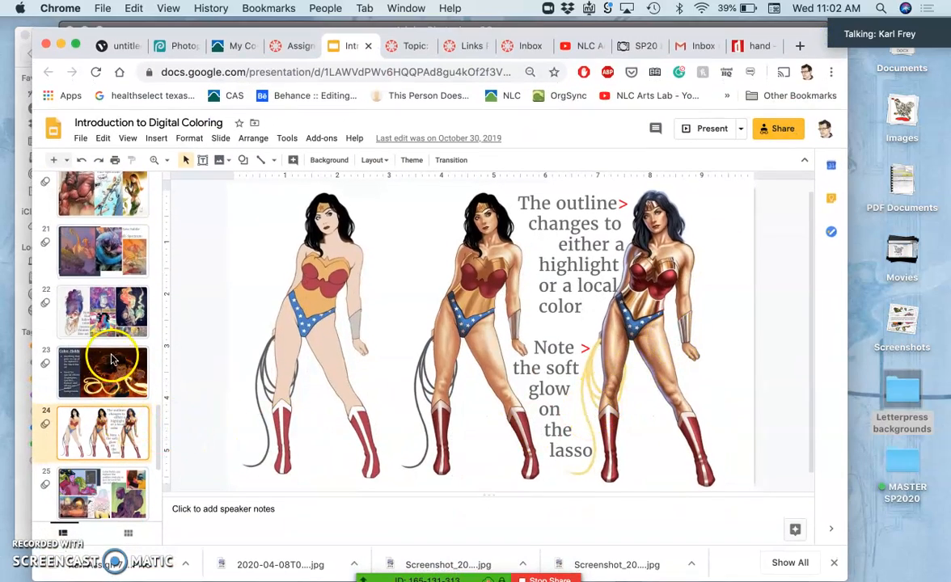
click(103, 372)
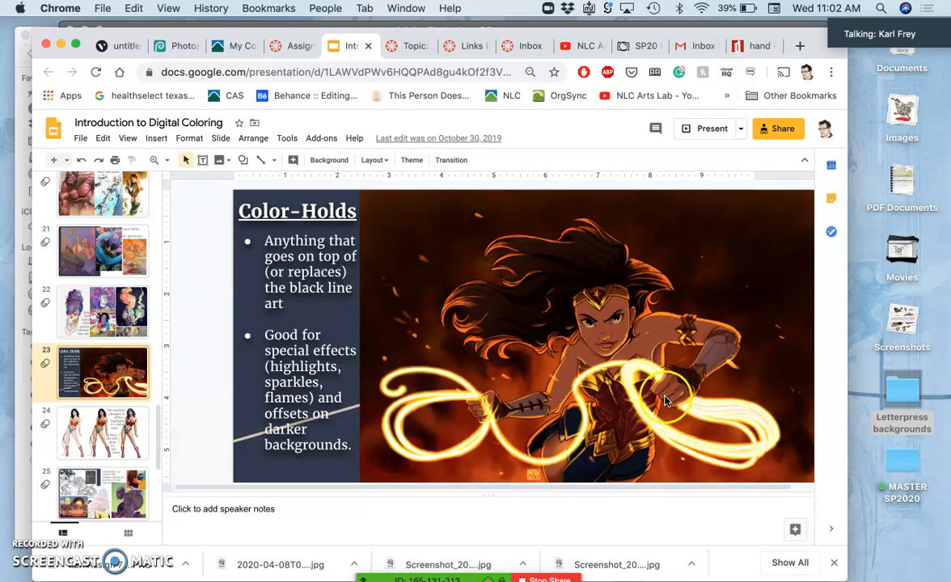
mouse_move(456, 405)
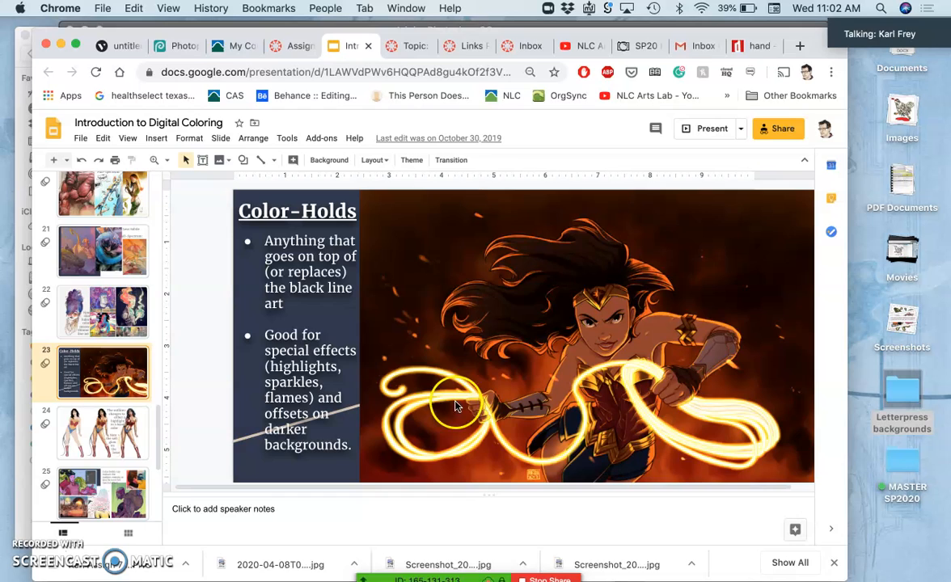
mouse_move(433, 372)
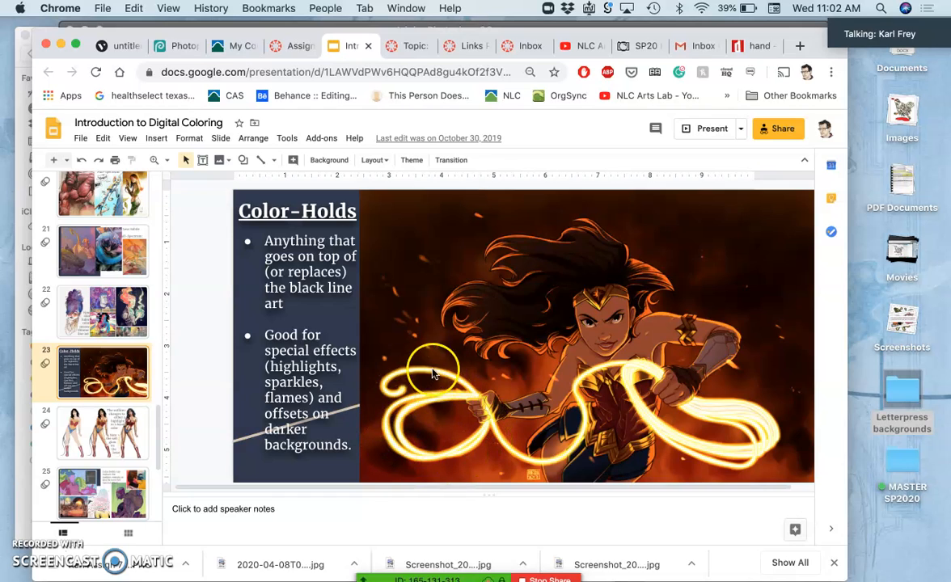
mouse_move(405, 339)
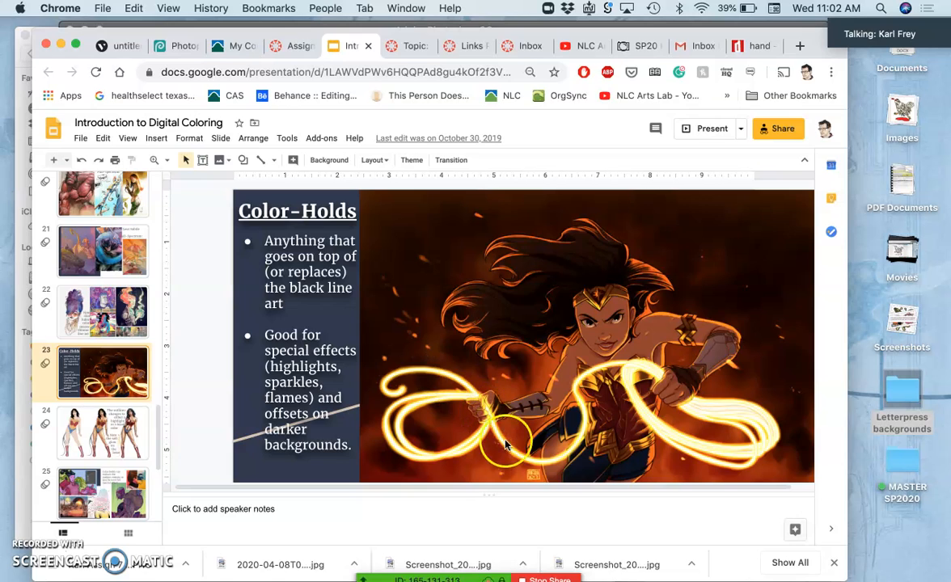
mouse_move(585, 384)
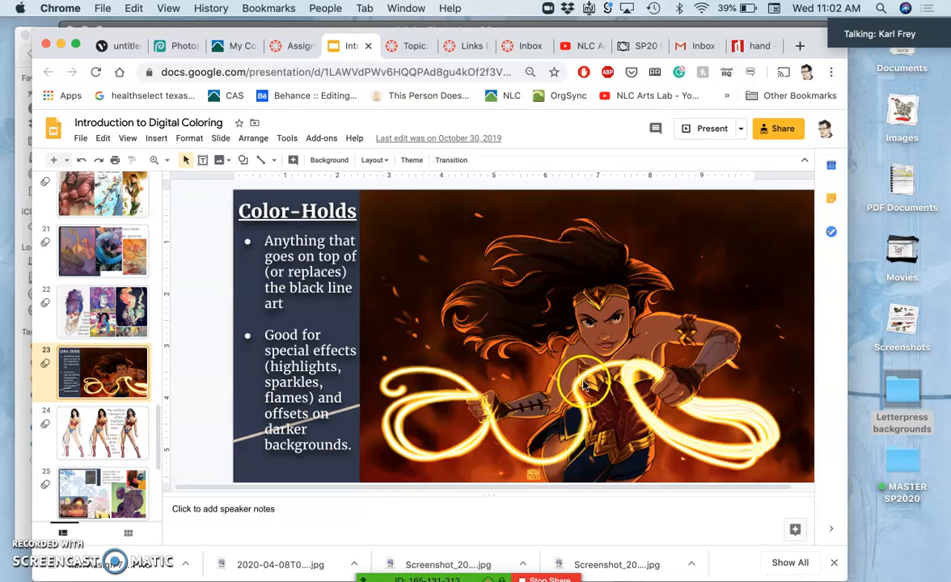
mouse_move(364, 243)
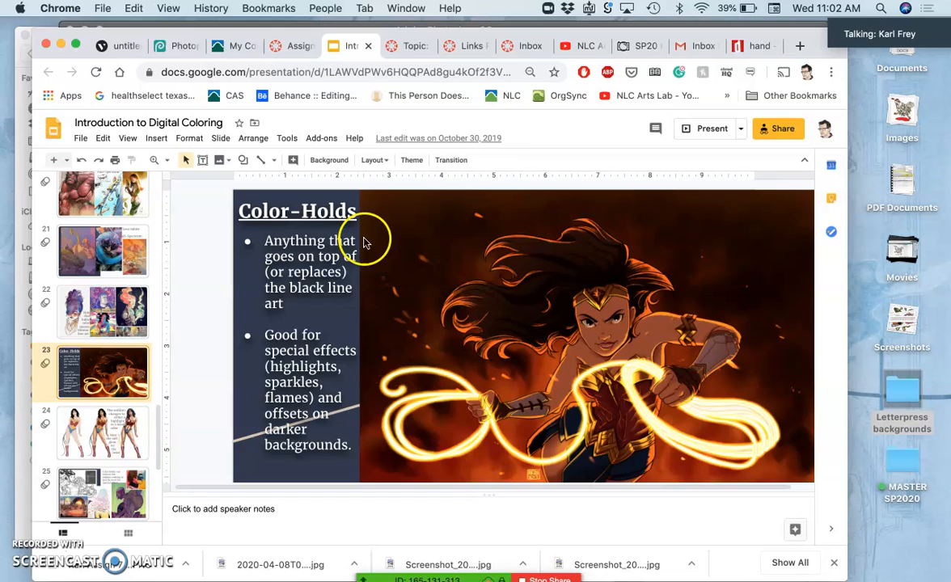
mouse_move(479, 330)
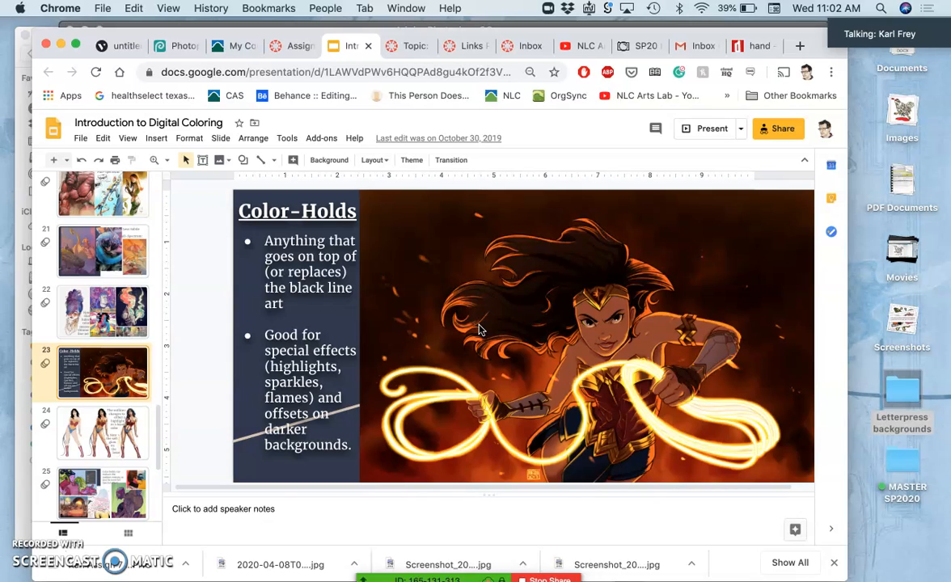
mouse_move(428, 283)
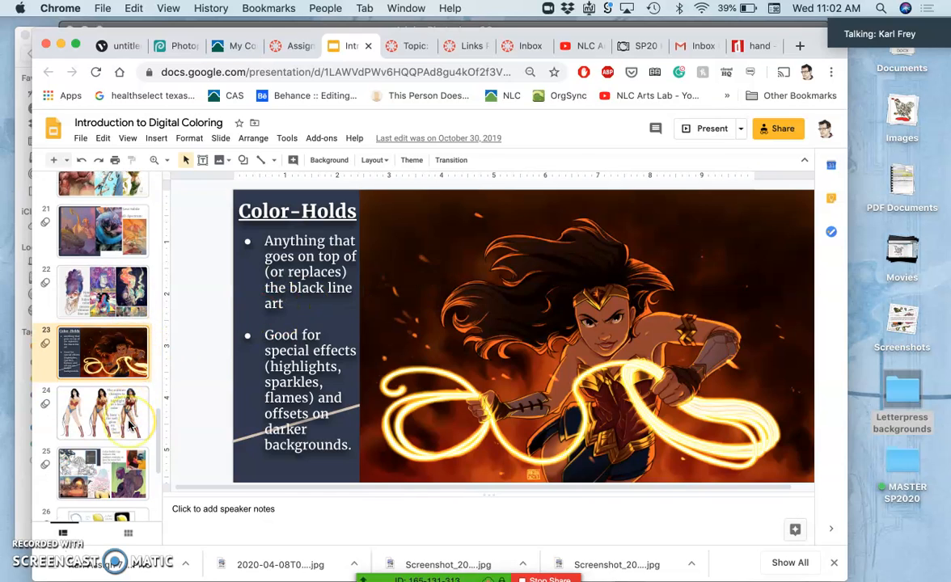
Step back through slides 22 and 21 to the Less Subtle Full-Spectrum examples
scroll(up, 3)
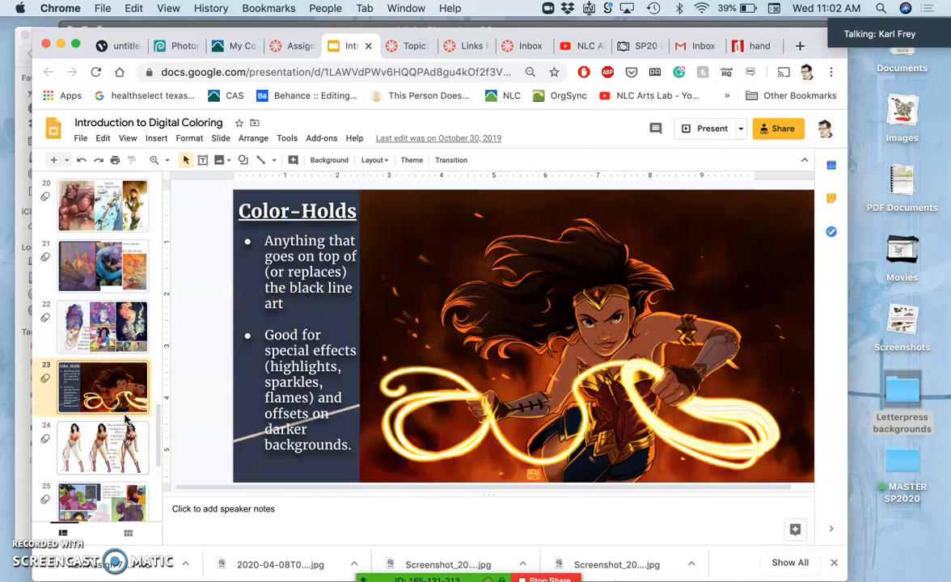
click(103, 330)
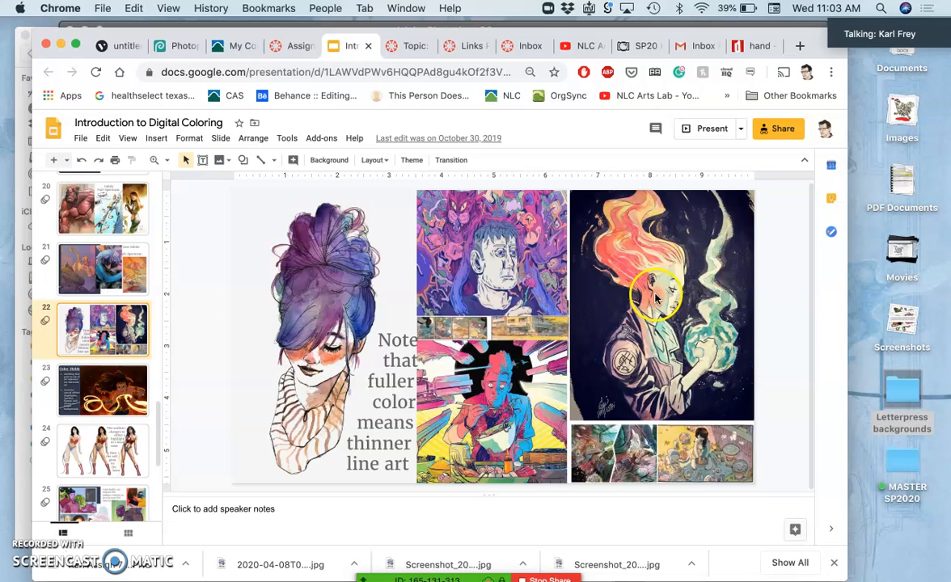
mouse_move(87, 272)
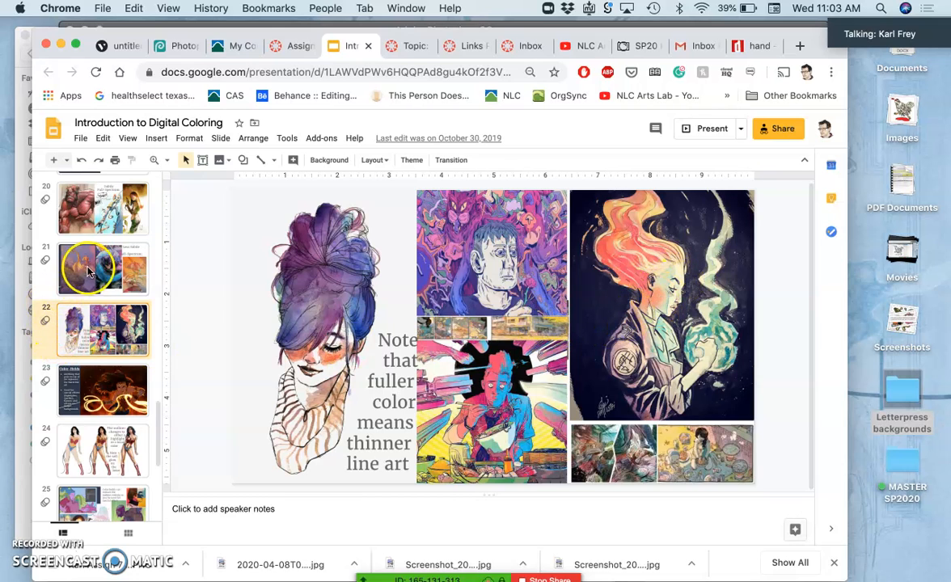
click(103, 268)
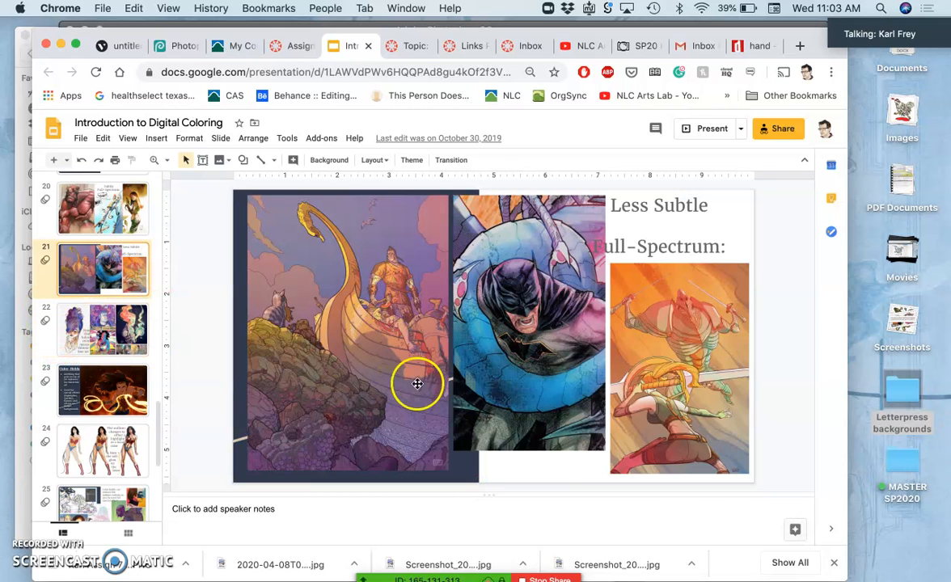
mouse_move(417, 347)
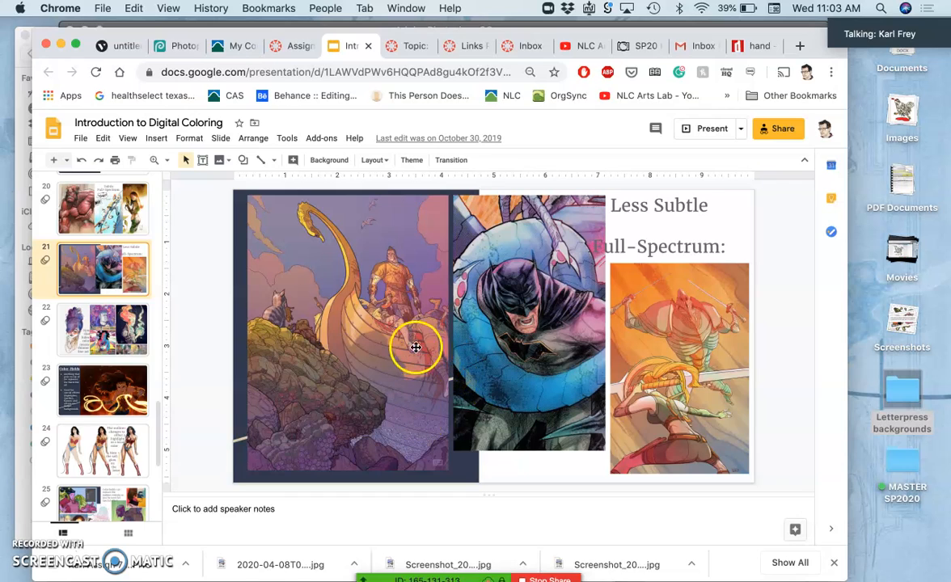
mouse_move(397, 343)
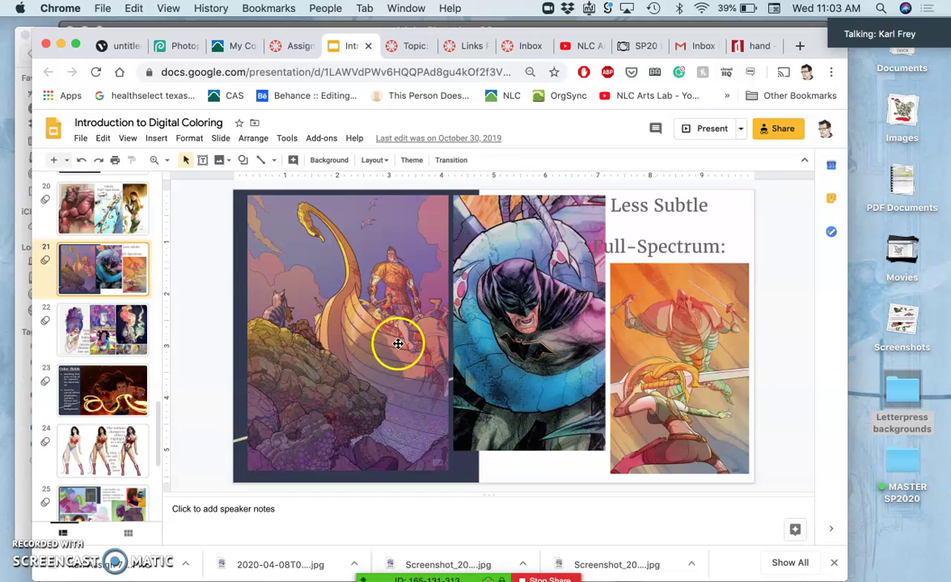
mouse_move(97, 278)
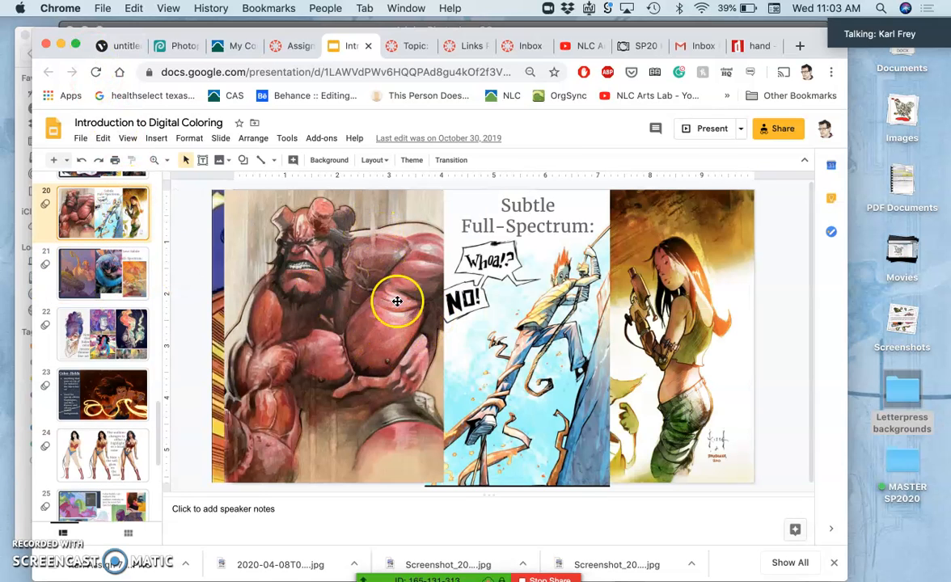
mouse_move(259, 289)
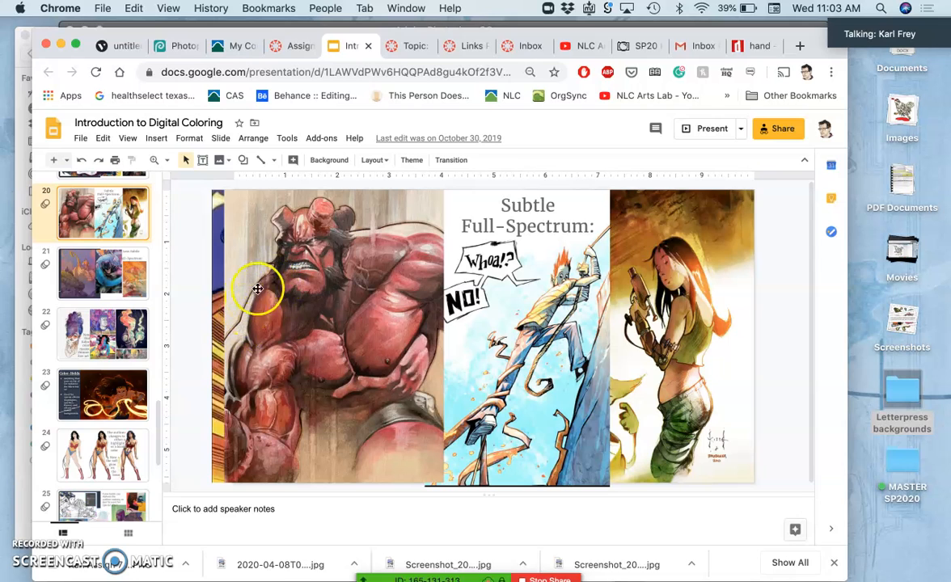
mouse_move(220, 330)
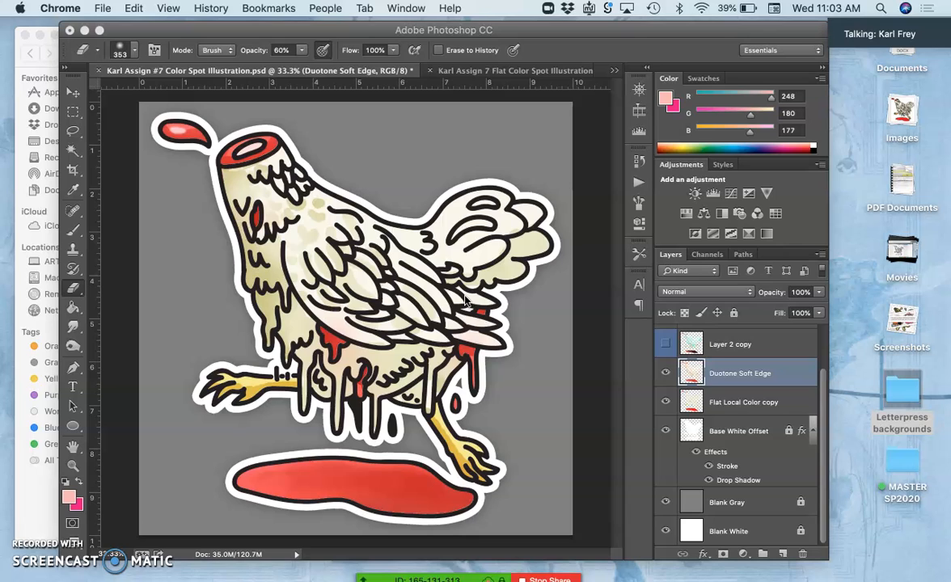
mouse_move(396, 278)
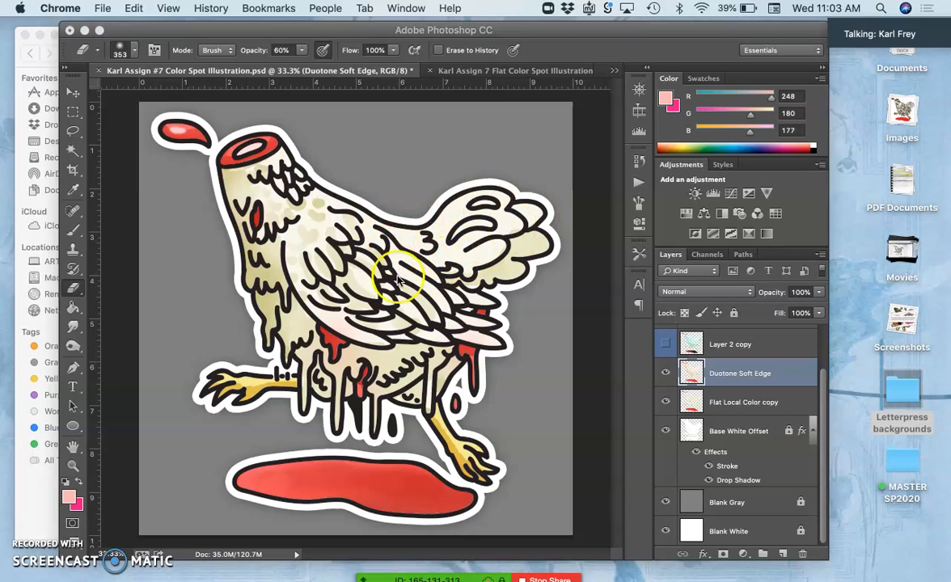
mouse_move(437, 294)
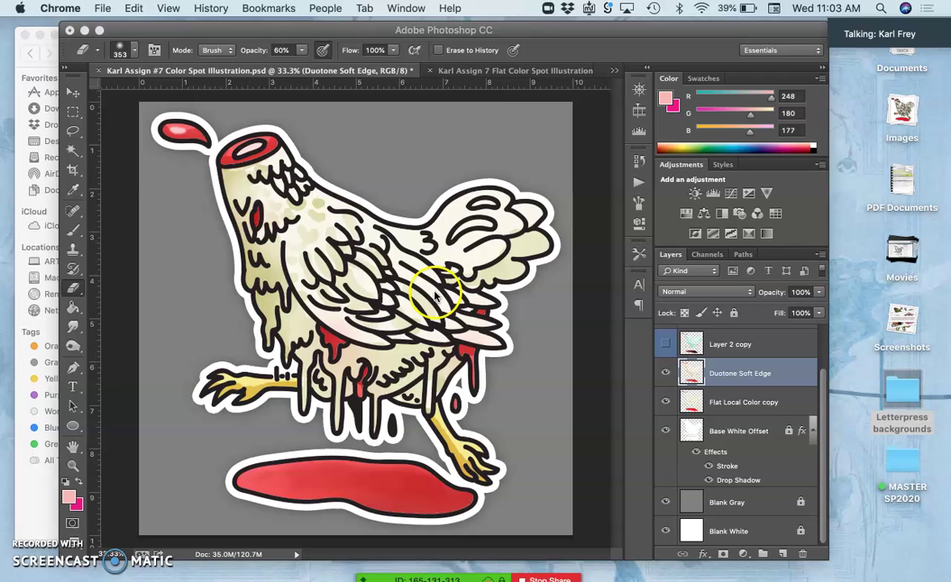
mouse_move(566, 310)
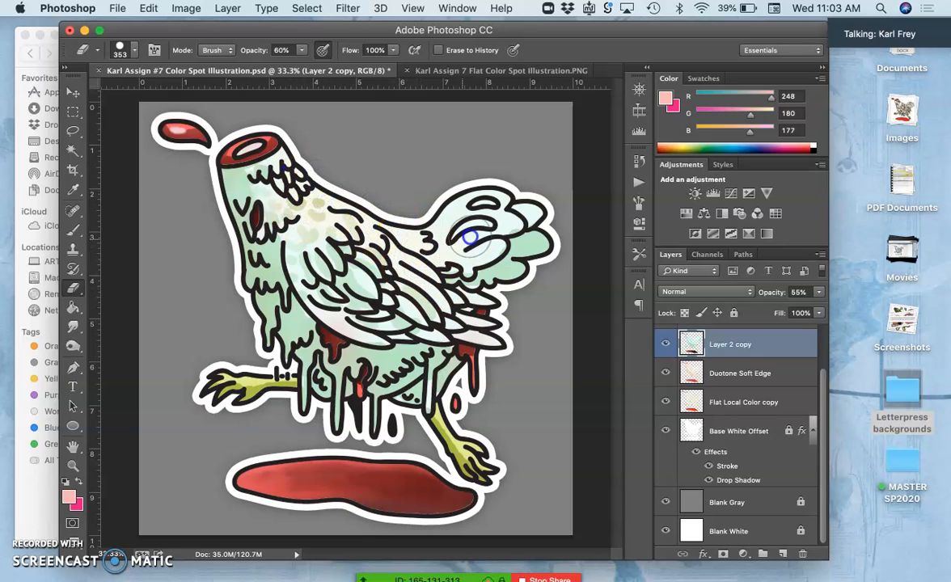
mouse_move(326, 278)
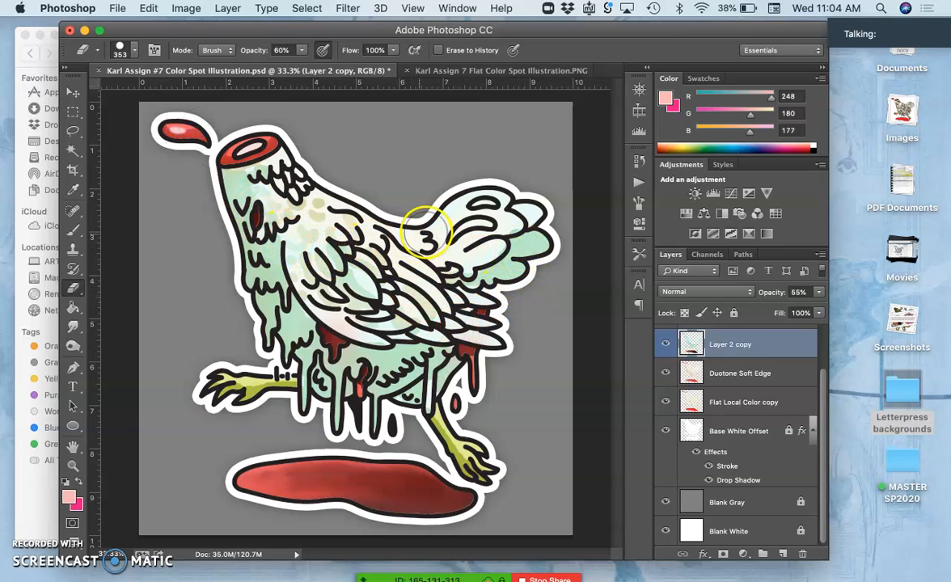
mouse_move(445, 246)
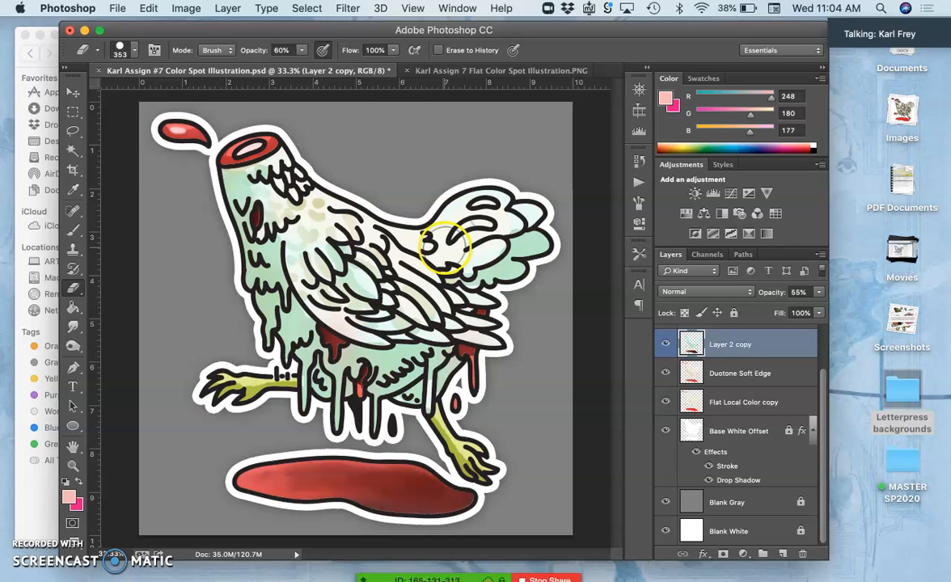
mouse_move(283, 218)
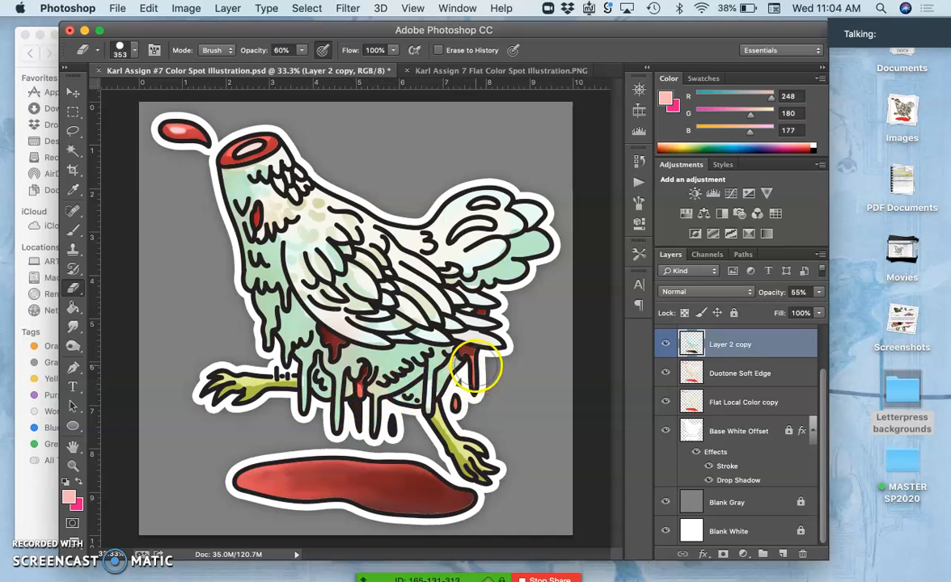
Erase the 55% colour layer from the chicken's legs and wing, toggling its visibility to compare
click(335, 356)
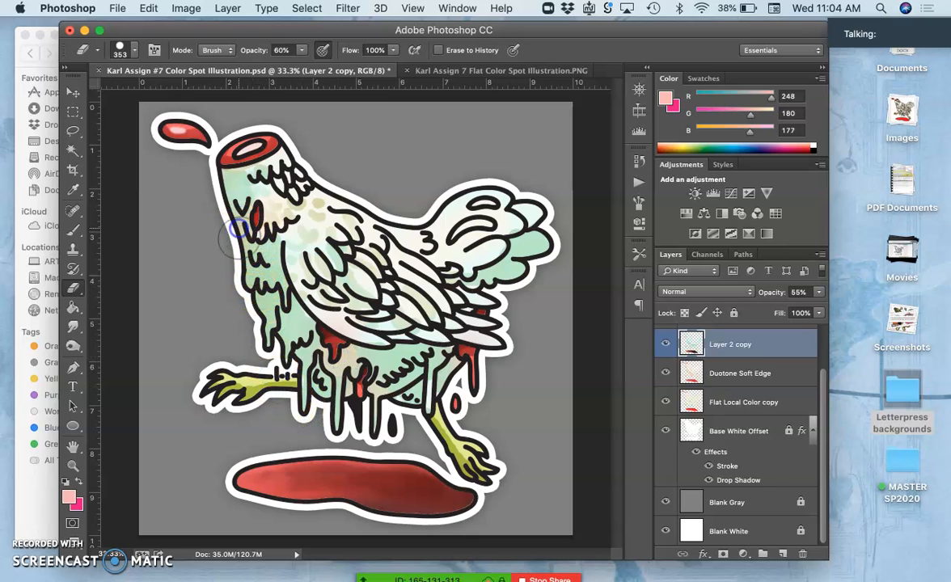
mouse_move(232, 291)
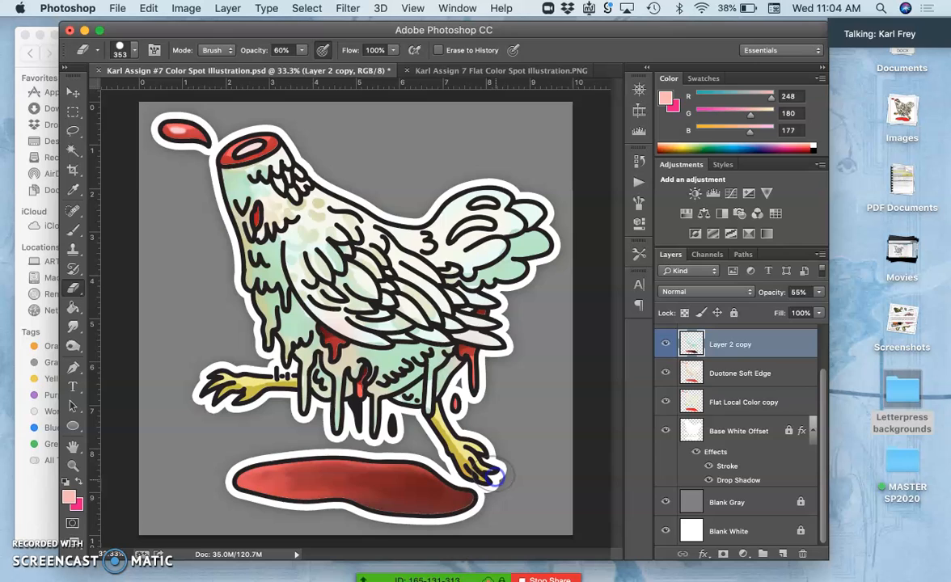
mouse_move(238, 294)
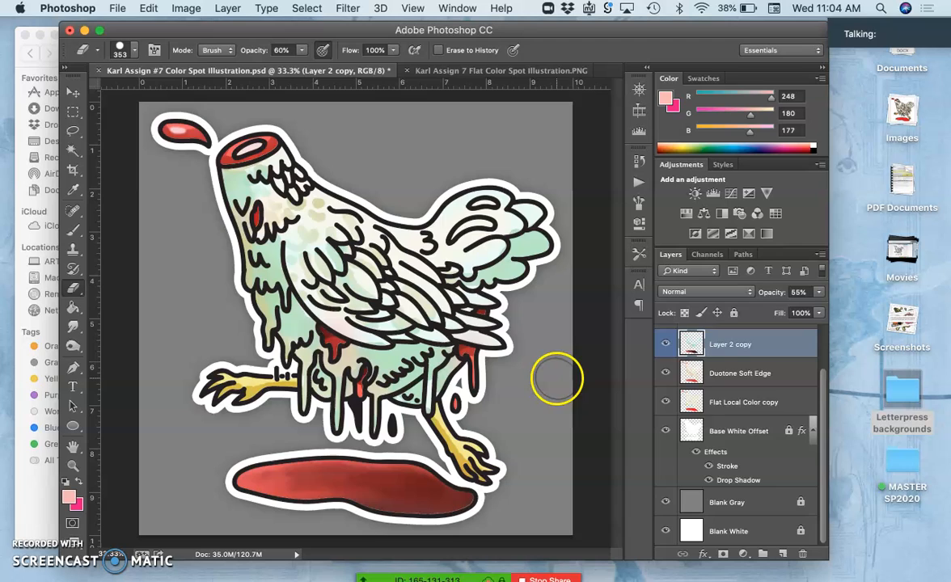
click(666, 343)
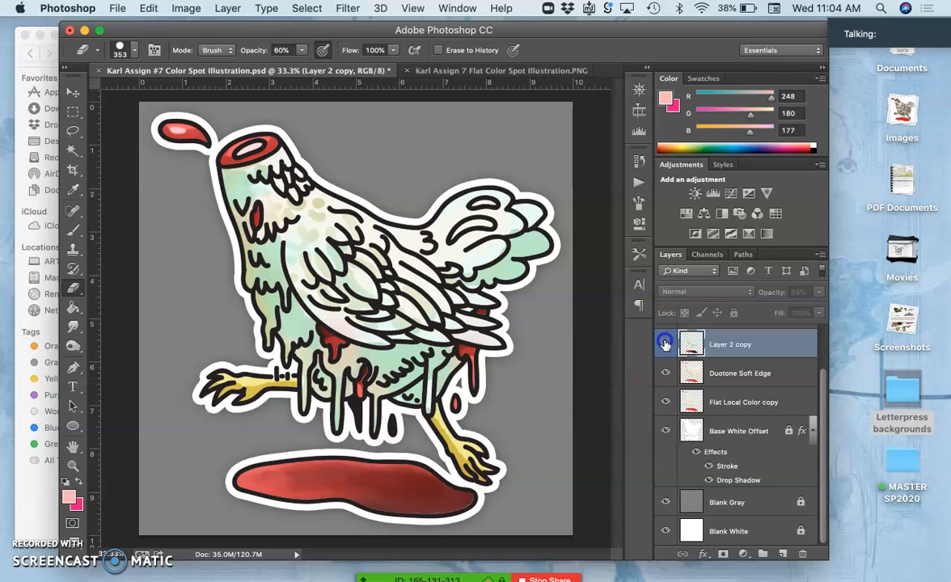
click(666, 343)
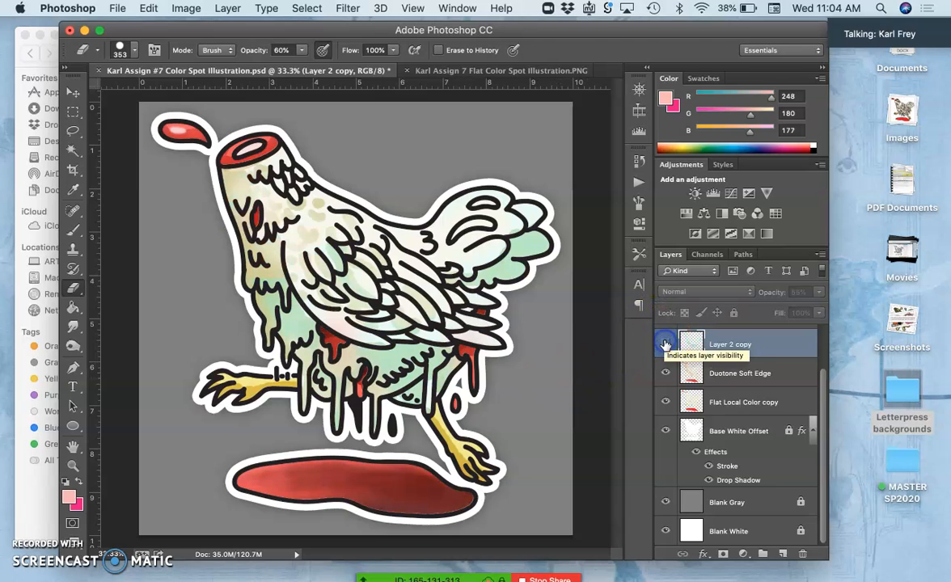
click(666, 342)
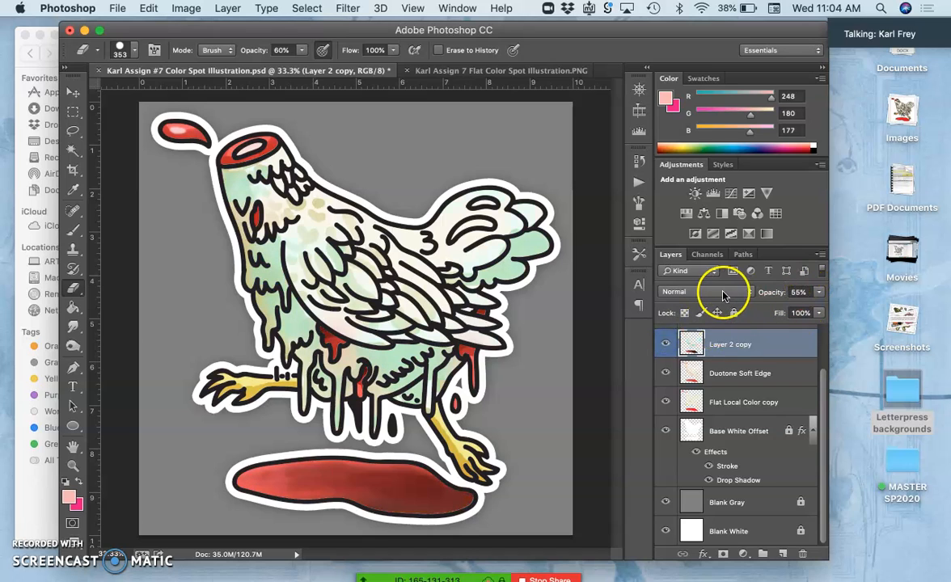
Set Layer 2 copy to Dissolve, pick a 37 px brush and select the Duotone Soft Edge layer
click(703, 292)
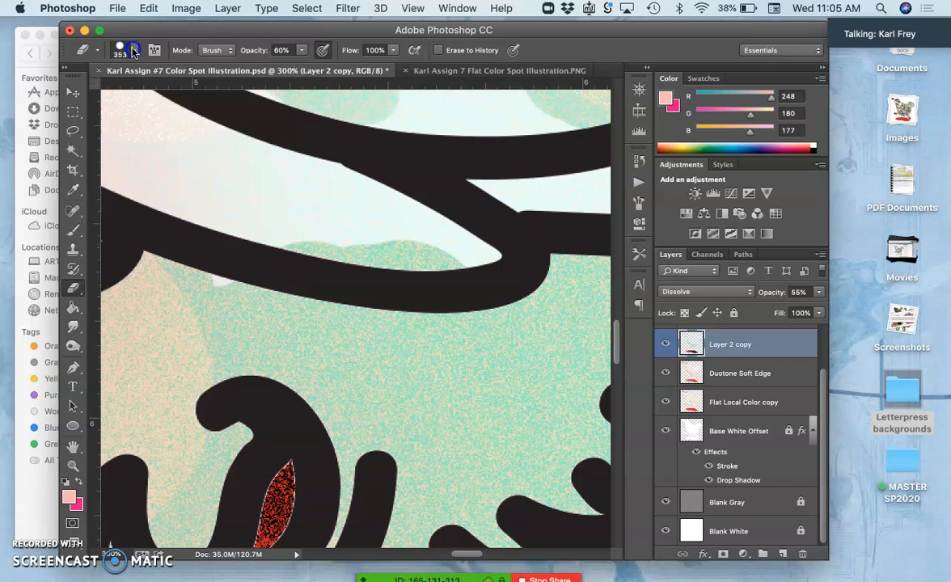
click(123, 50)
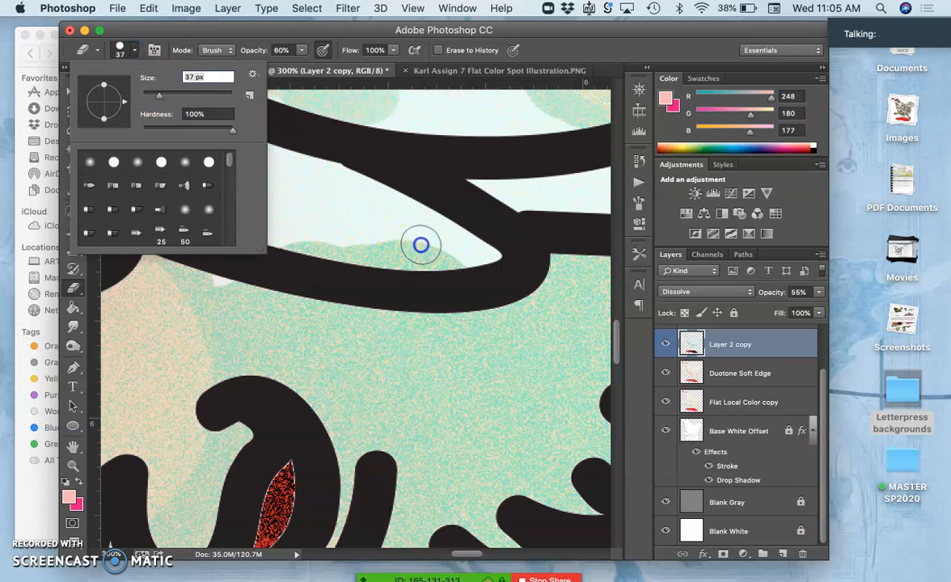
click(424, 249)
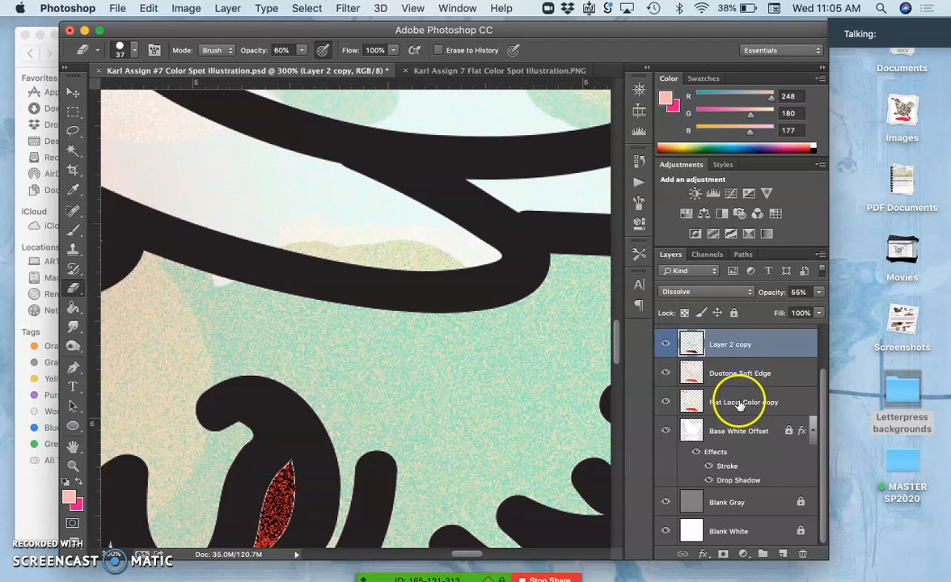
click(739, 372)
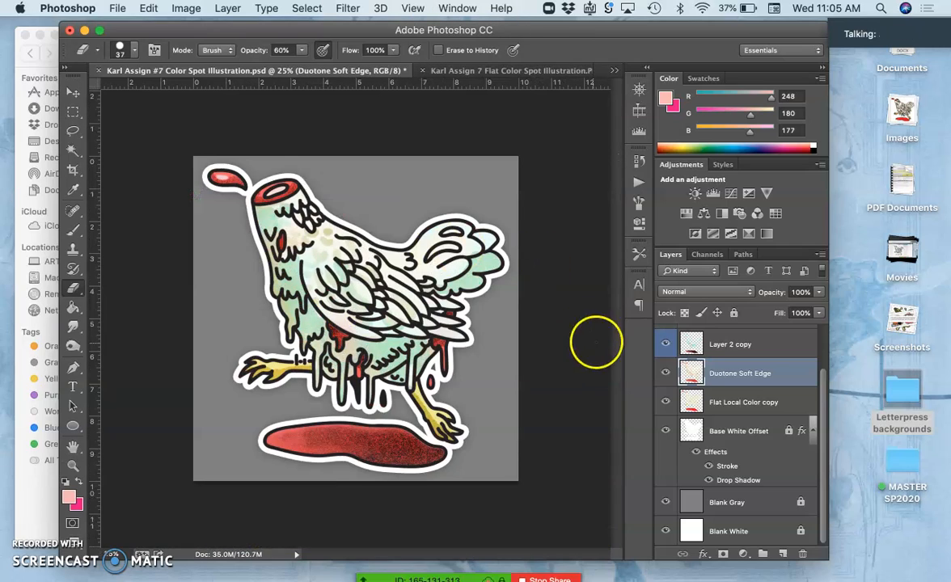
click(730, 343)
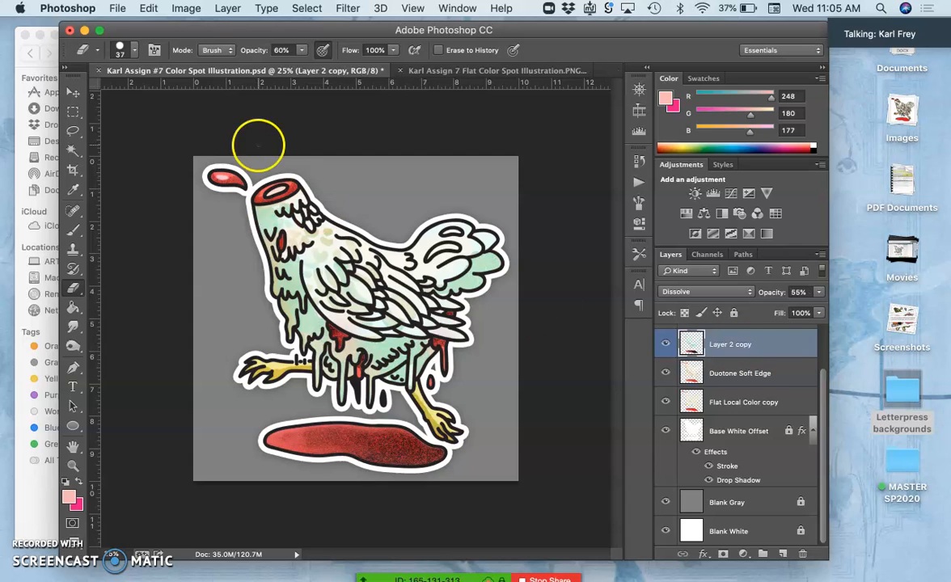
In Hue/Saturation, sweep the hue across the full -180 to +180 range and settle near +8
click(186, 8)
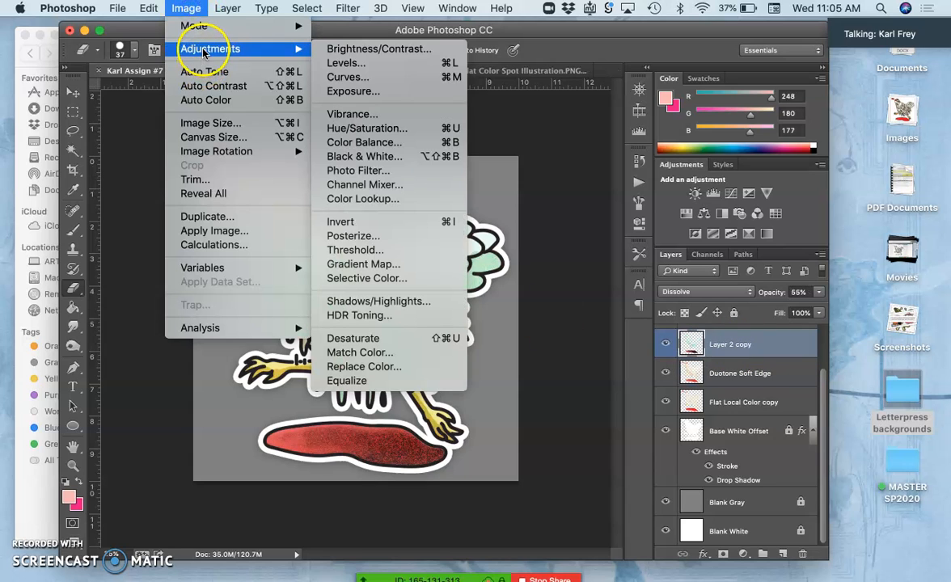
mouse_move(366, 127)
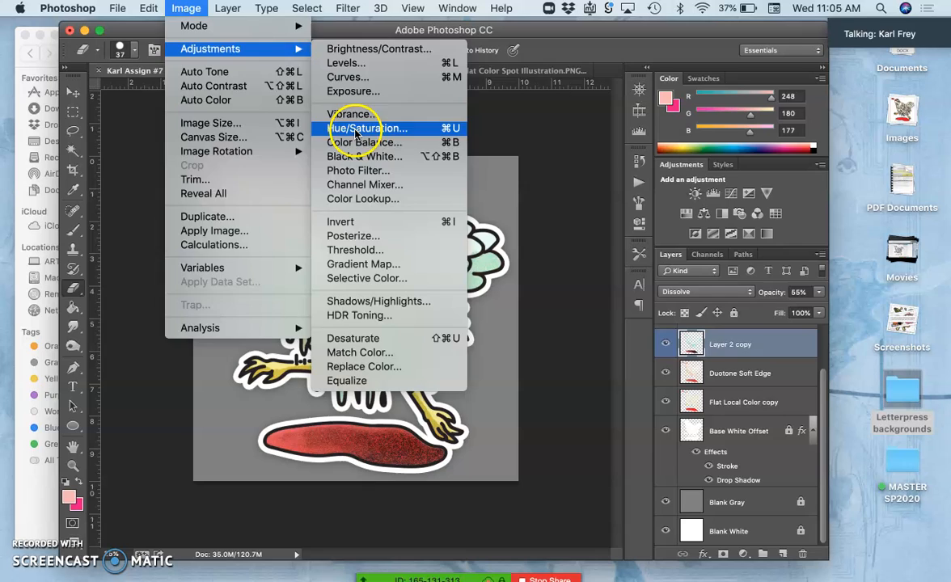
click(368, 128)
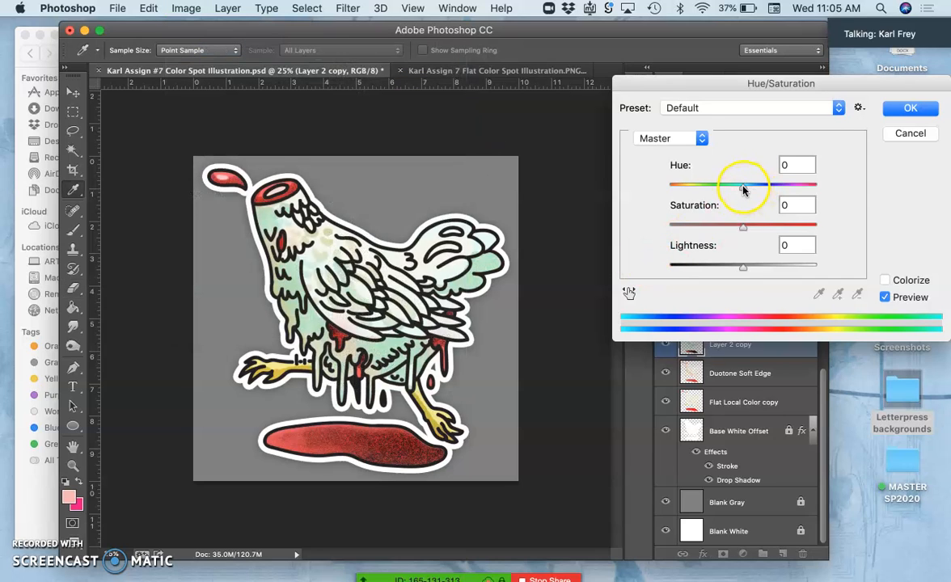
drag(744, 184, 757, 184)
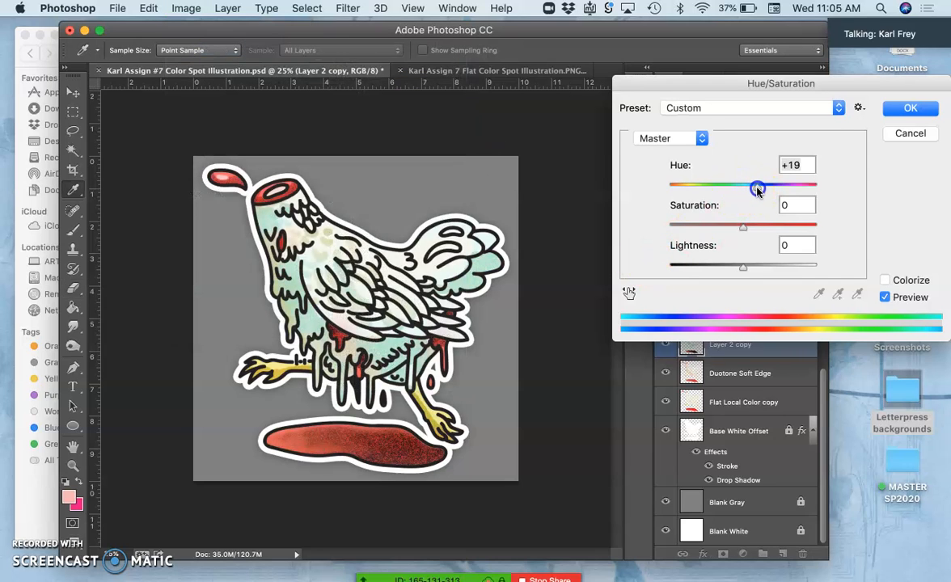
drag(757, 187, 776, 187)
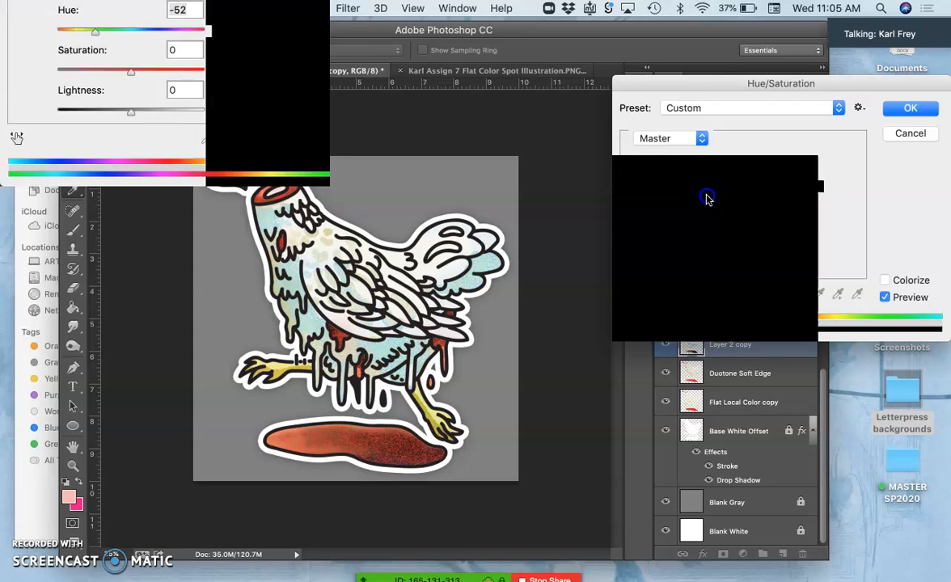
drag(743, 191, 686, 191)
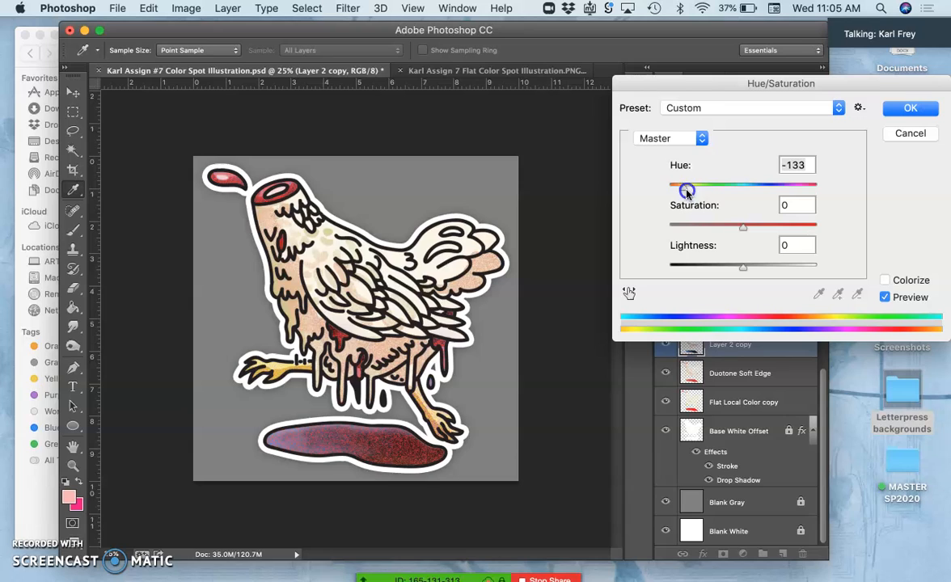
drag(687, 190, 675, 191)
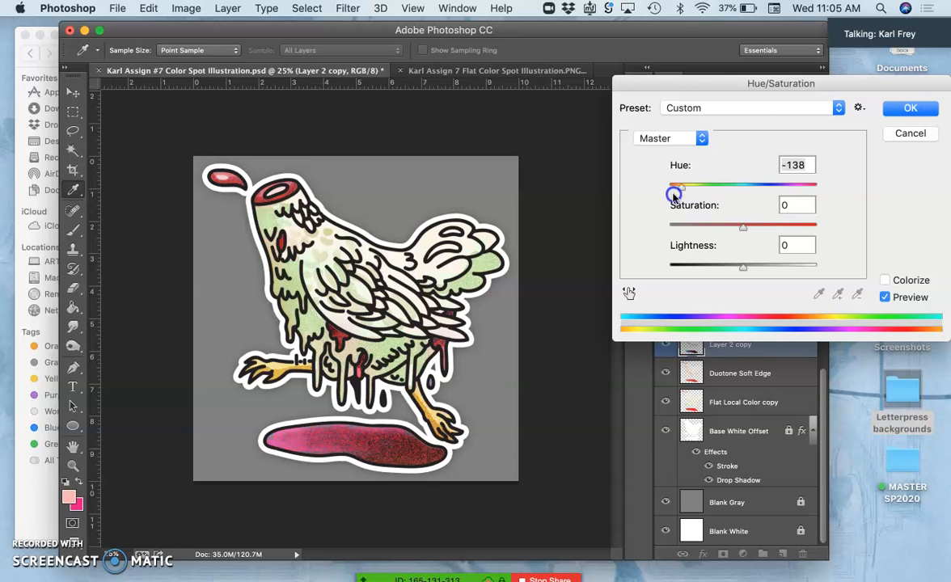
drag(677, 186, 669, 186)
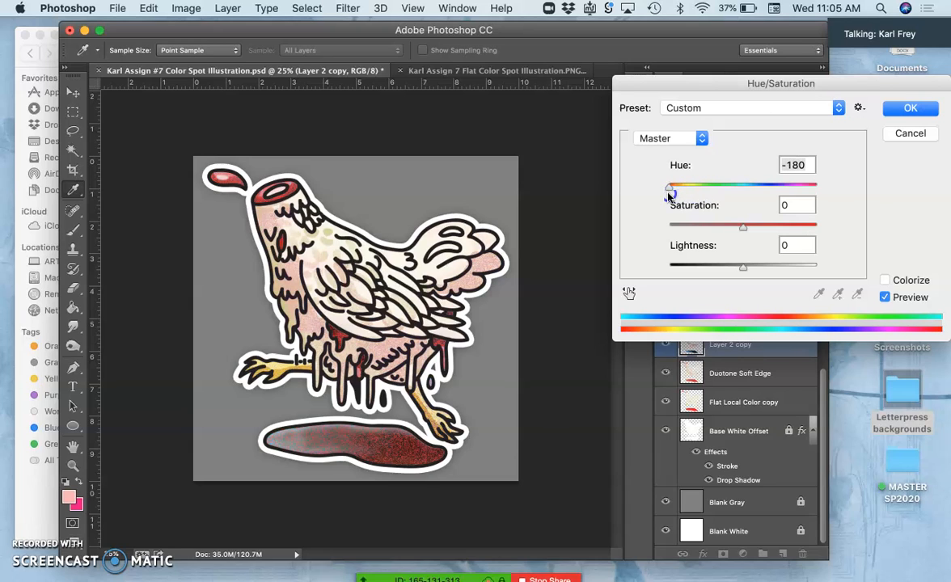
drag(671, 185, 823, 184)
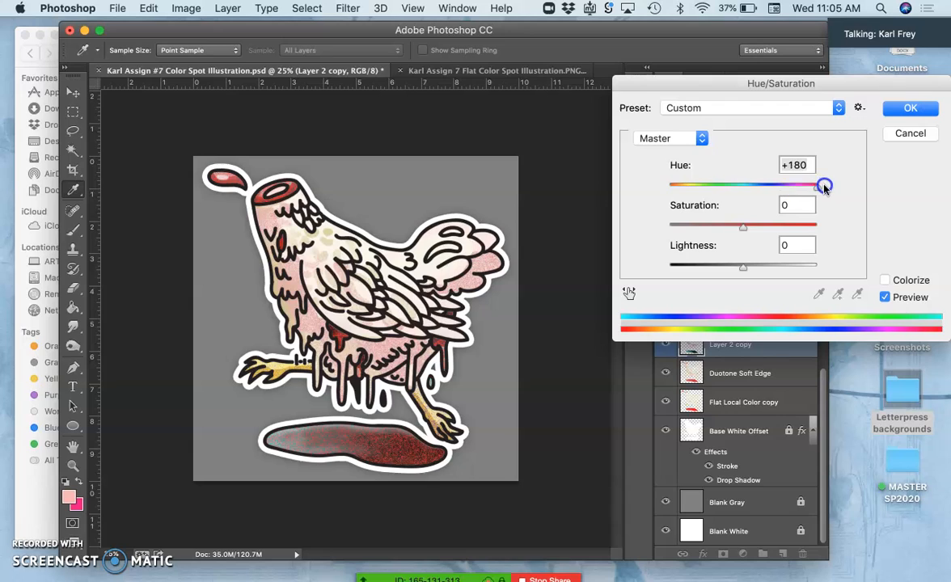
drag(823, 186, 774, 190)
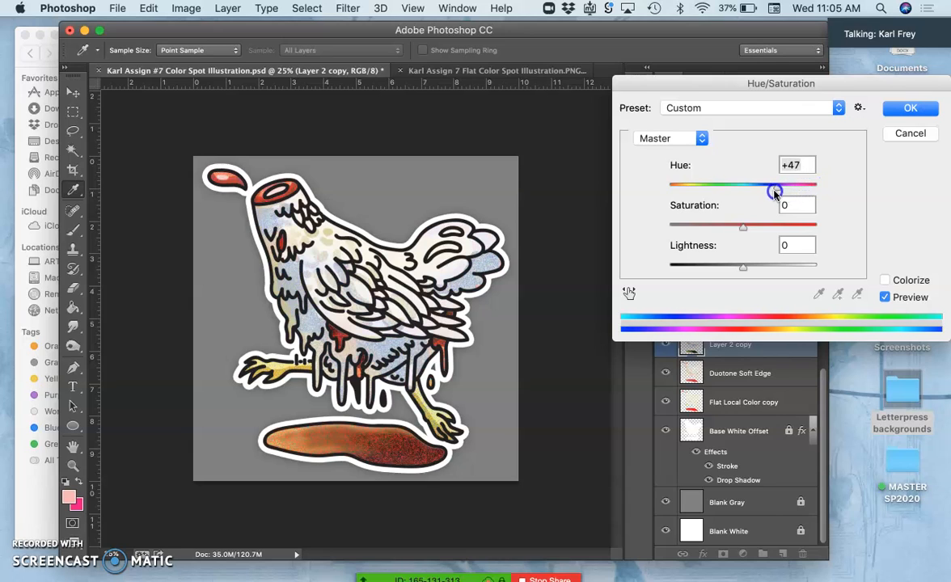
drag(774, 191, 752, 191)
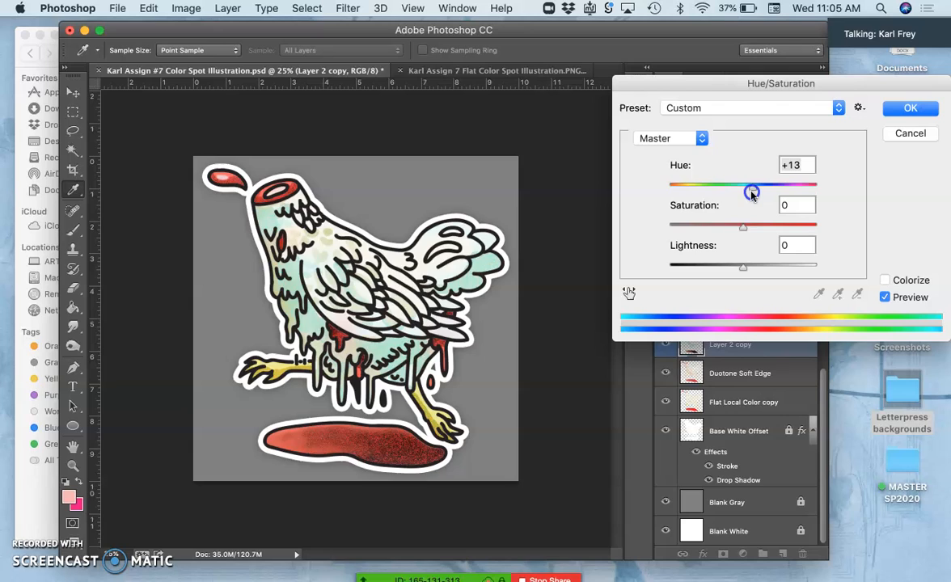
drag(752, 186, 748, 186)
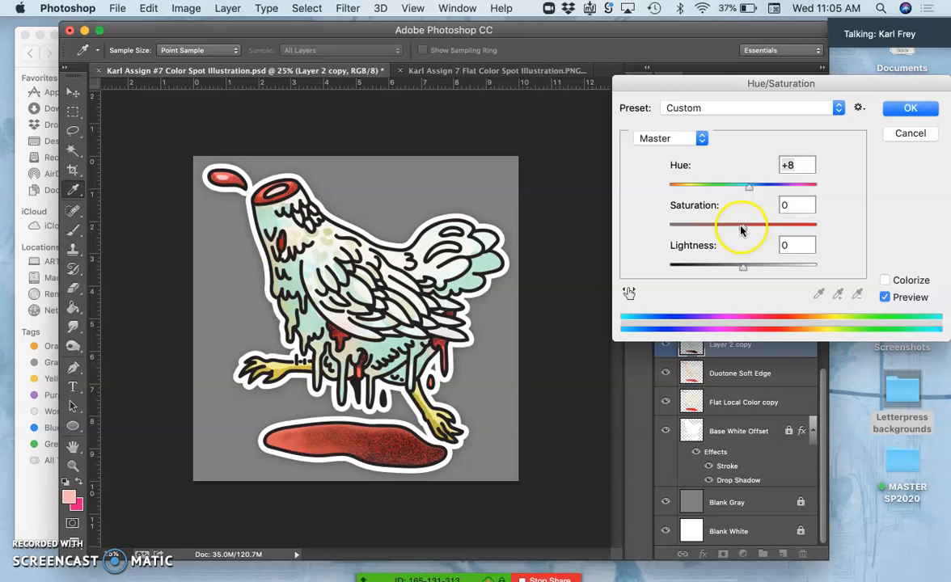
Apply saturation -42, lightness +18 and a final hue of +18 to the colour layer
drag(742, 225, 711, 225)
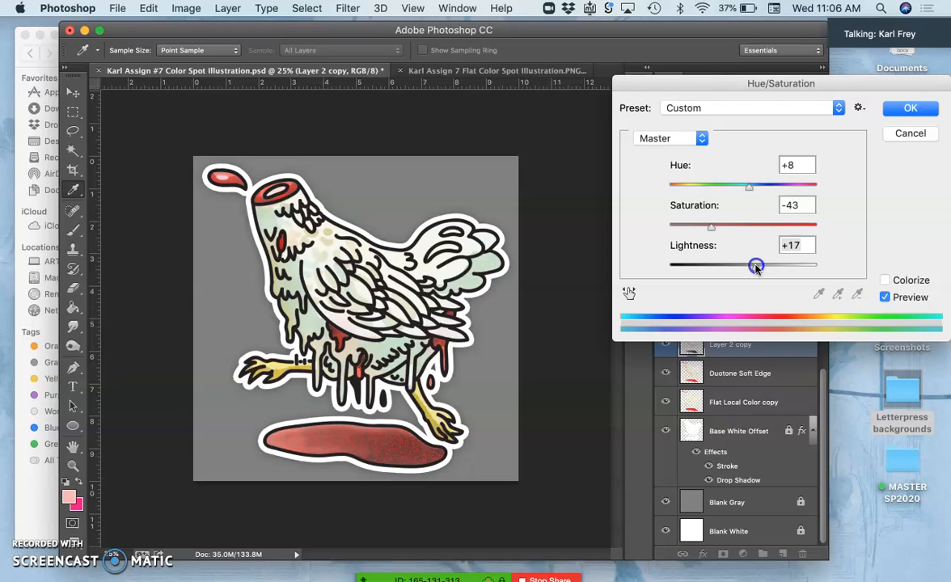
drag(756, 266, 753, 265)
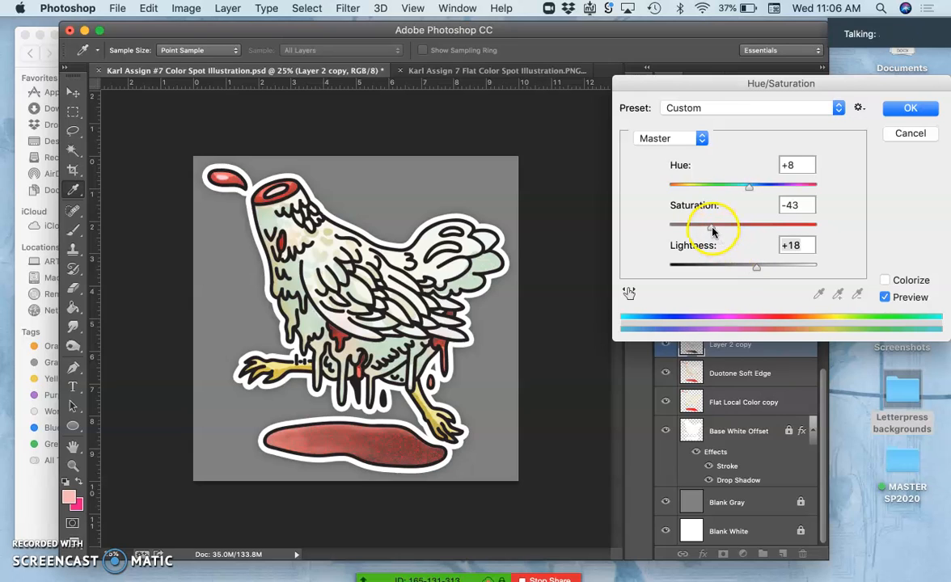
drag(703, 228, 722, 228)
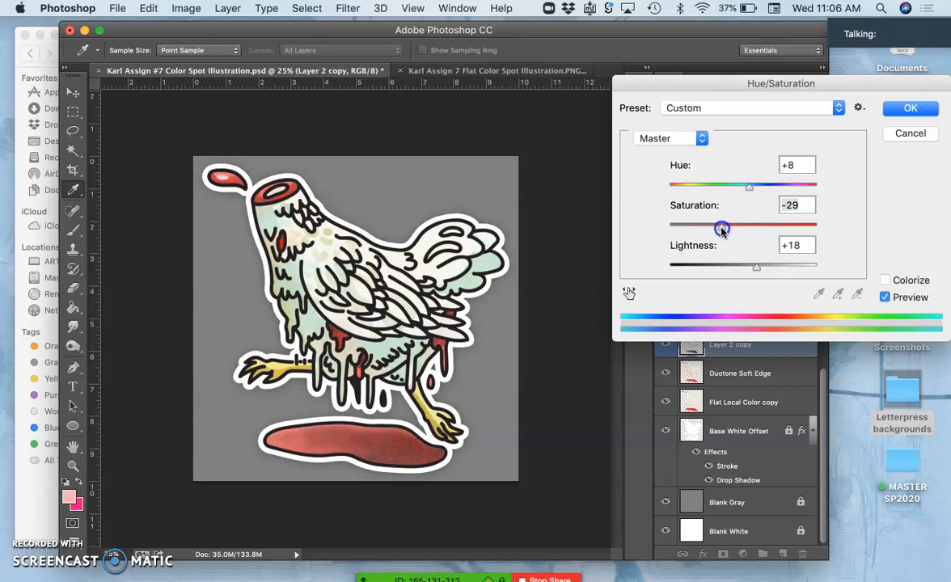
drag(721, 227, 711, 227)
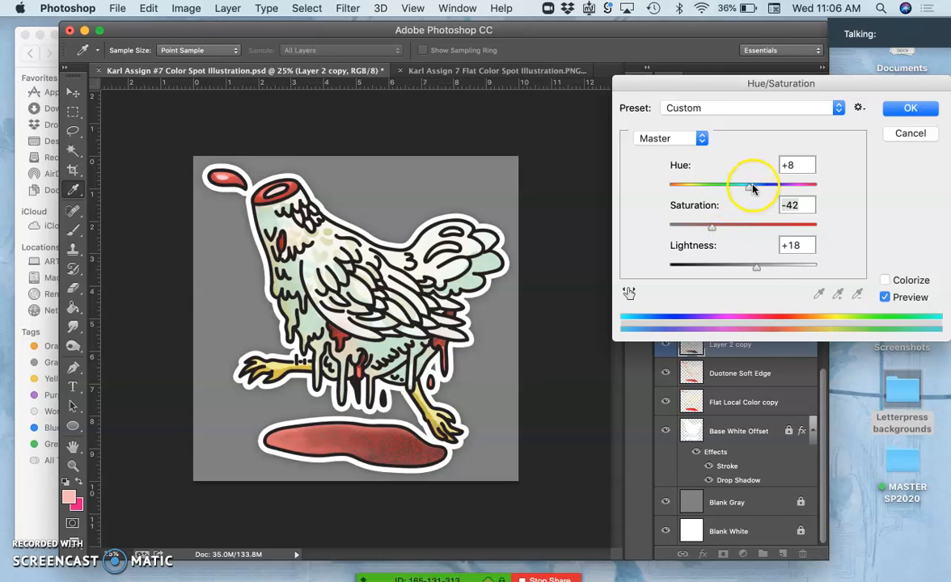
drag(751, 186, 753, 186)
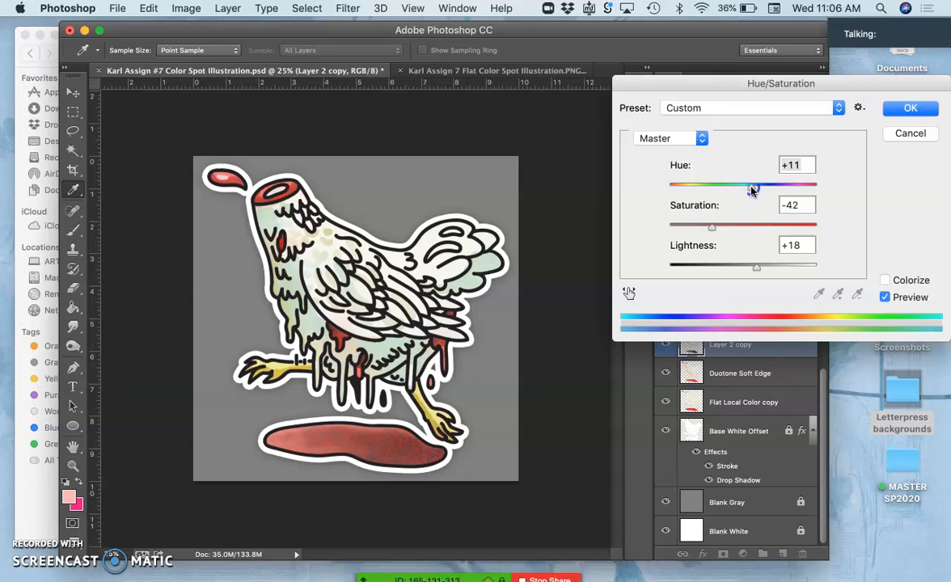
drag(754, 186, 725, 186)
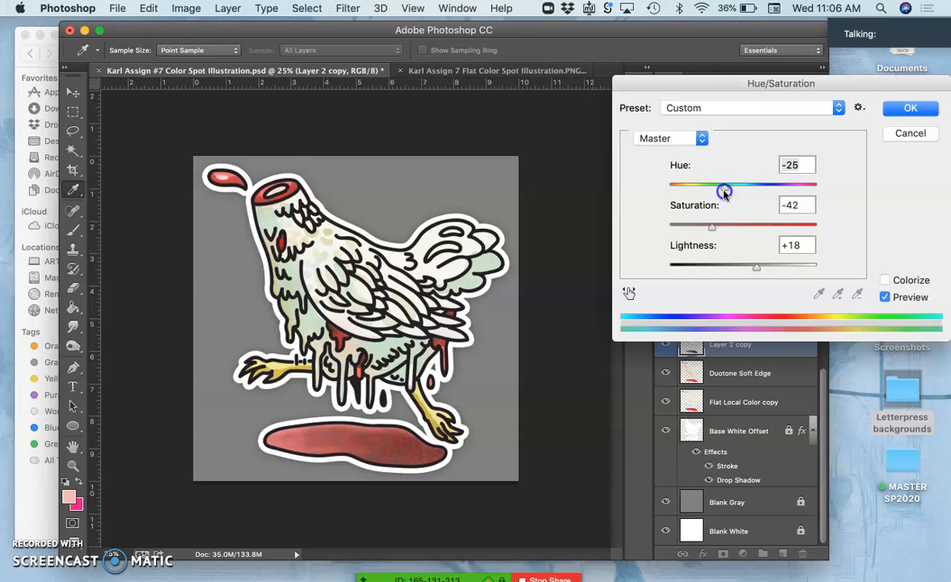
drag(725, 188, 714, 191)
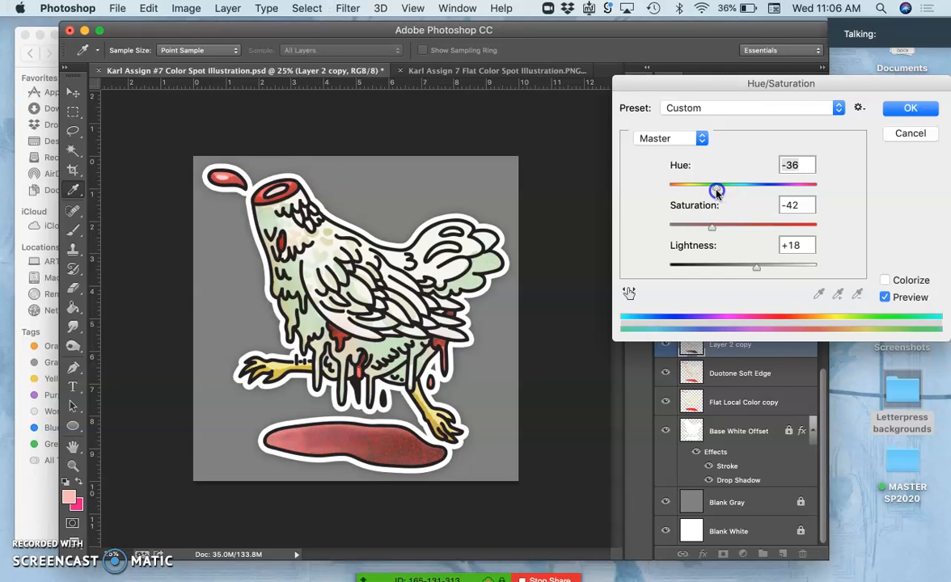
drag(715, 190, 747, 191)
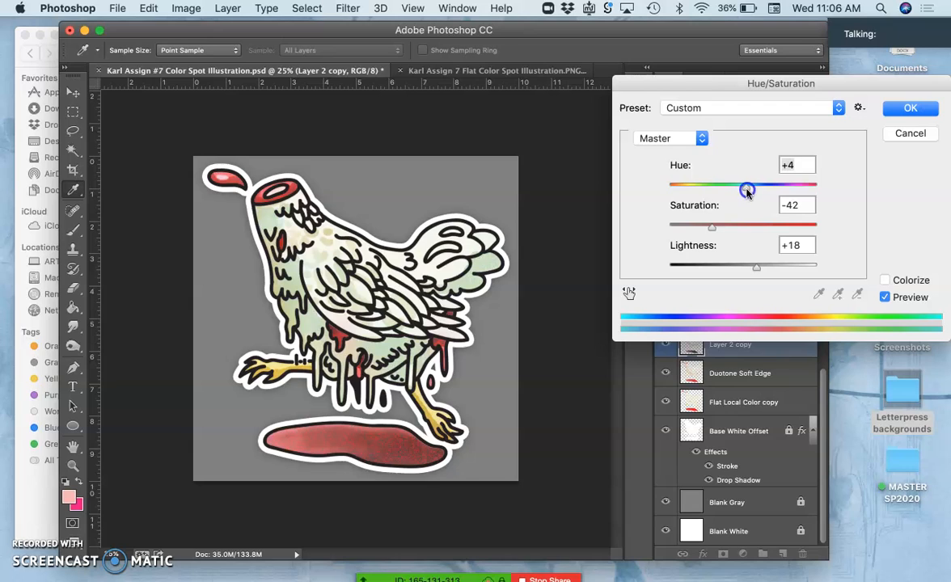
drag(747, 188, 756, 187)
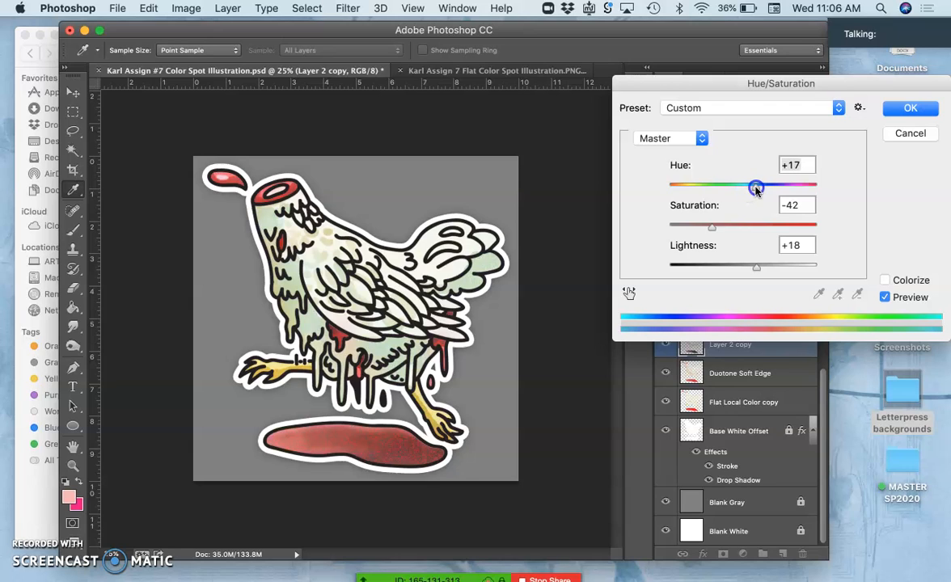
drag(753, 186, 756, 186)
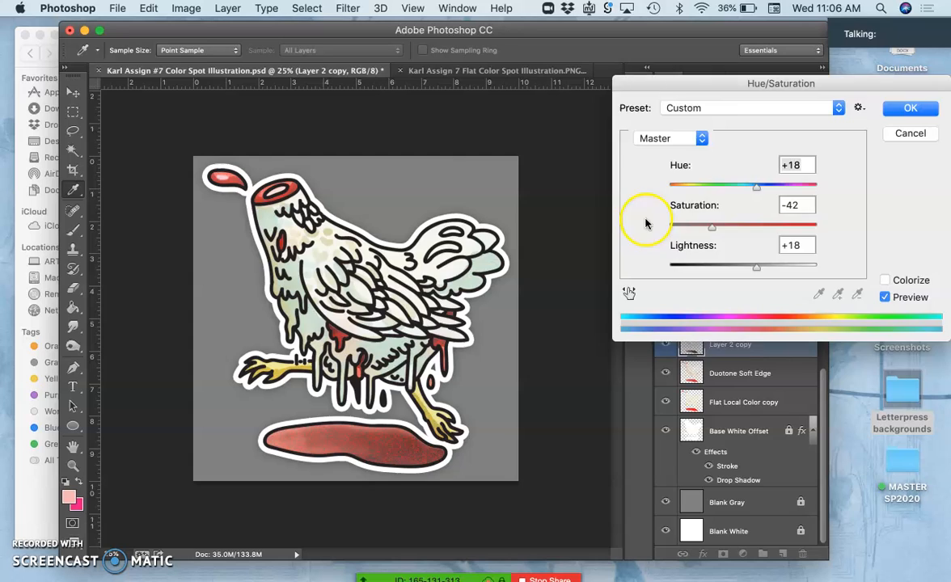
click(909, 107)
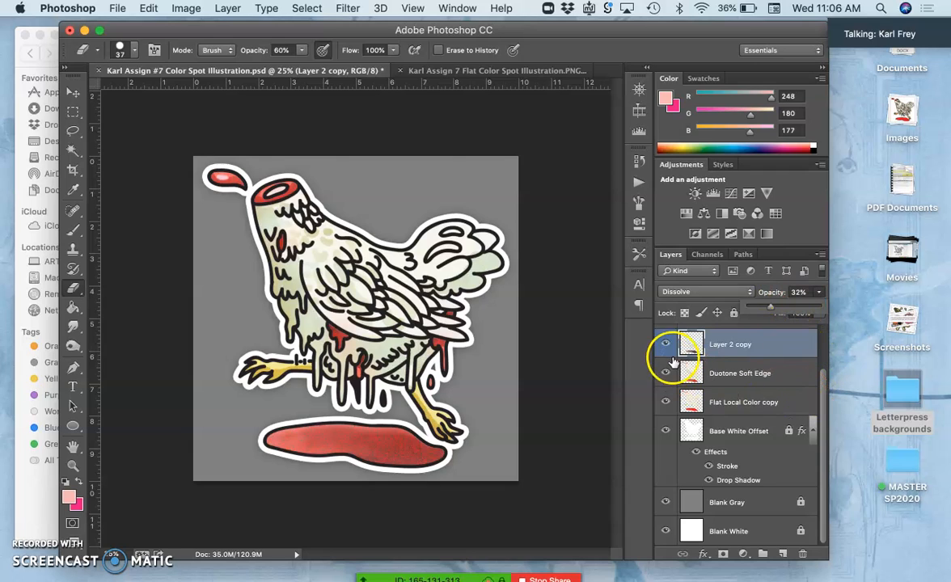
Ready the Dodge tool on Layer 2 copy, limited to midtones at 24% exposure
click(692, 342)
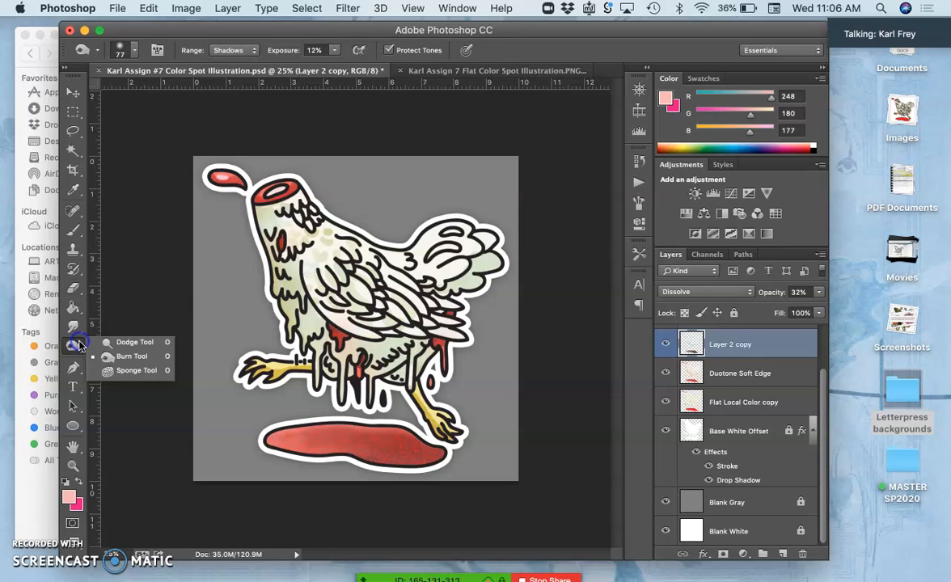
click(135, 341)
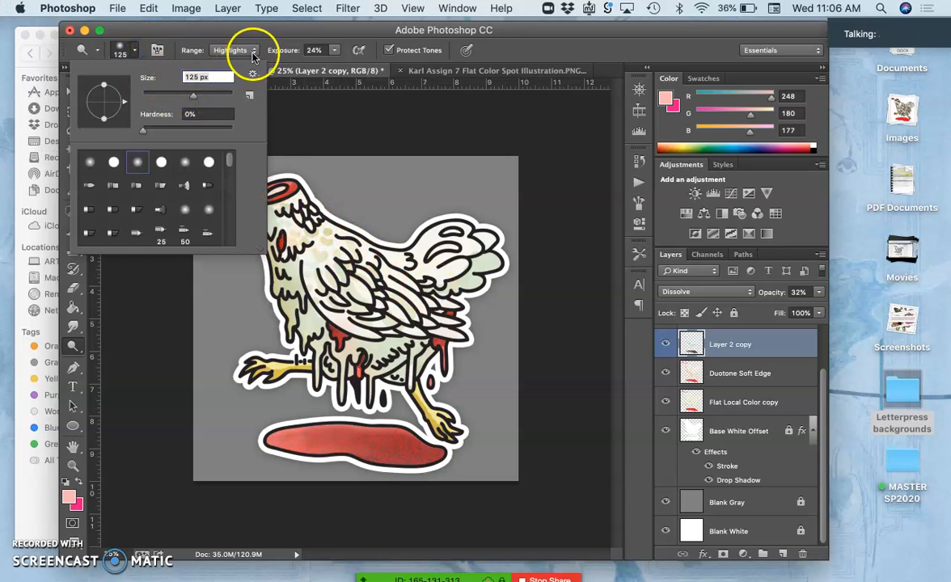
click(230, 48)
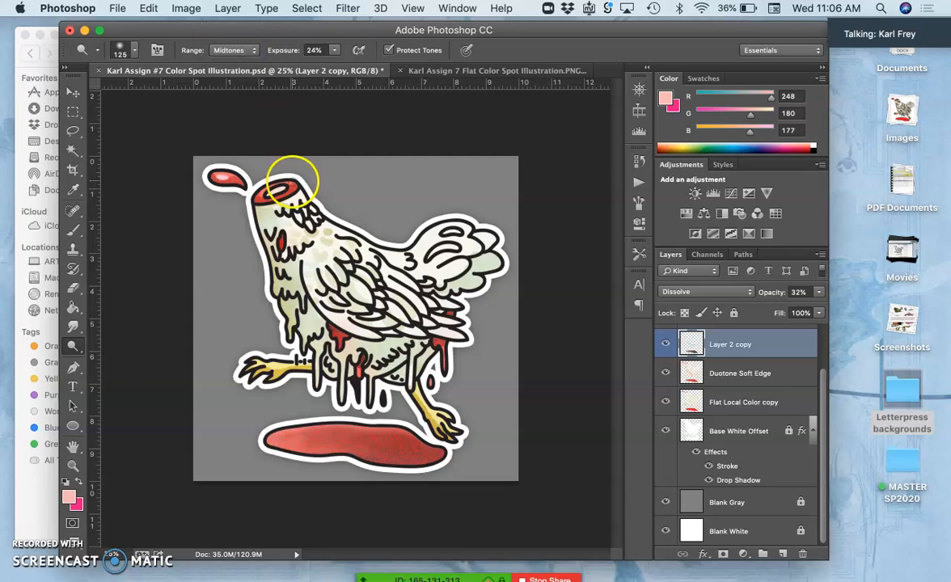